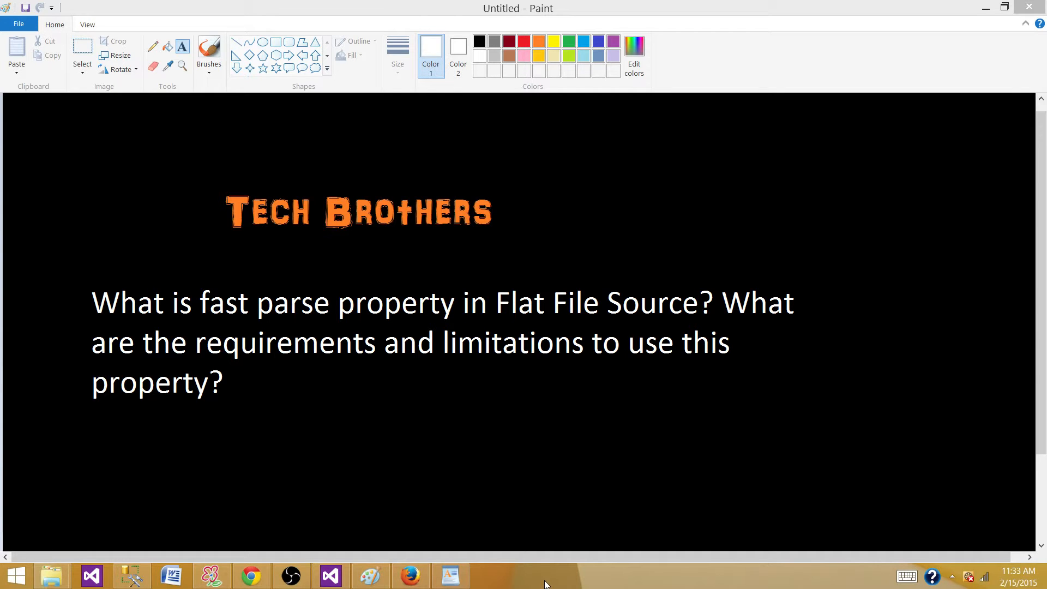
pyautogui.moveTo(133, 567)
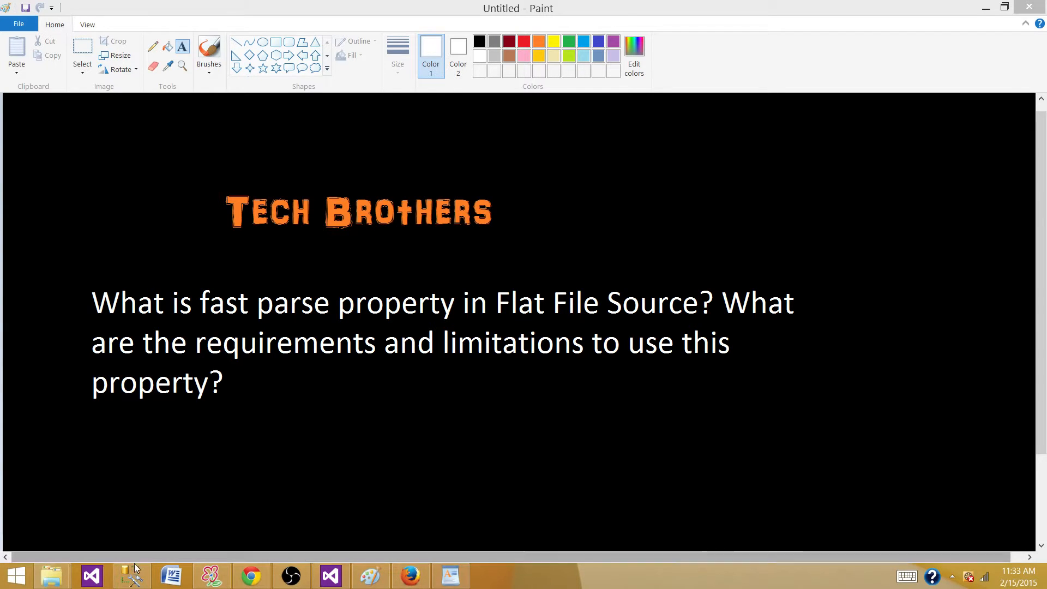
# Switch to the SQLQuery14 query holding the dbo.TotalSale create and truncate script.
pyautogui.click(132, 576)
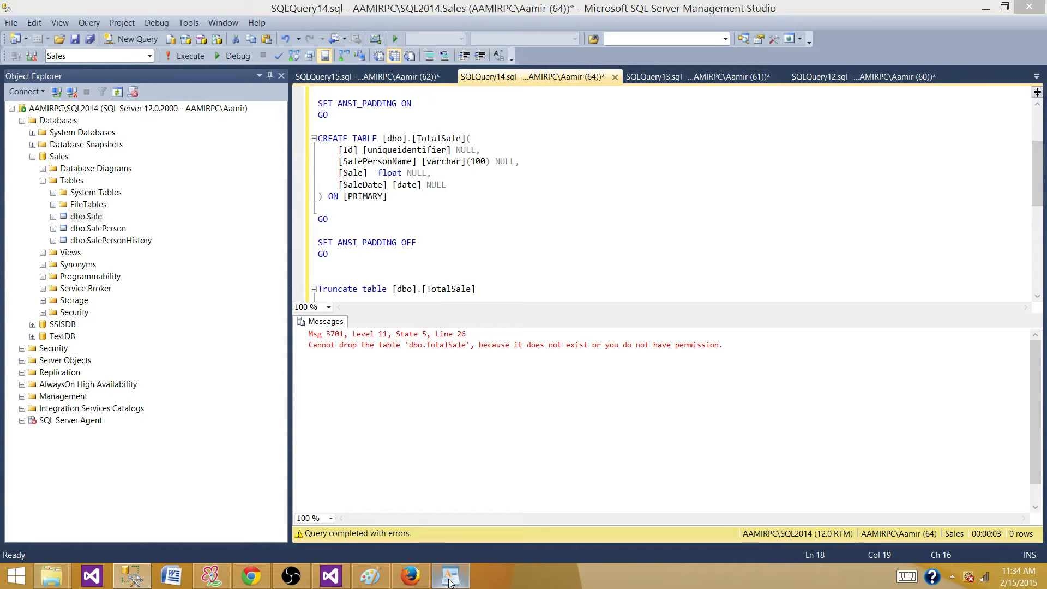
pyautogui.moveTo(450, 578)
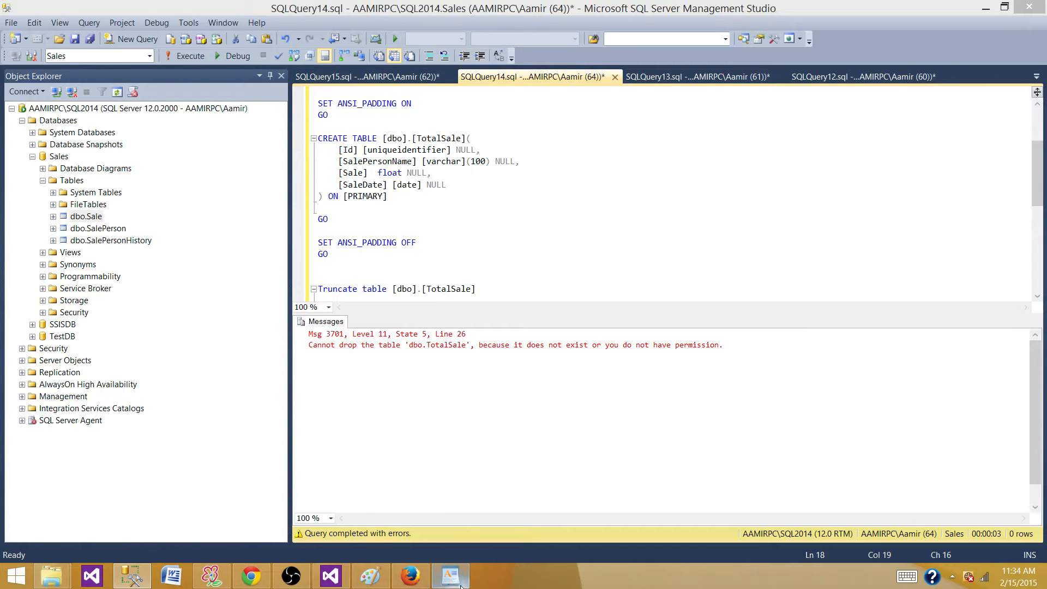
pyautogui.click(452, 574)
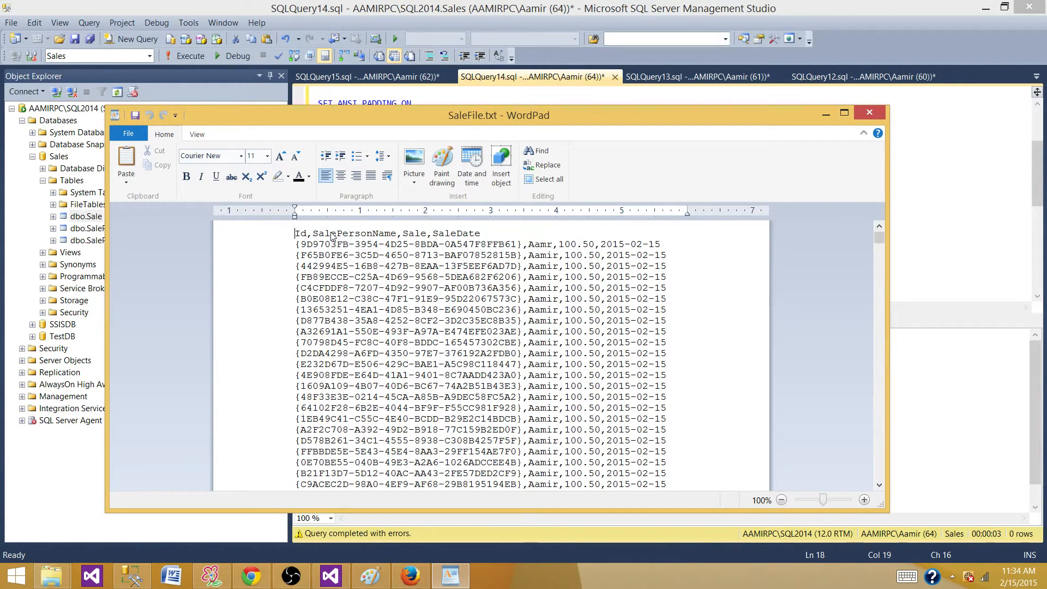
pyautogui.moveTo(466, 239)
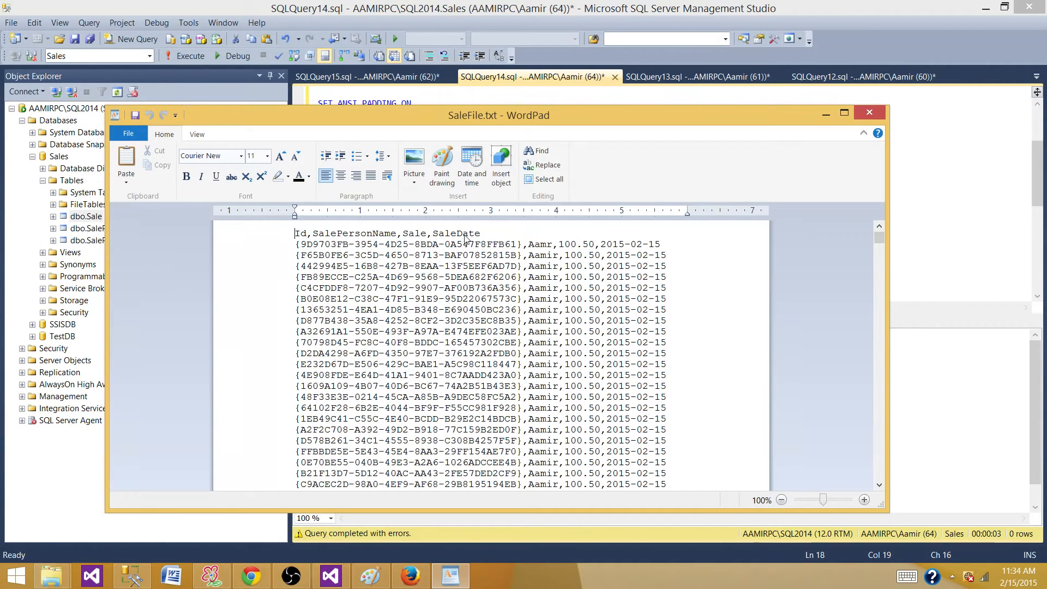
pyautogui.moveTo(407, 293)
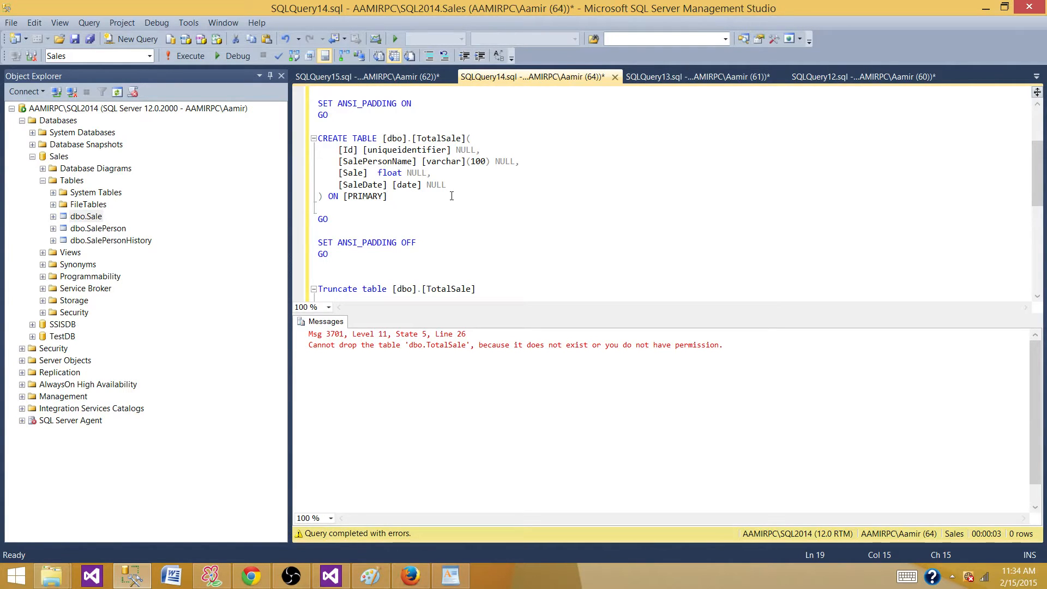
pyautogui.moveTo(442, 215)
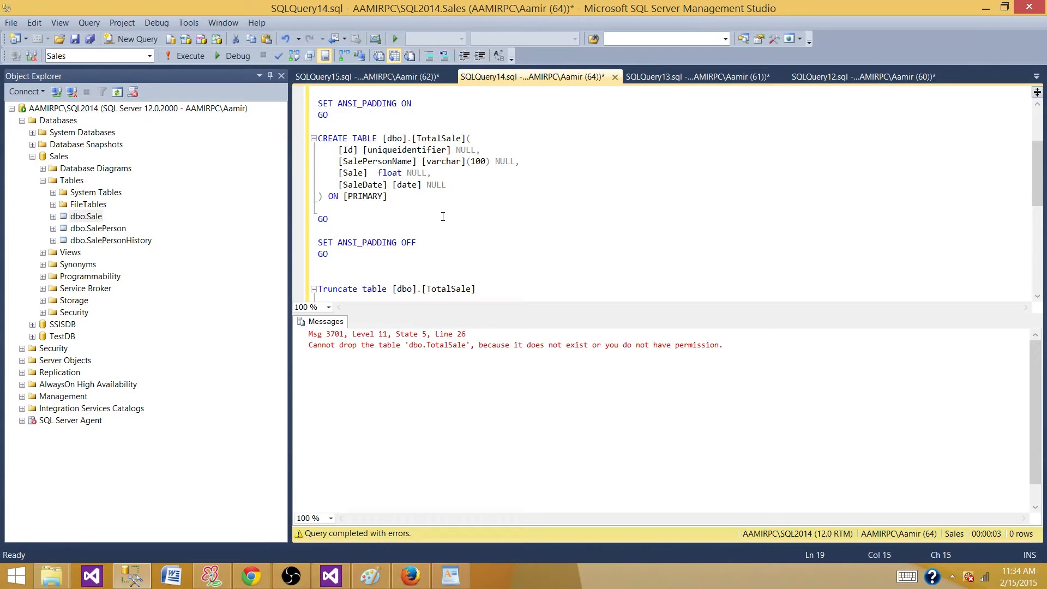
pyautogui.moveTo(704, 174)
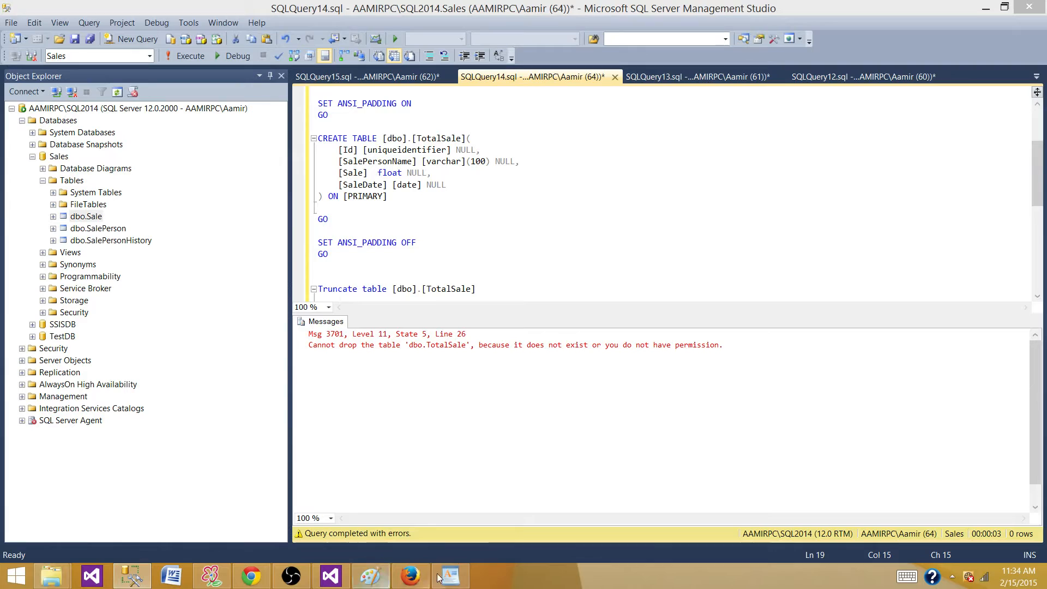
# Place a Flat File Source from Other Sources onto the Package4 data flow canvas.
pyautogui.click(449, 575)
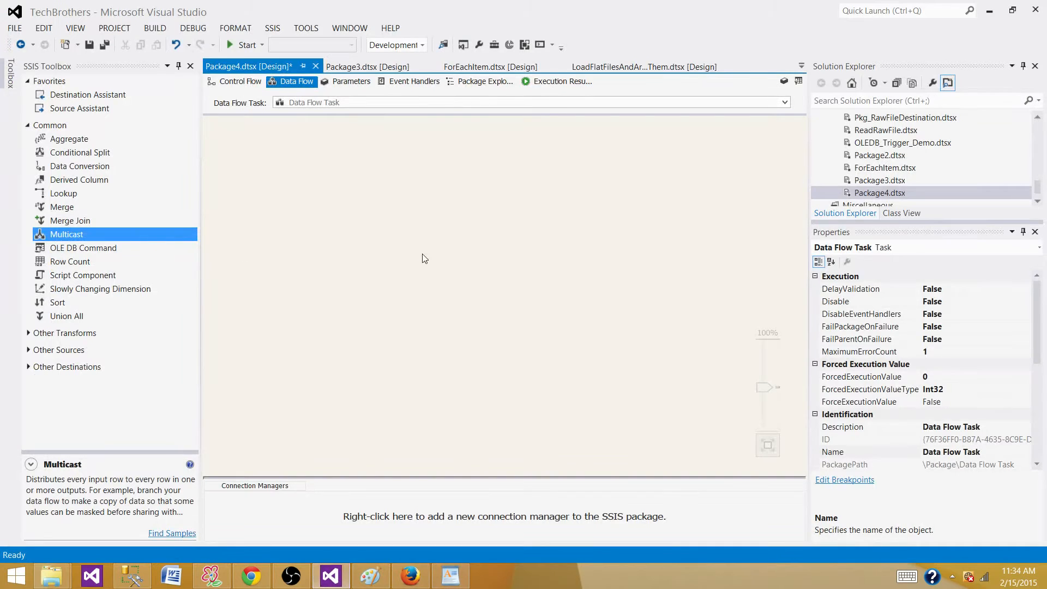
pyautogui.moveTo(395, 268)
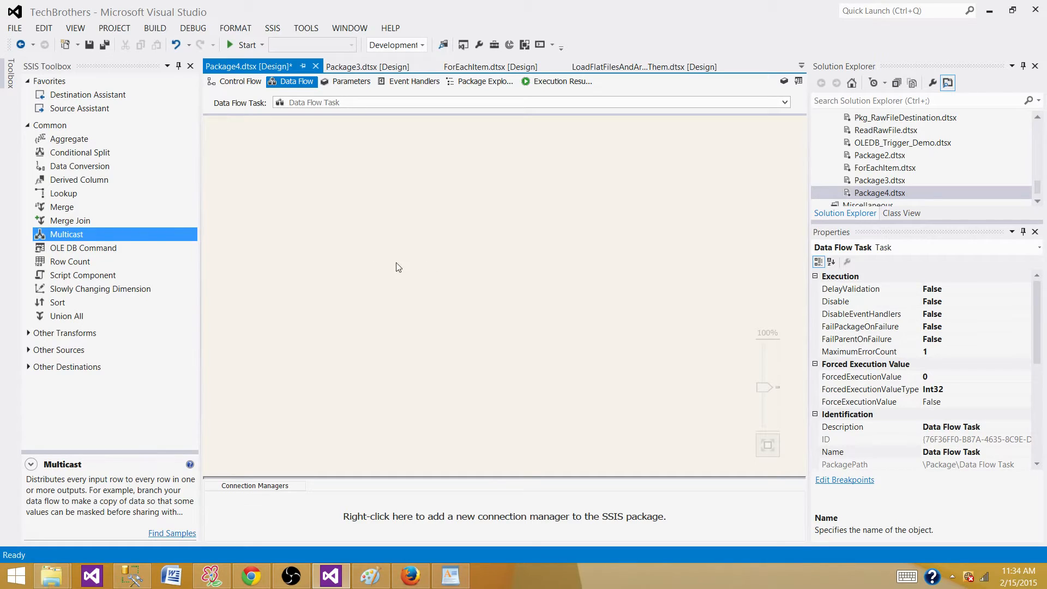
pyautogui.click(29, 125)
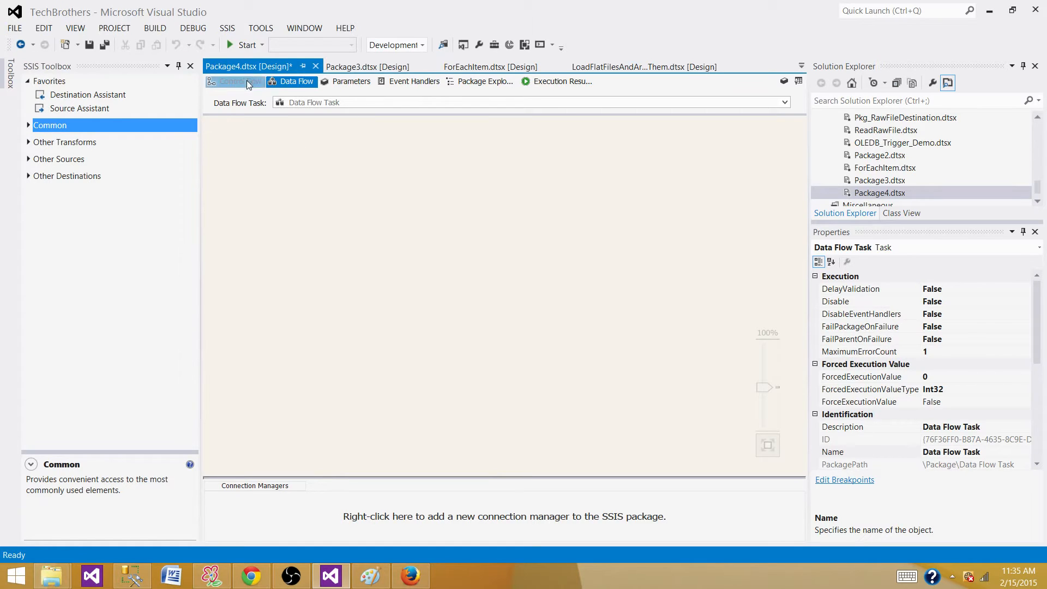
pyautogui.click(239, 81)
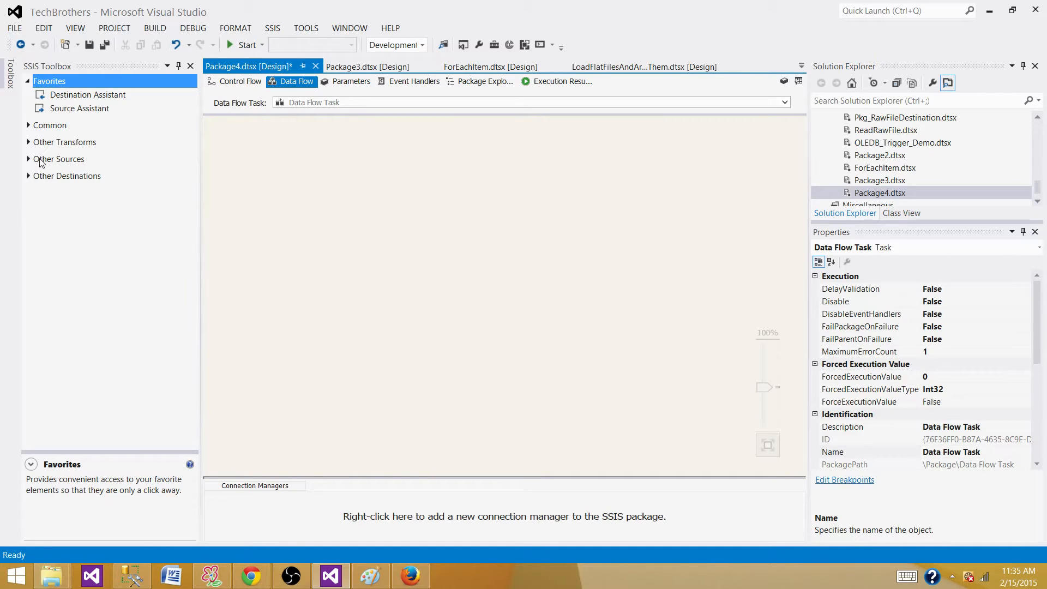
pyautogui.click(28, 159)
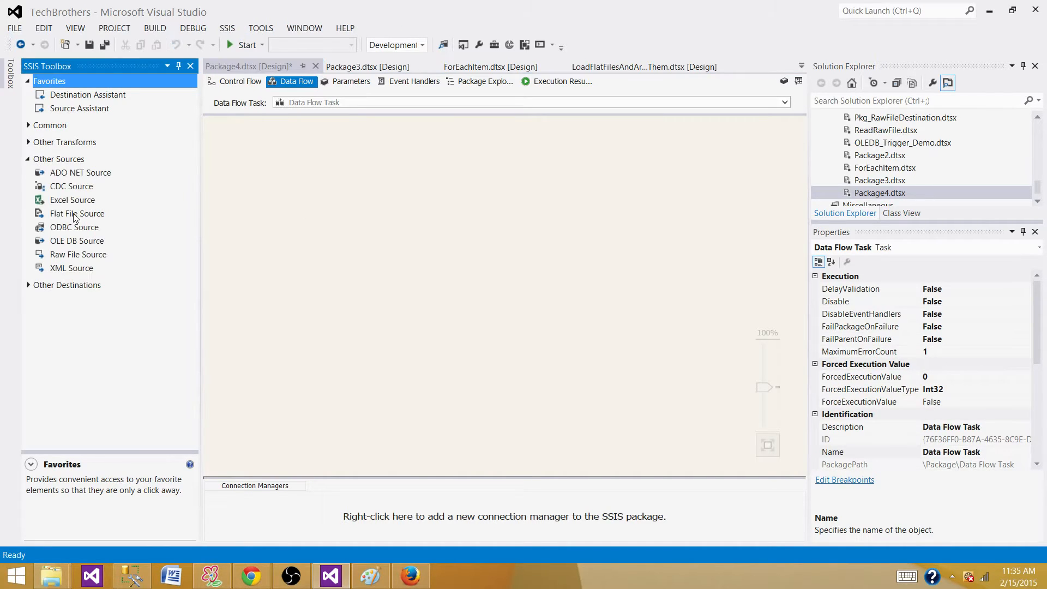
pyautogui.moveTo(76, 213); pyautogui.dragTo(452, 184)
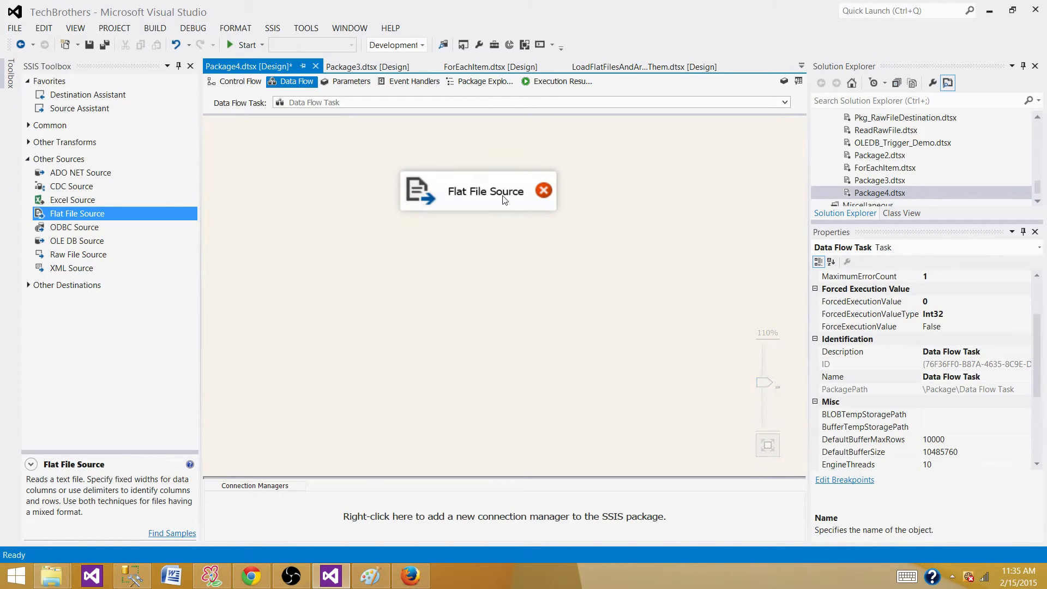
# Create a new flat file connection pointing at Desktop\InputFolder\SaleFile.txt.
pyautogui.doubleClick(484, 191)
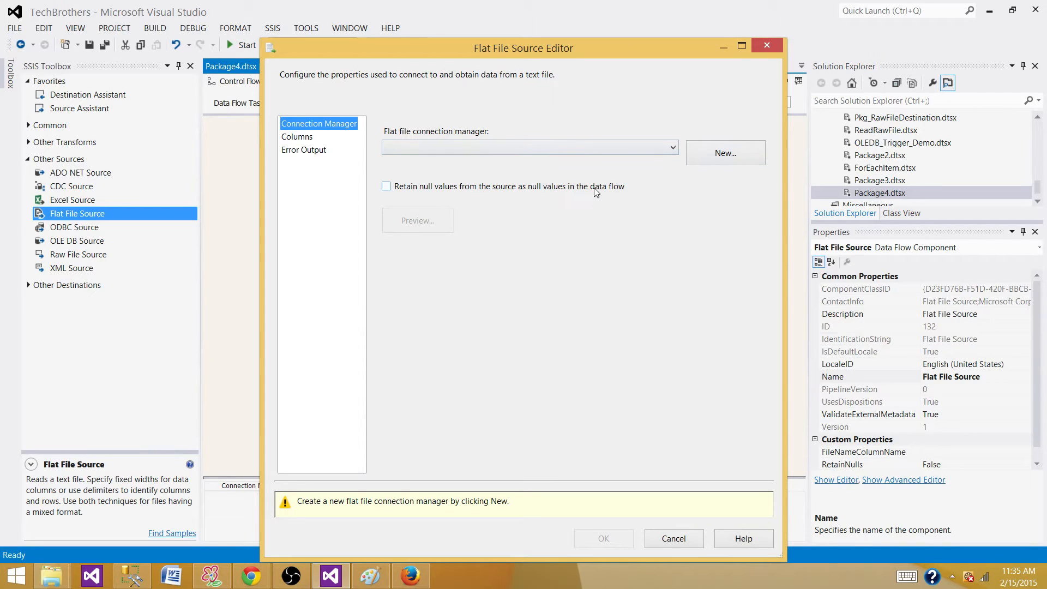
pyautogui.moveTo(726, 153)
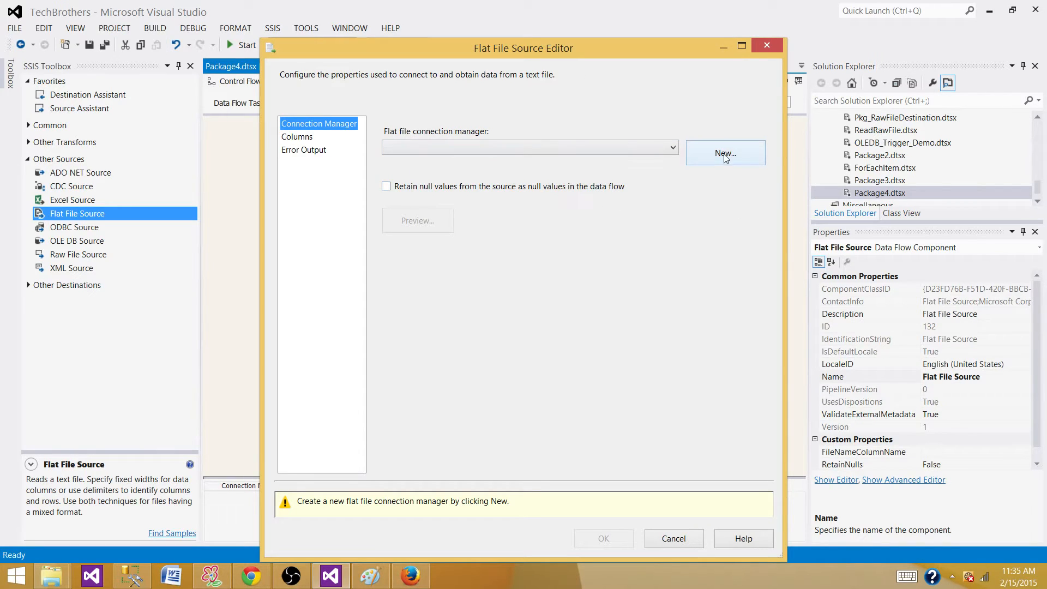
pyautogui.click(724, 153)
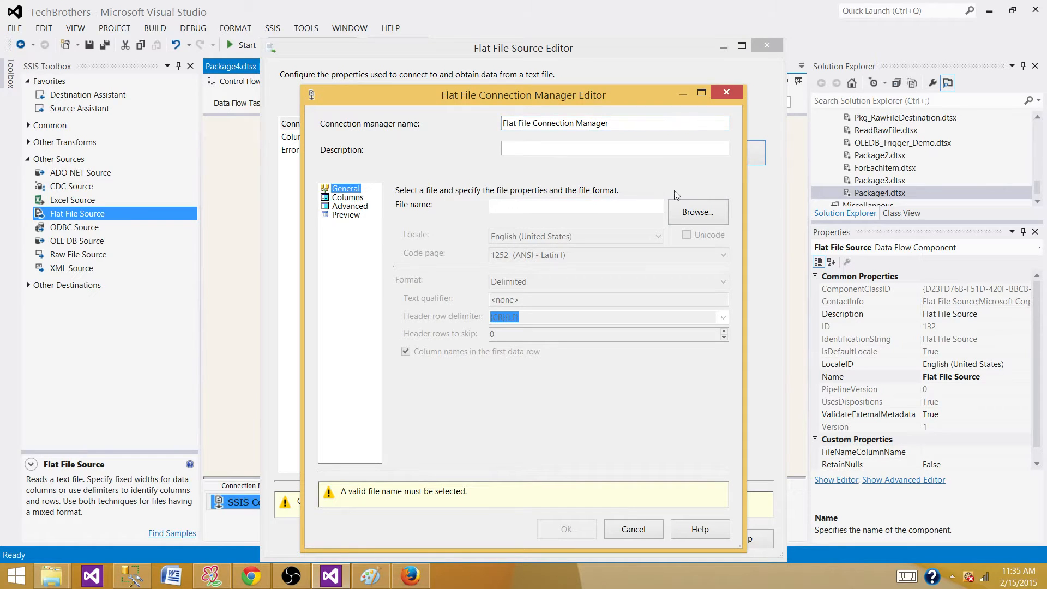
pyautogui.click(697, 212)
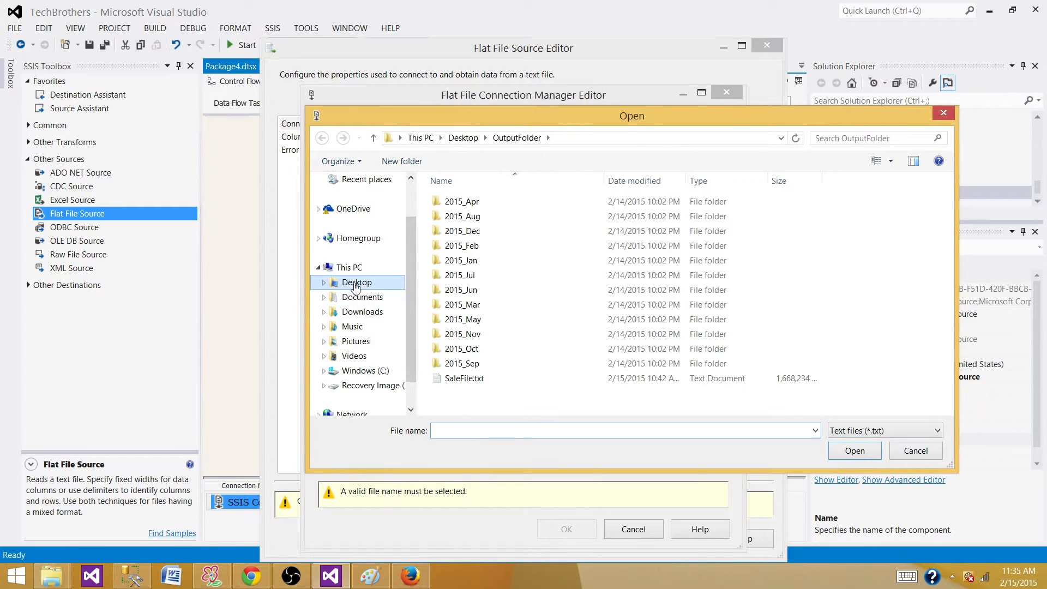
pyautogui.click(366, 340)
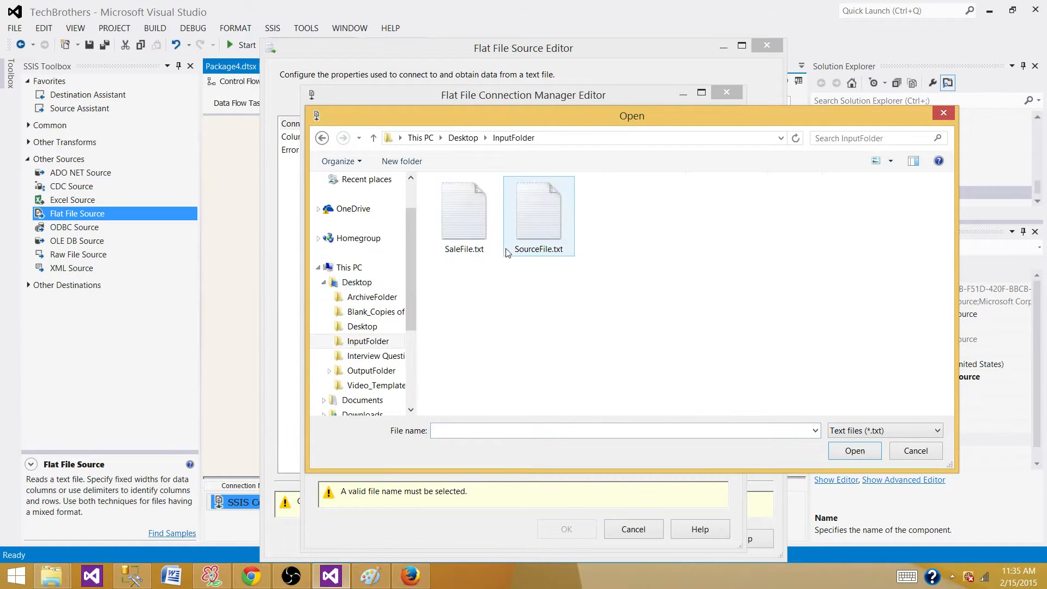
pyautogui.click(464, 213)
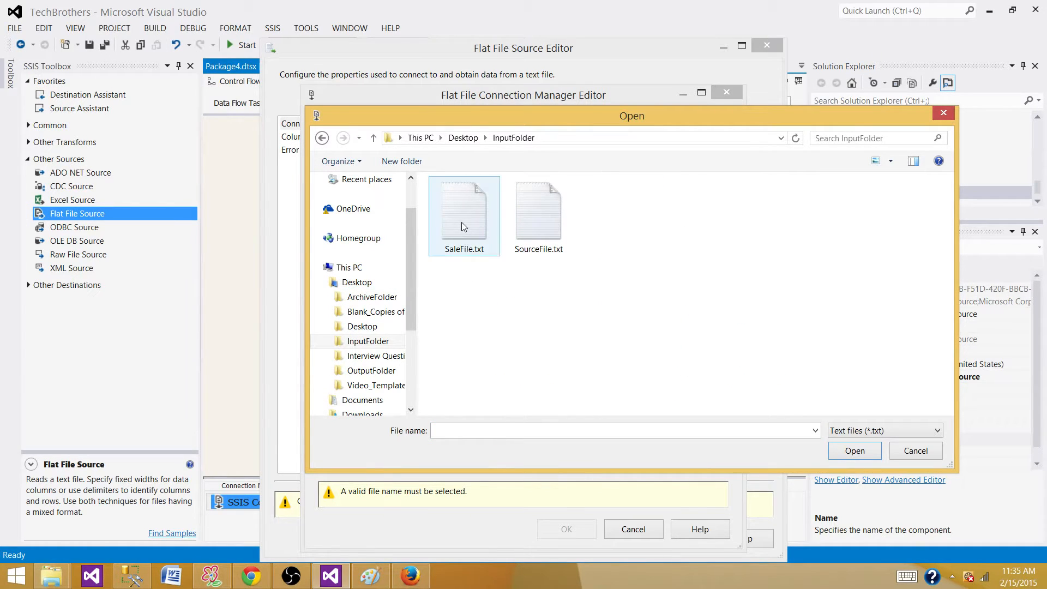
pyautogui.doubleClick(463, 213)
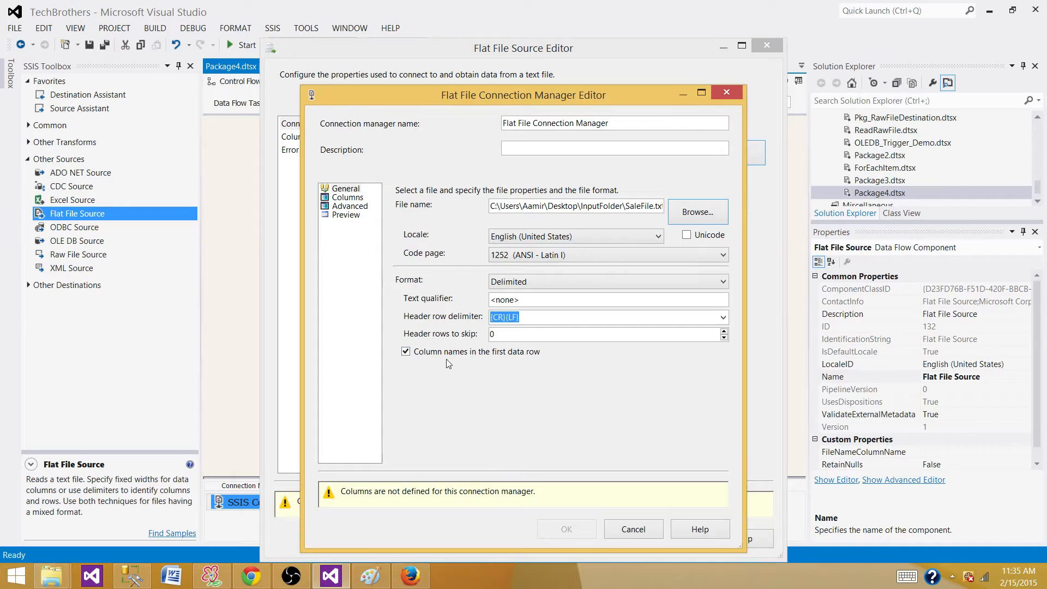
# Preview the comma-delimited Id, SalePersonName, Sale and SaleDate columns.
pyautogui.click(524, 316)
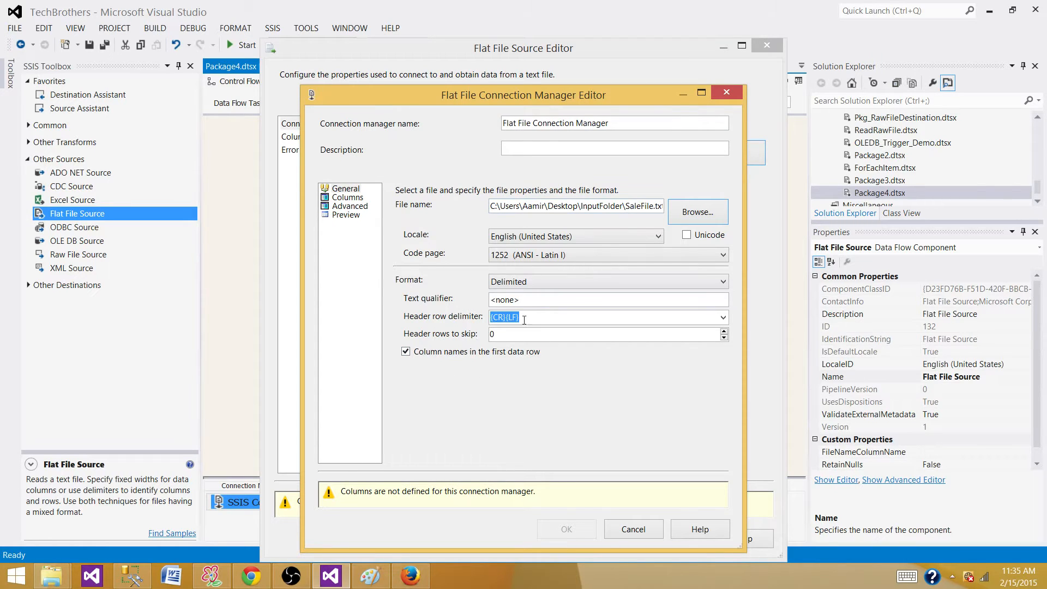
pyautogui.click(347, 198)
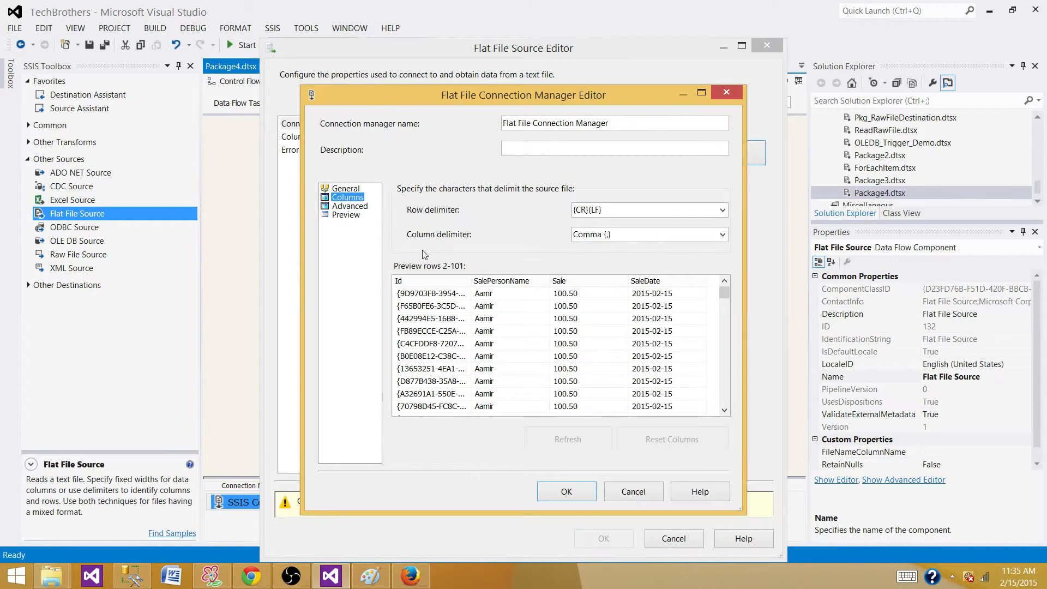
pyautogui.moveTo(441, 269)
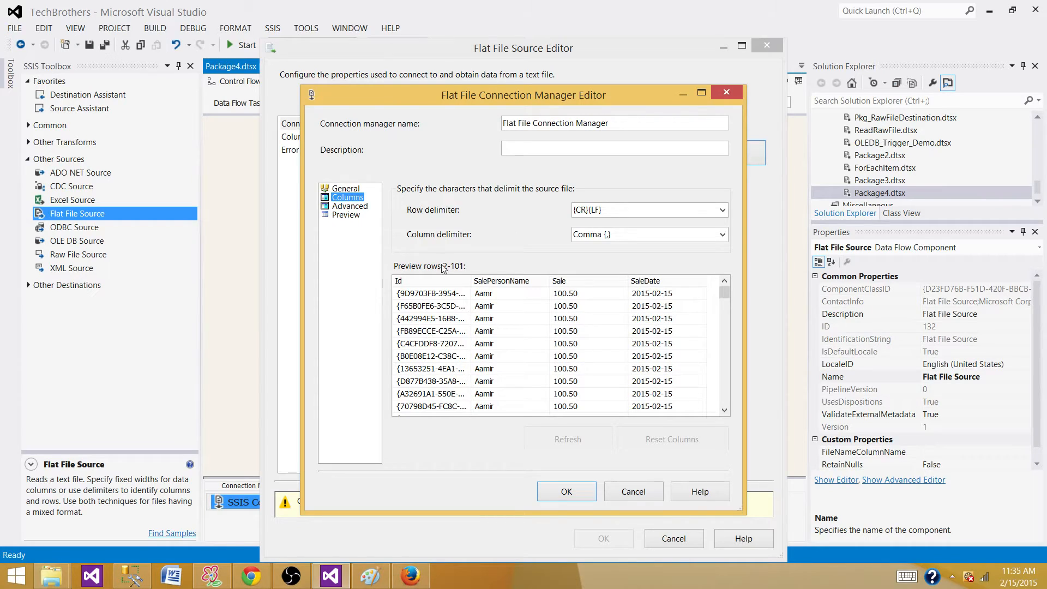
# In Advanced, make Id a unique identifier and widen SalePersonName's output width to 100.
pyautogui.click(349, 206)
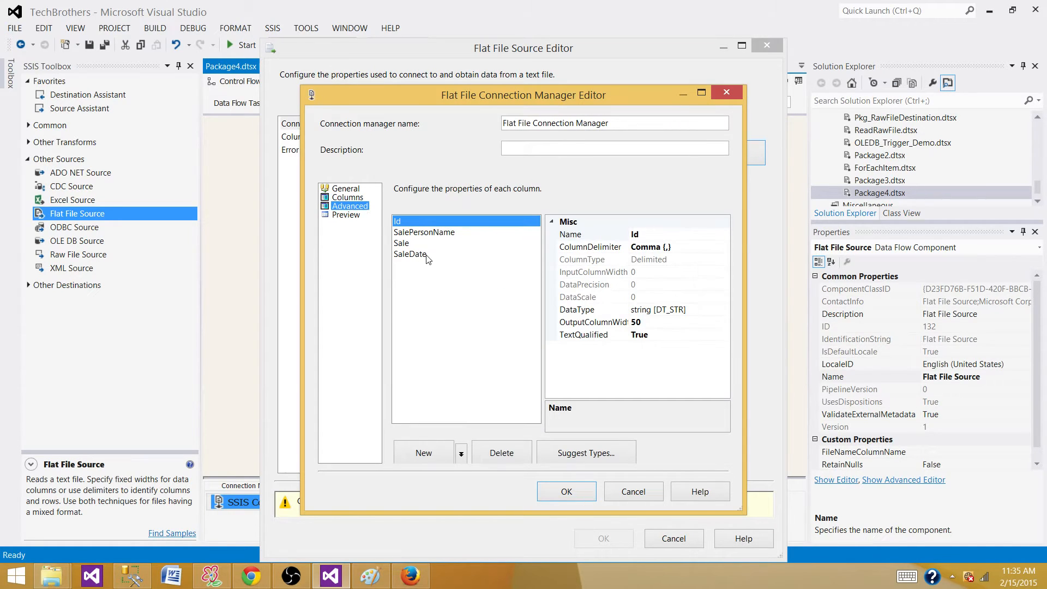
pyautogui.moveTo(427, 193)
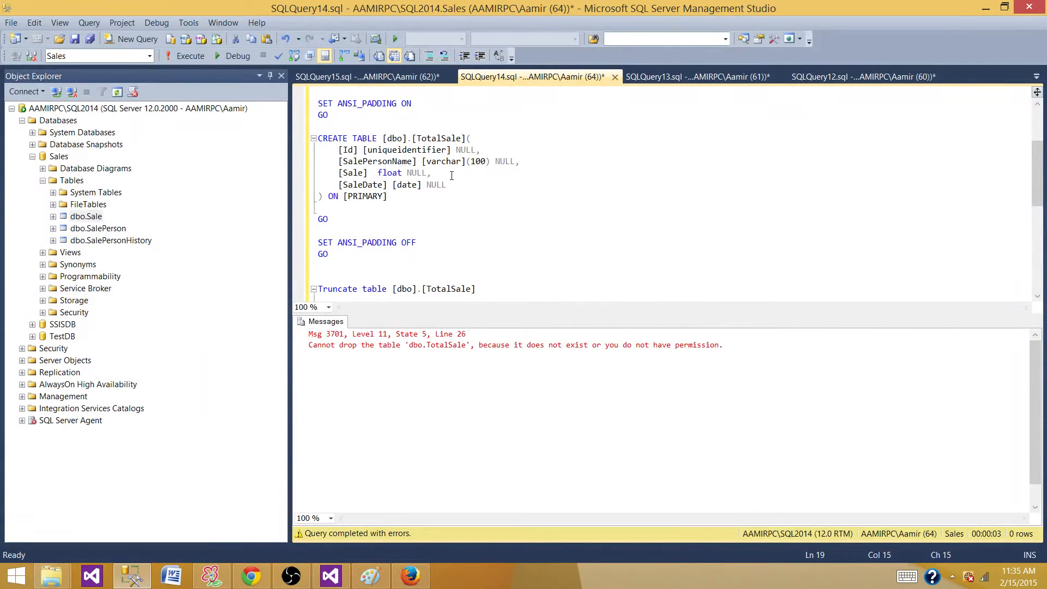
pyautogui.click(378, 162)
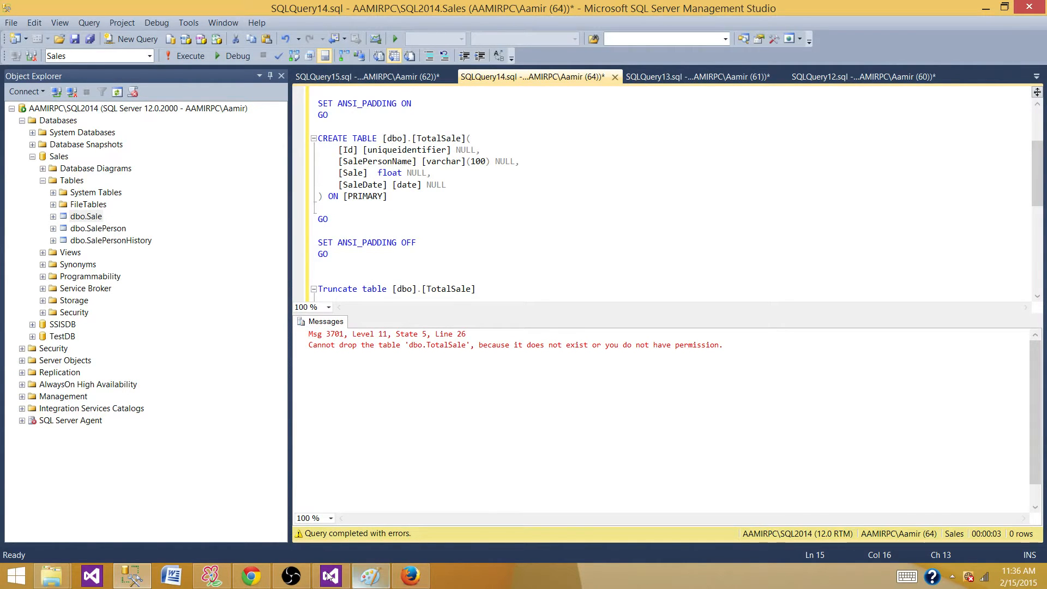
pyautogui.click(329, 575)
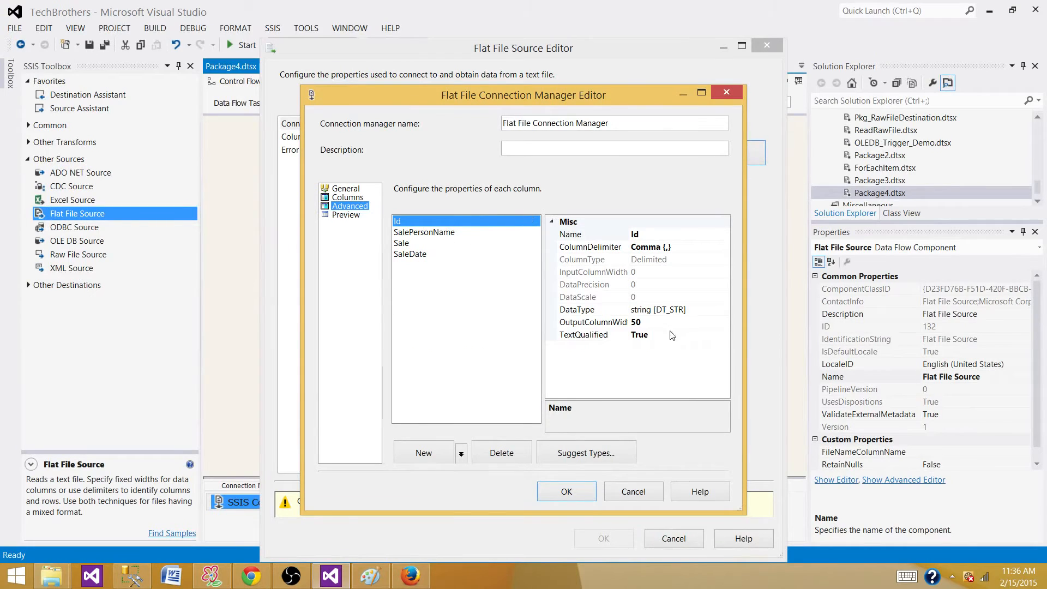
pyautogui.click(723, 308)
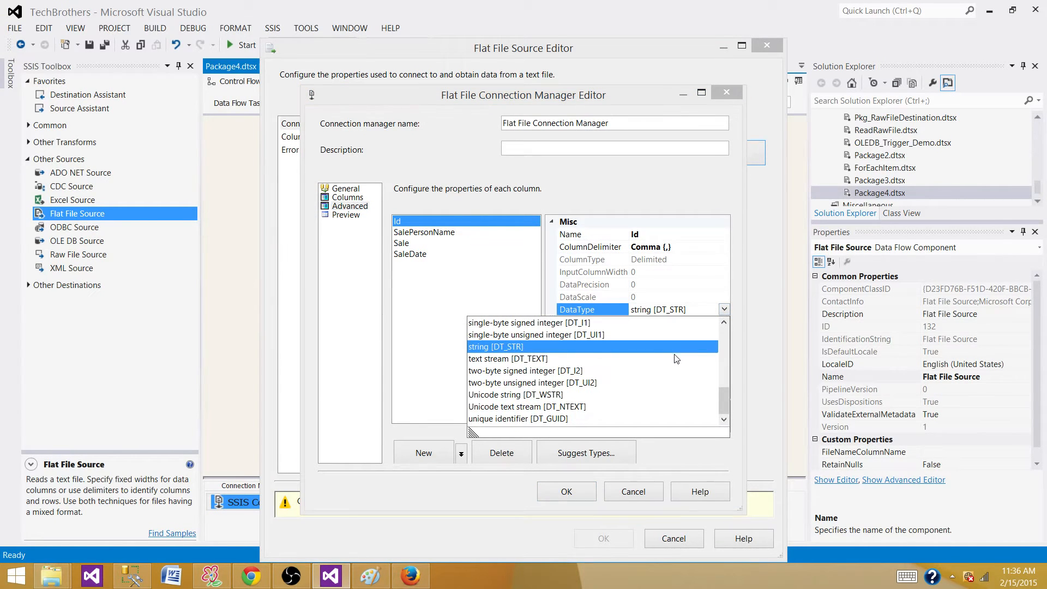
pyautogui.click(517, 418)
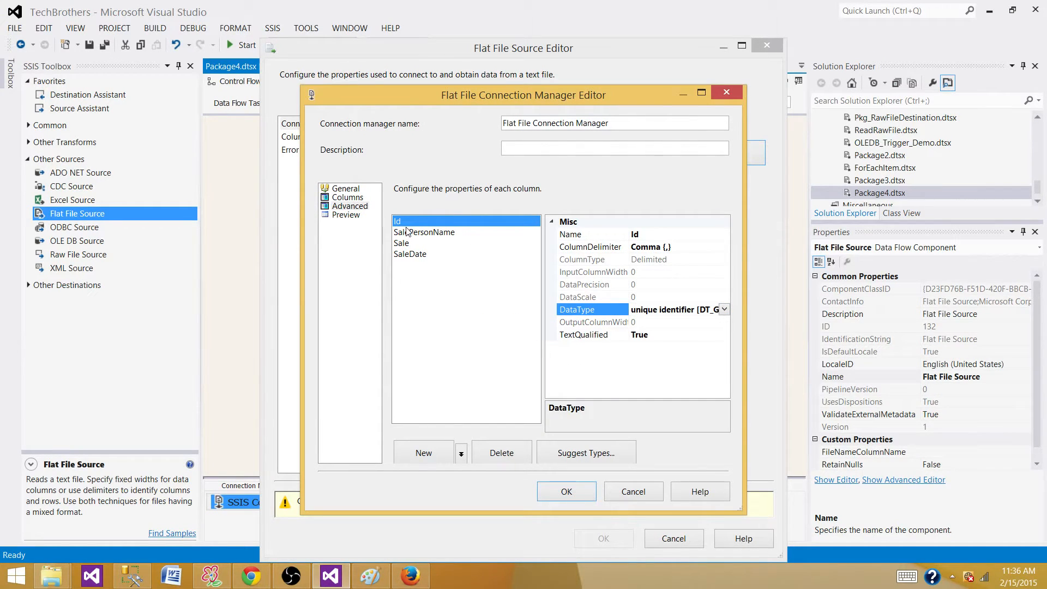
pyautogui.click(424, 232)
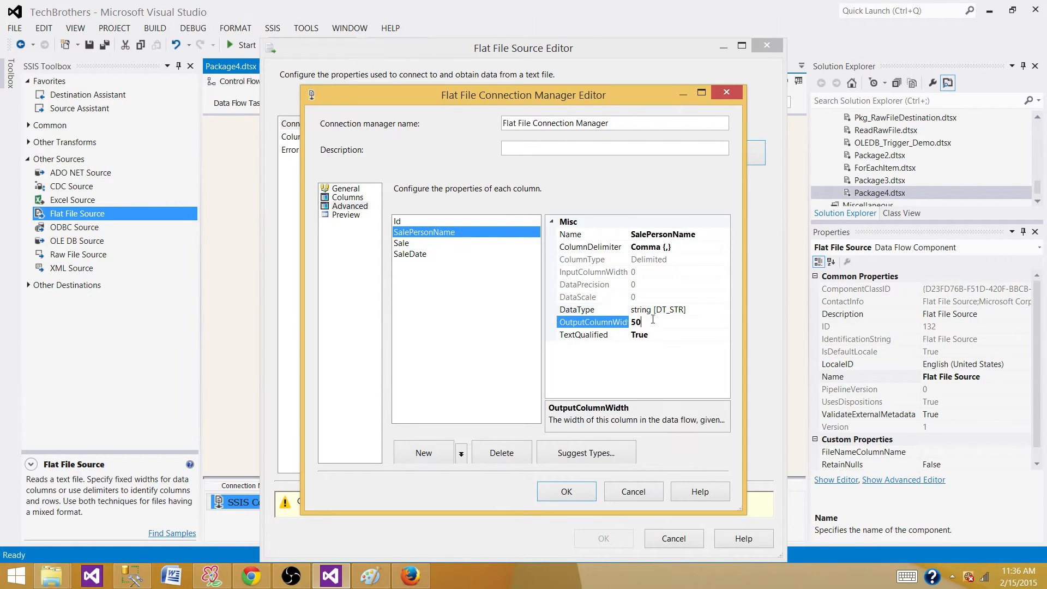
pyautogui.write('100')
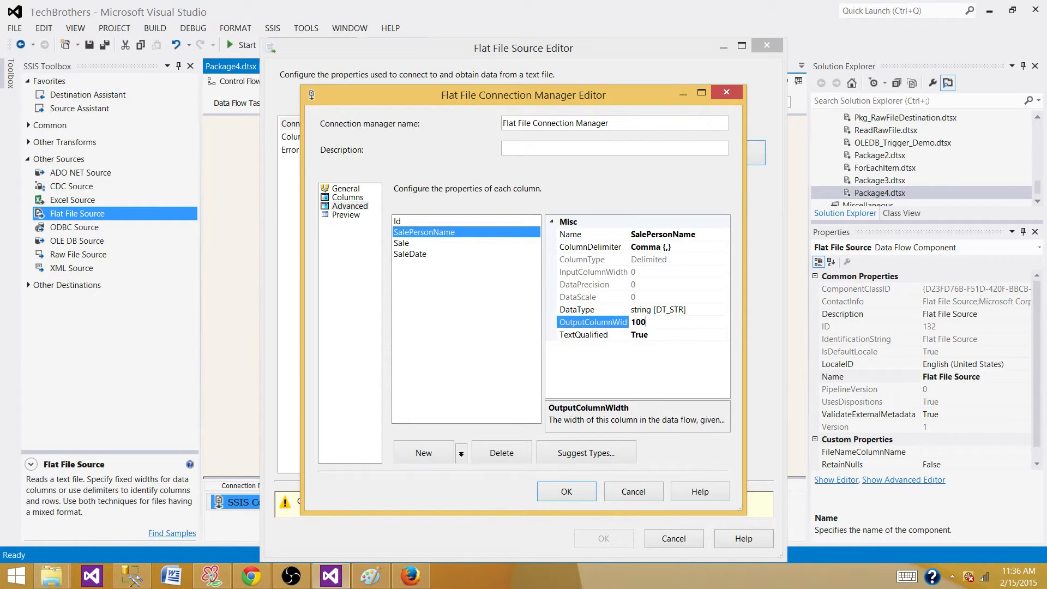
pyautogui.click(445, 315)
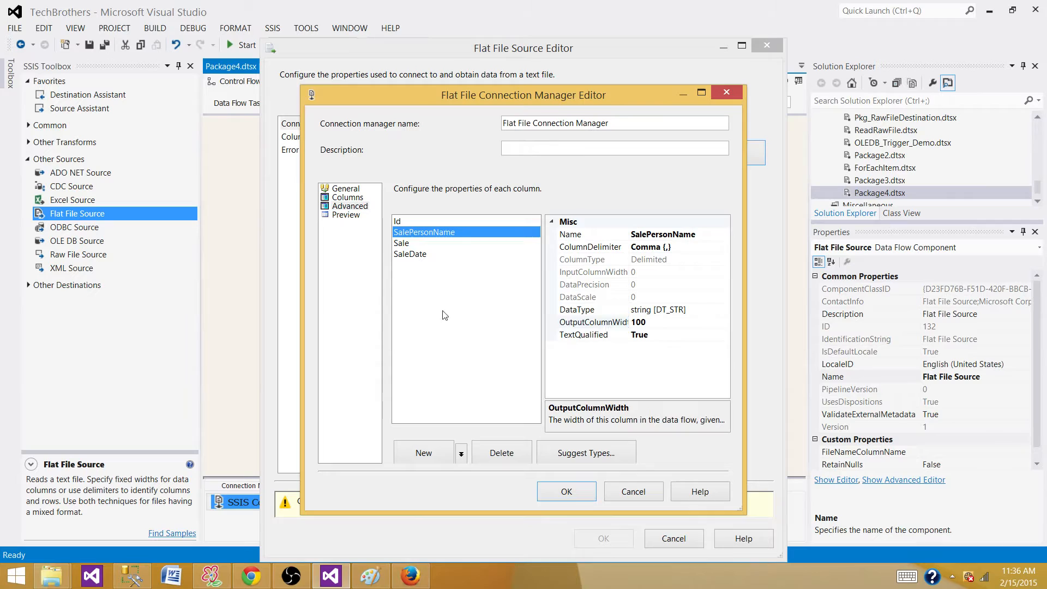
# Set Sale to float and SaleDate to date [DT_DATE], then preview the parsed rows.
pyautogui.click(402, 242)
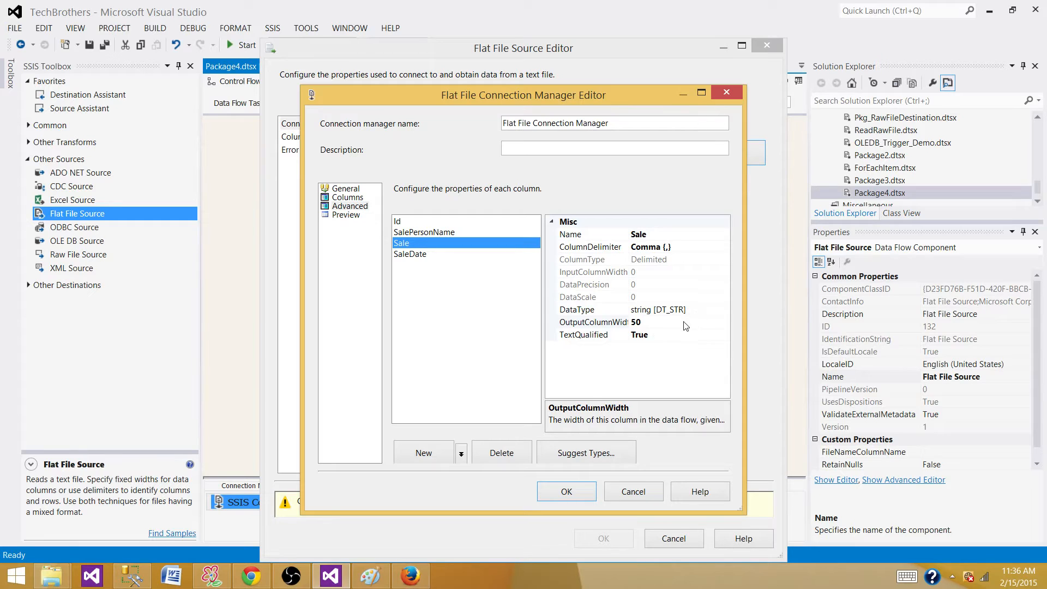
pyautogui.click(723, 309)
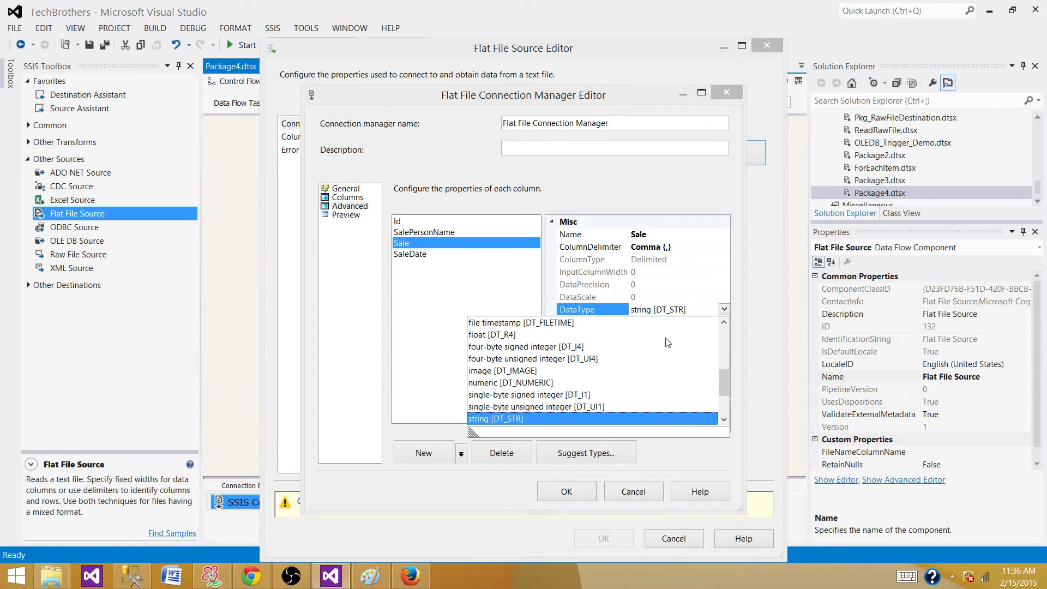
pyautogui.scroll(-3)
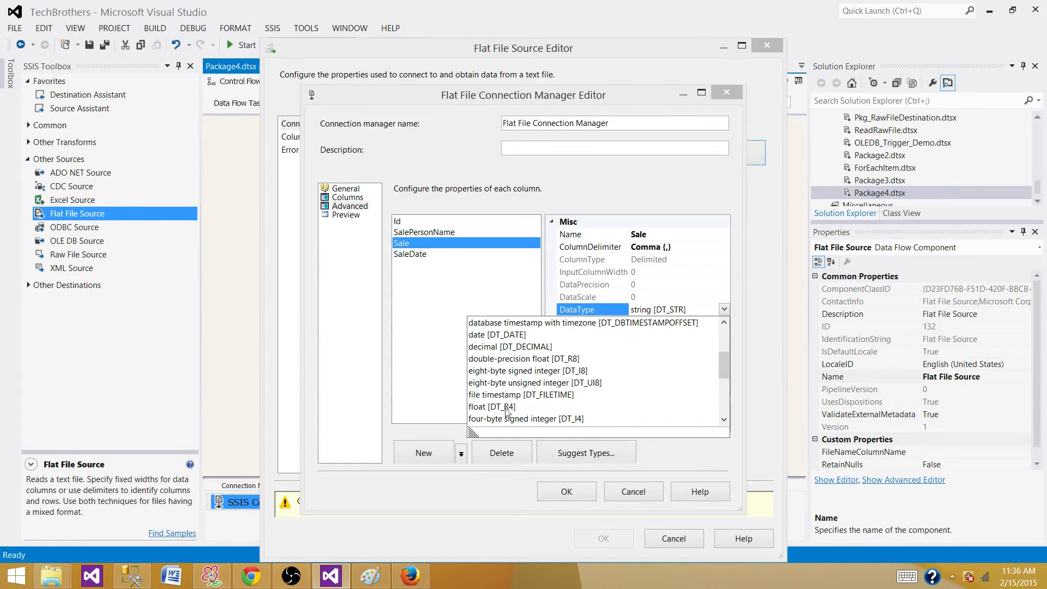
pyautogui.click(410, 254)
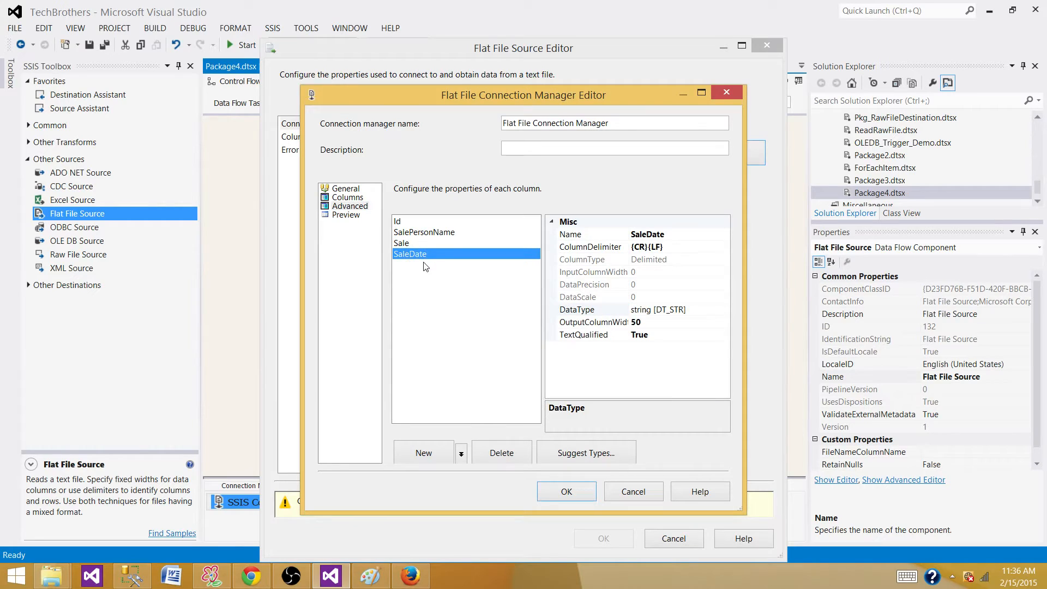
pyautogui.click(724, 309)
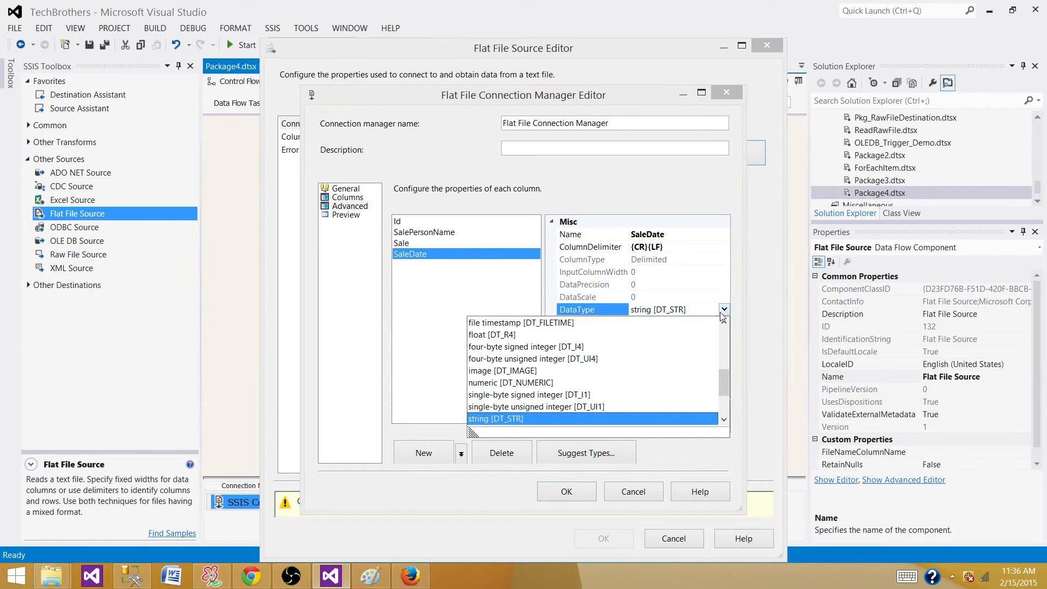
pyautogui.moveTo(624, 381)
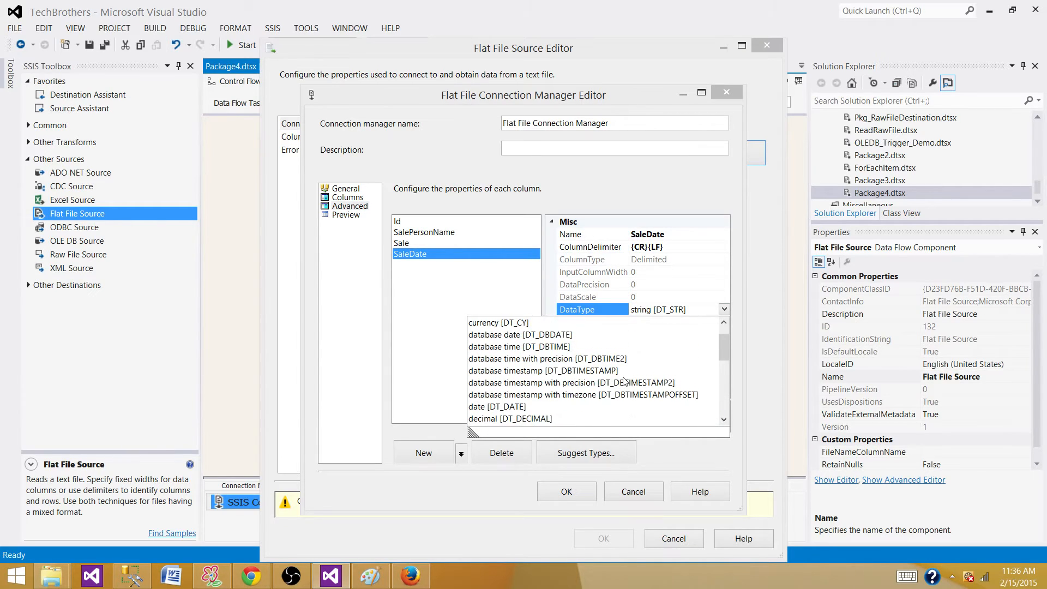
pyautogui.click(496, 407)
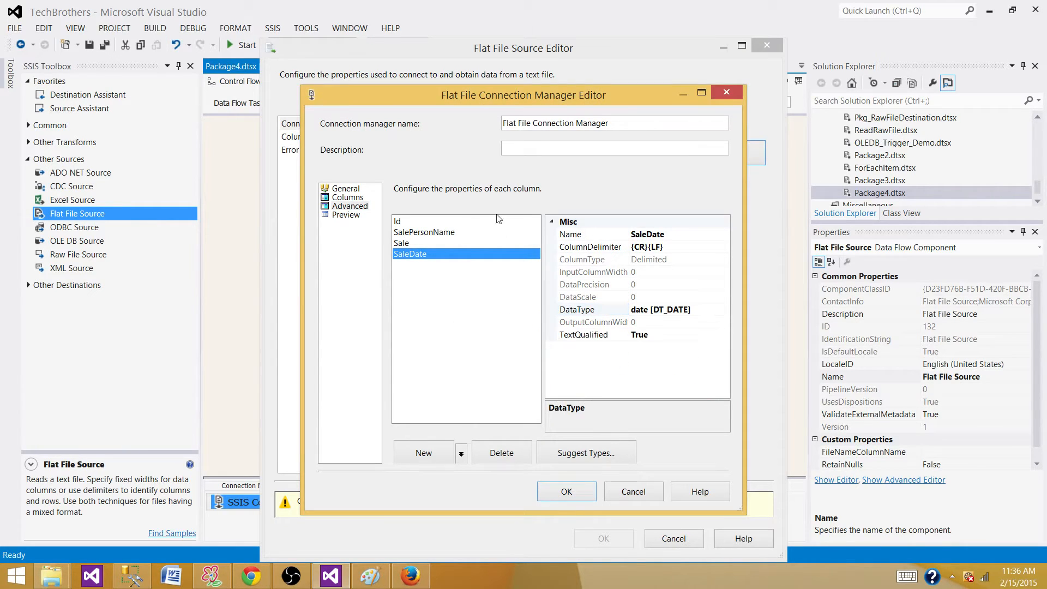
pyautogui.click(345, 214)
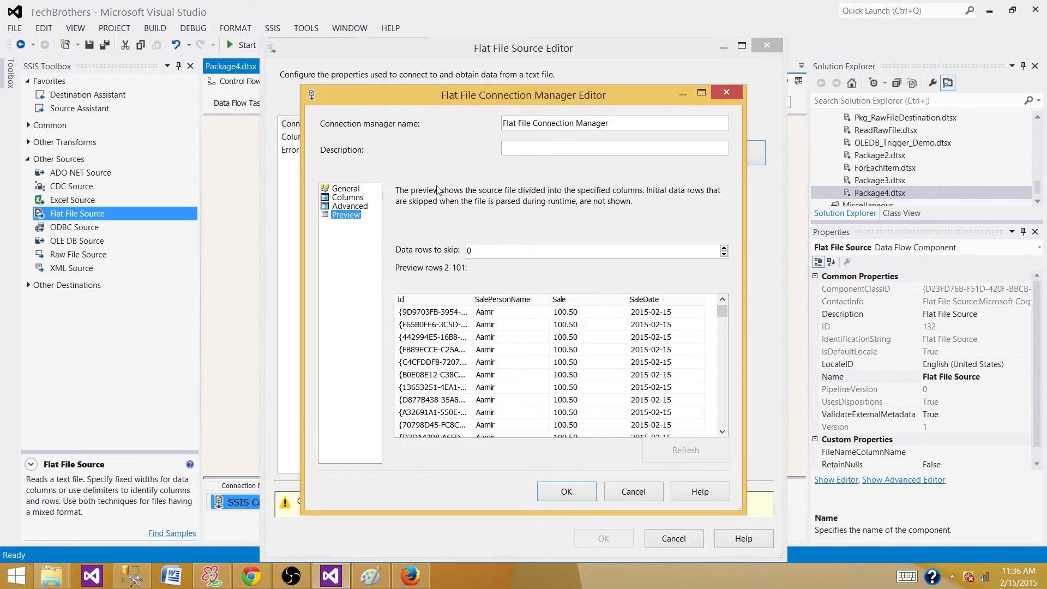
# Save the connection, retain source nulls as nulls, review the column mapping and accept the source.
pyautogui.click(565, 491)
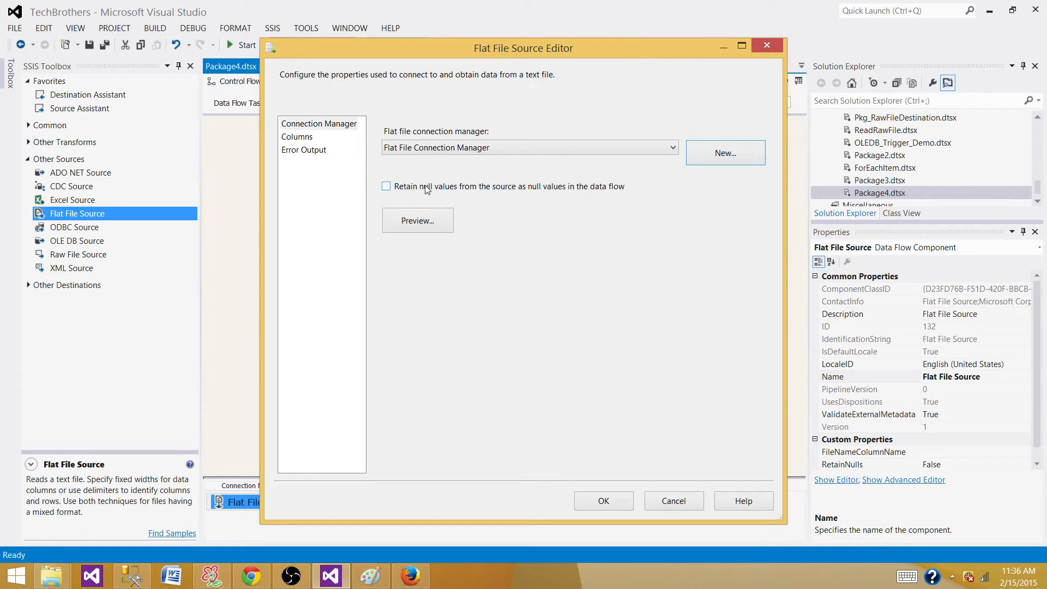
pyautogui.click(386, 186)
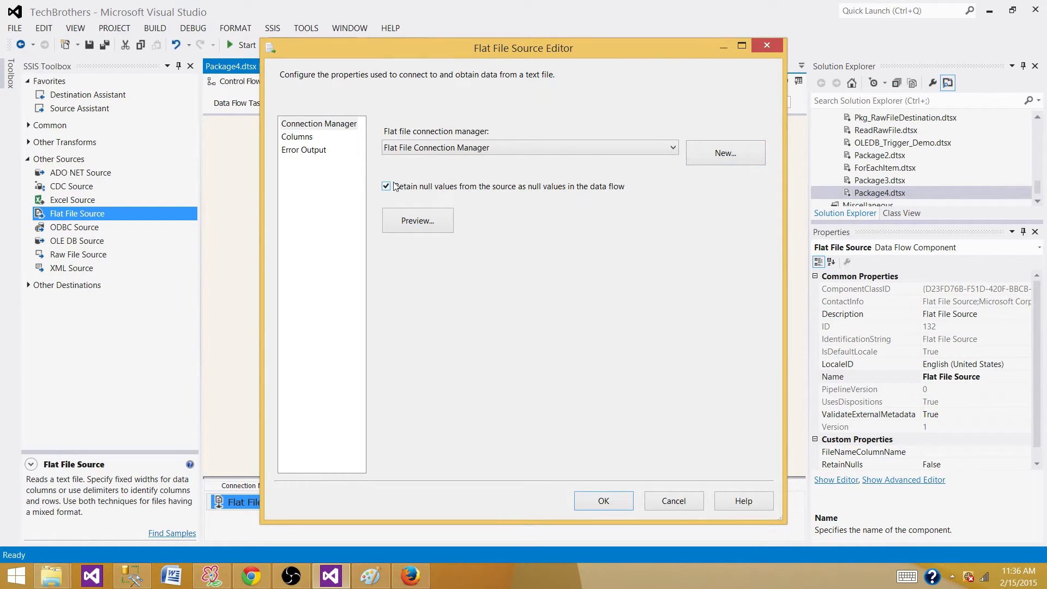
pyautogui.click(296, 136)
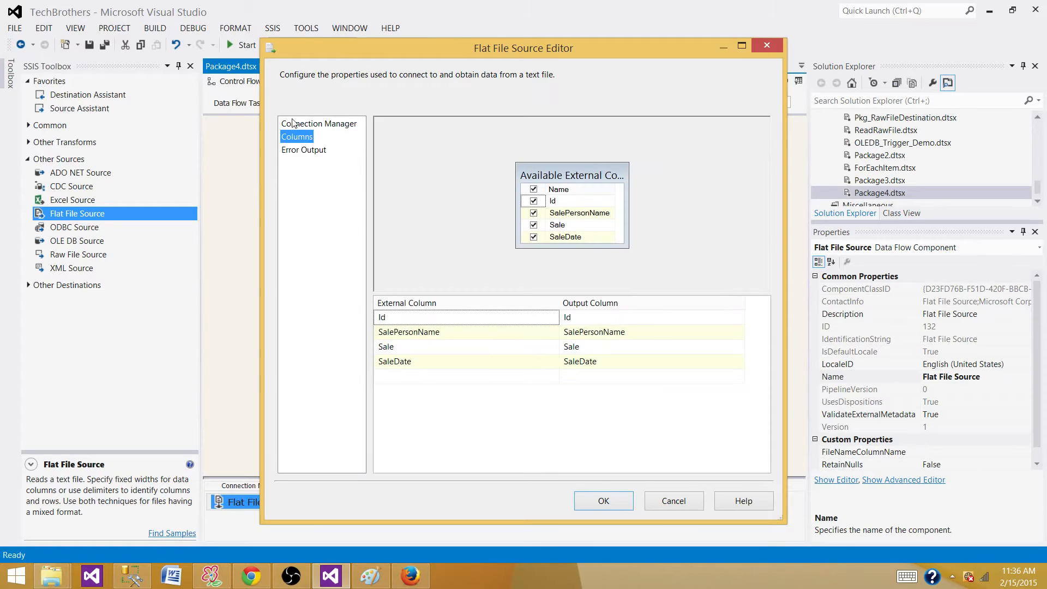
pyautogui.click(602, 500)
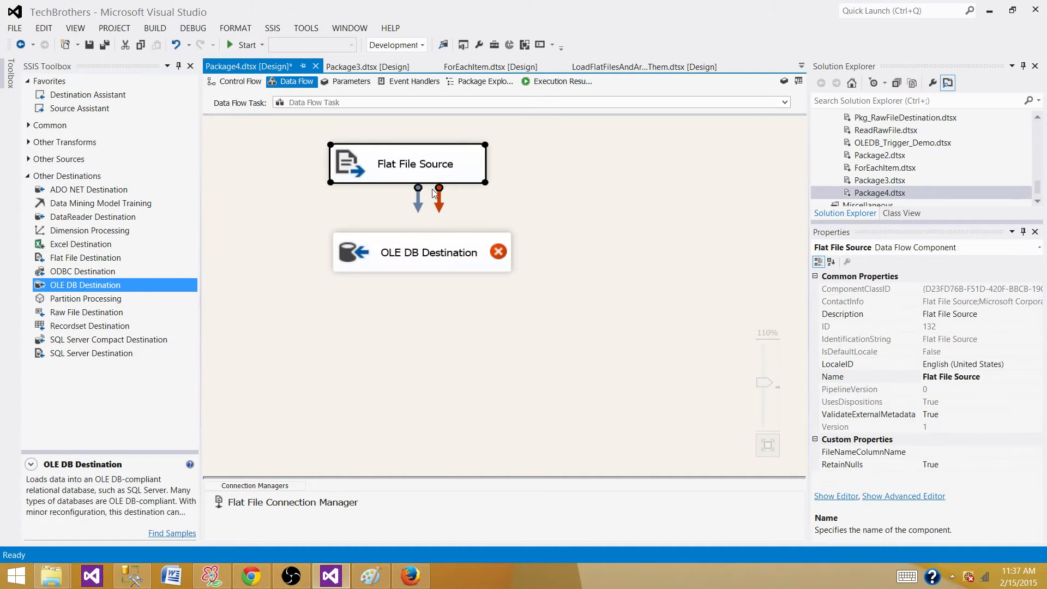
# Connect the source to OLE DB Destination and give it the AAMIRPC\SQL2014.Sales connection.
pyautogui.click(601, 301)
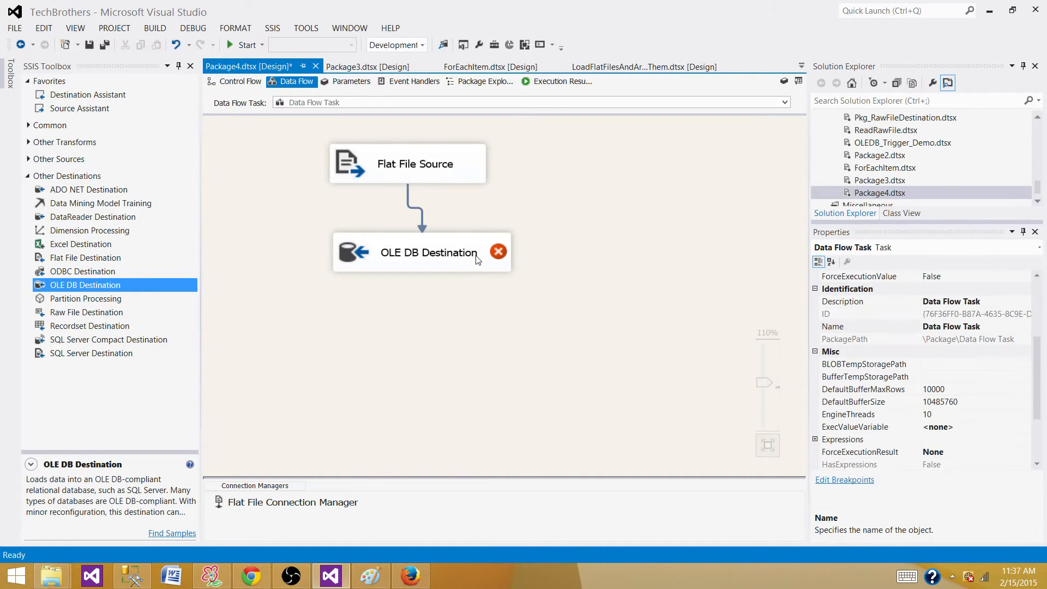
pyautogui.doubleClick(428, 252)
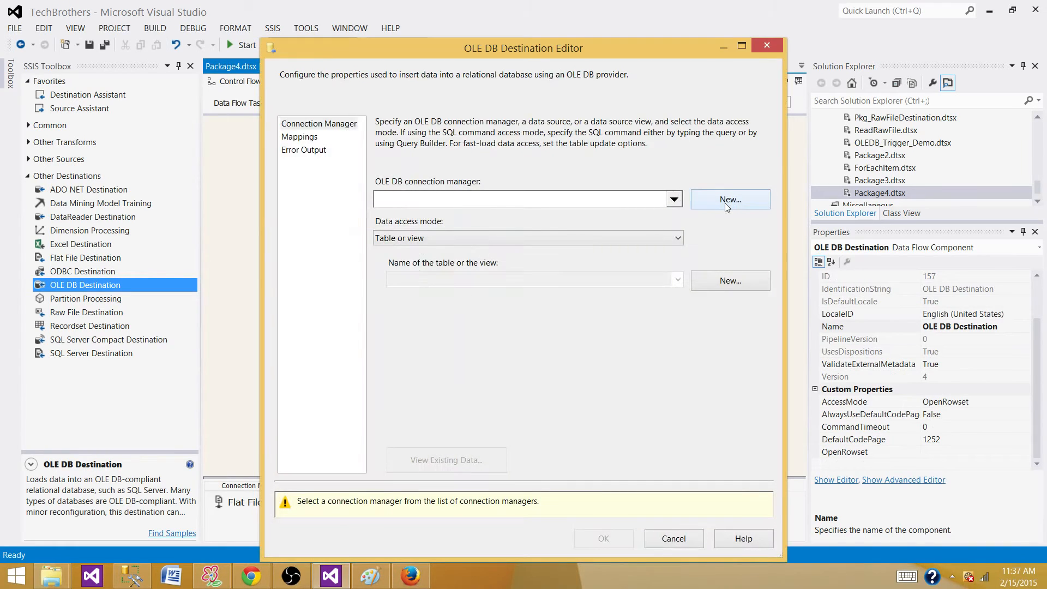
pyautogui.click(730, 199)
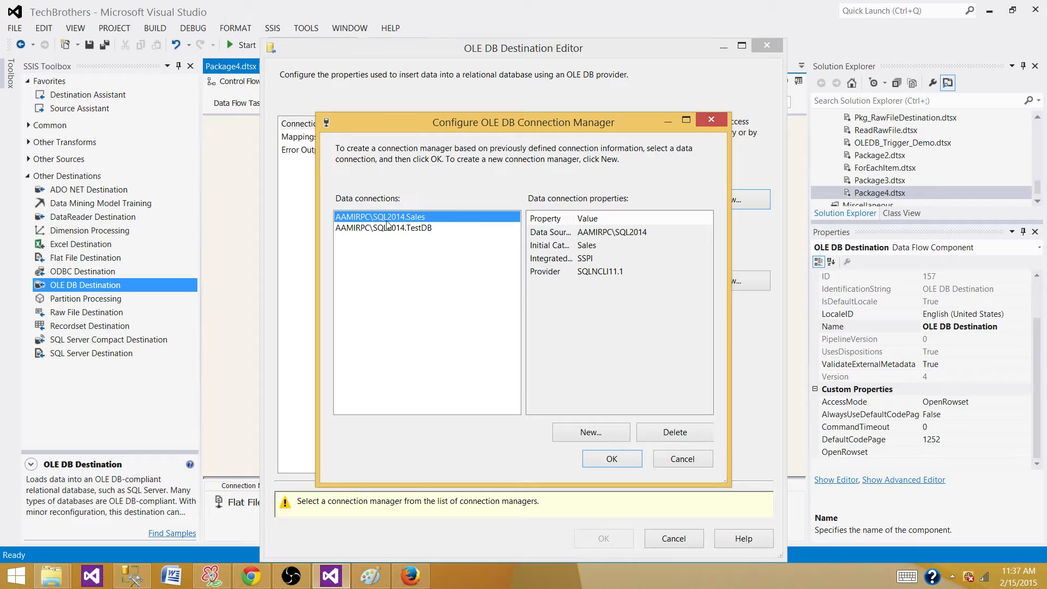
pyautogui.moveTo(394, 260)
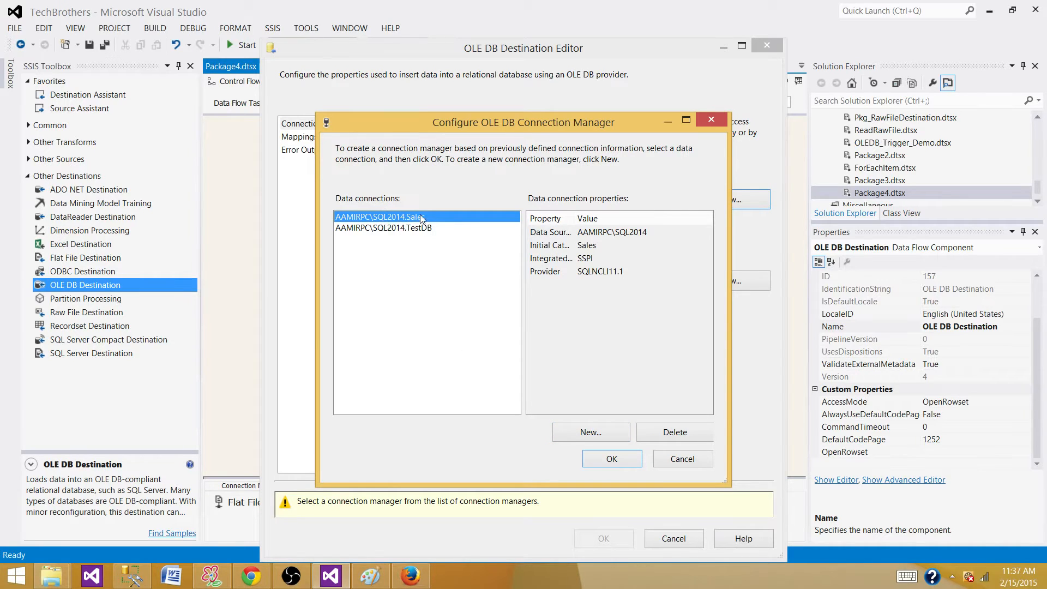
pyautogui.click(610, 460)
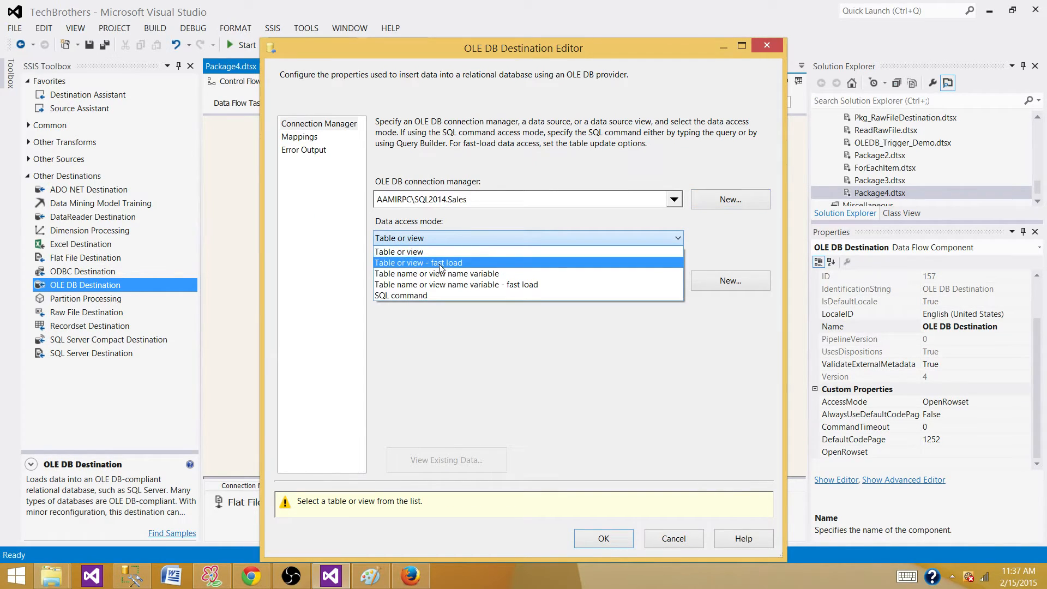
# Set the destination's data access mode to 'Table or view - fast load'.
pyautogui.click(418, 263)
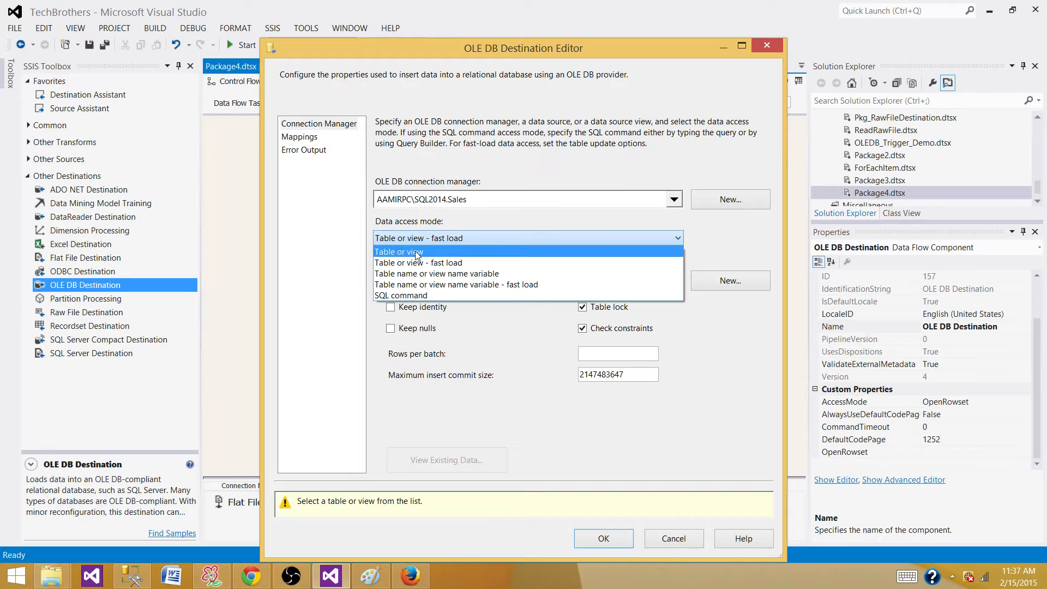
pyautogui.moveTo(445, 263)
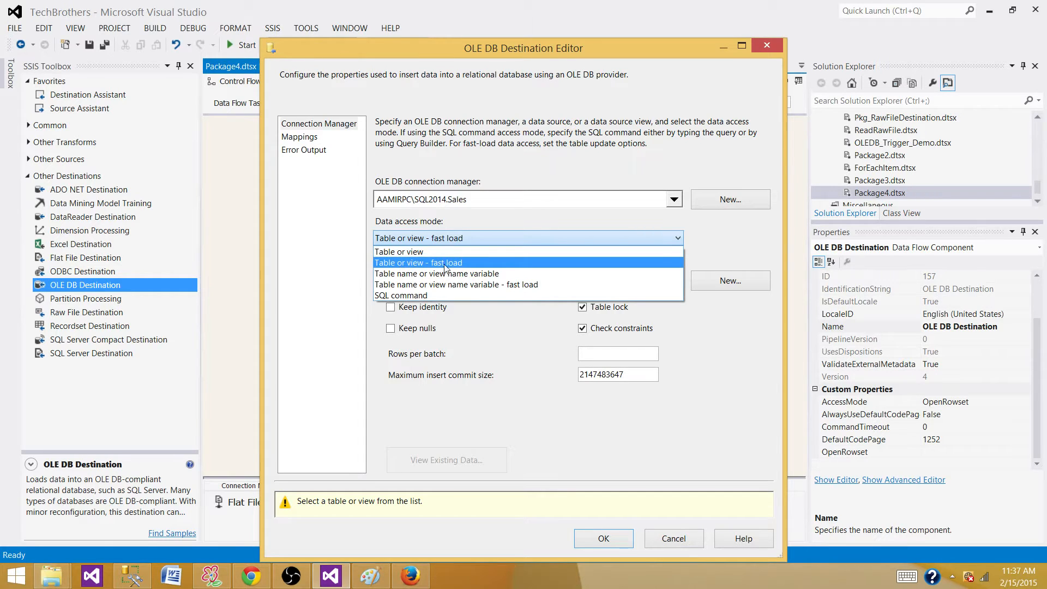
pyautogui.click(419, 263)
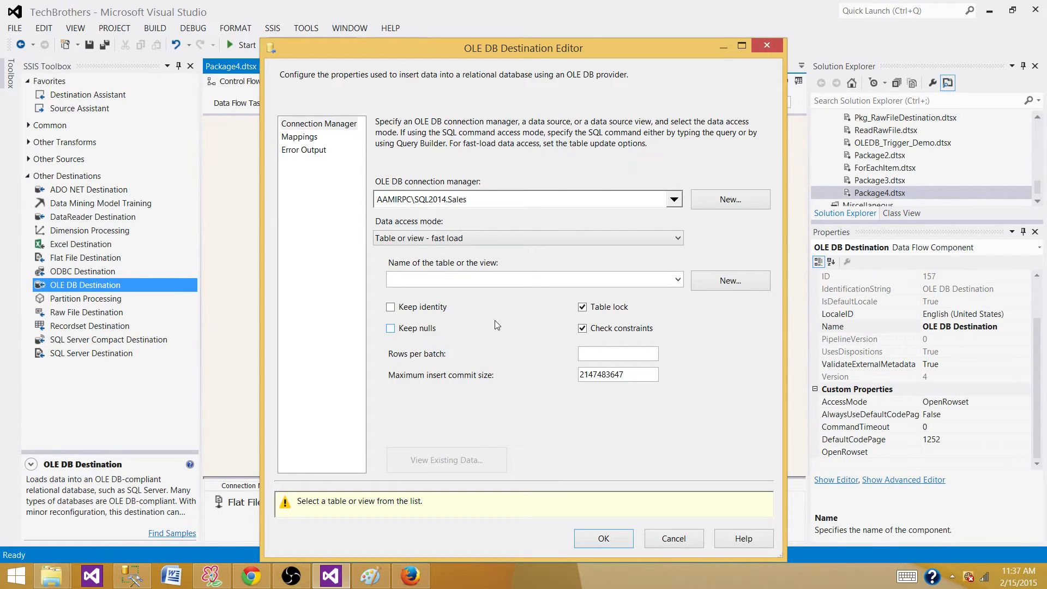
pyautogui.moveTo(433, 366)
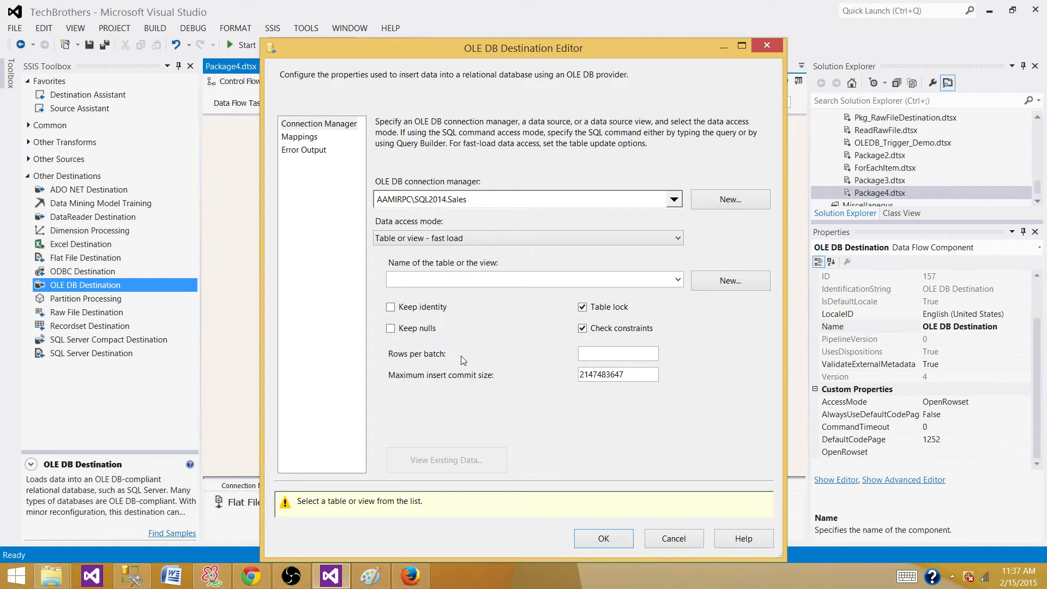
pyautogui.moveTo(468, 367)
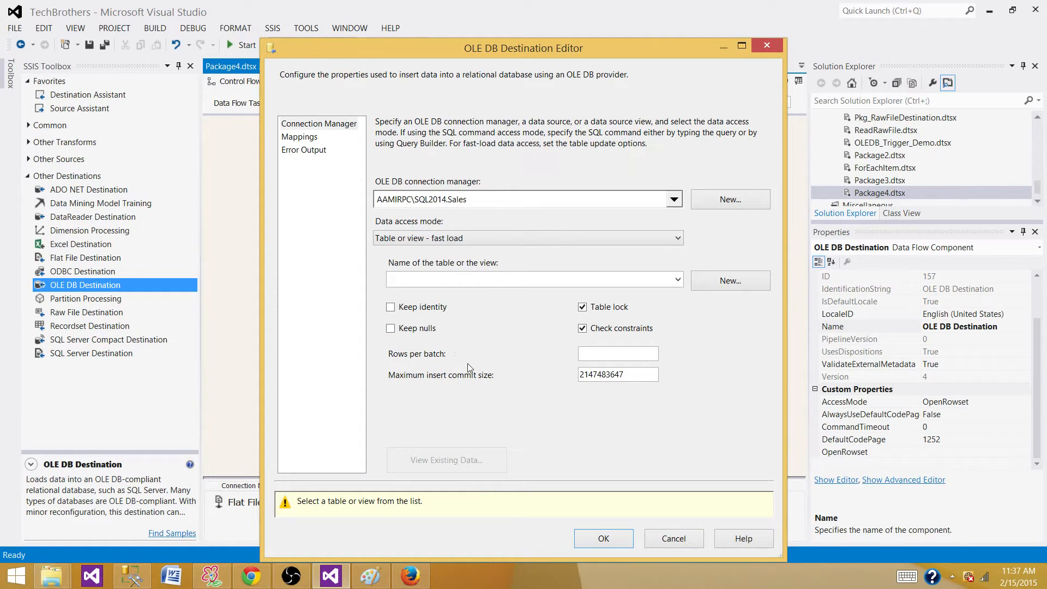
pyautogui.moveTo(492, 381)
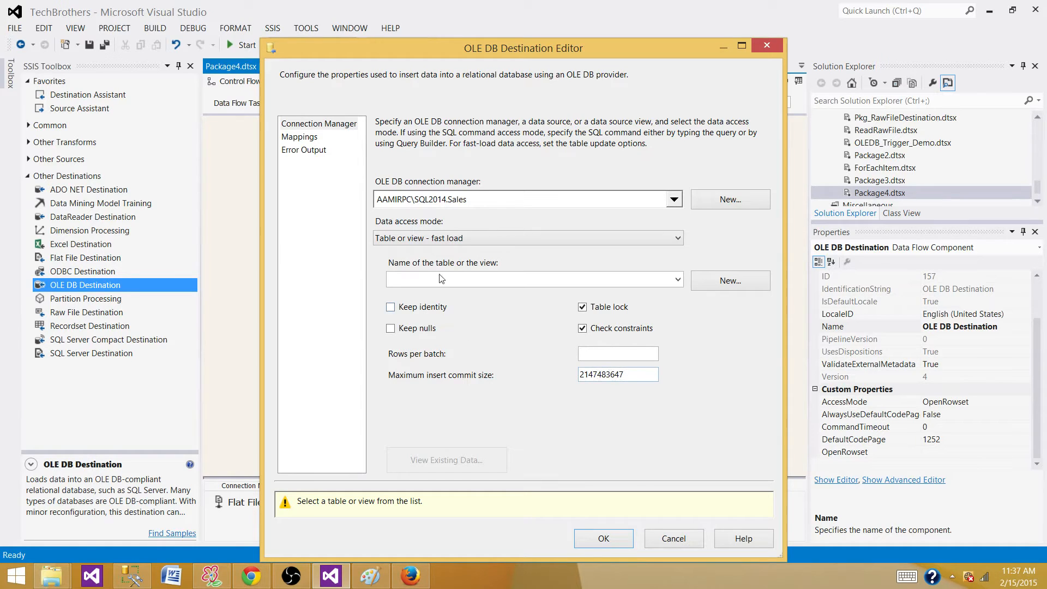
pyautogui.moveTo(404, 204)
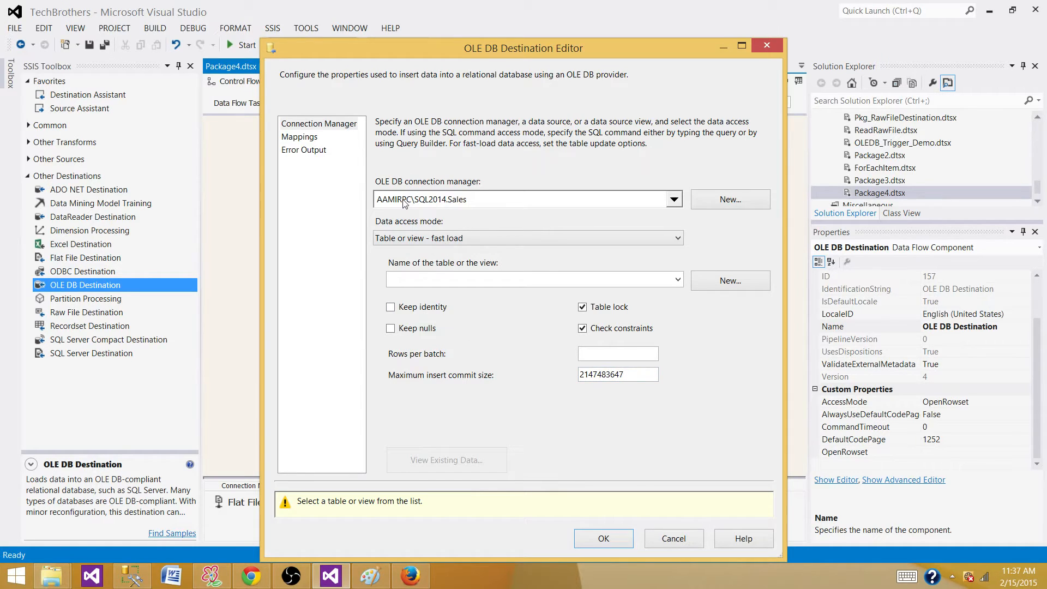
pyautogui.moveTo(347, 206)
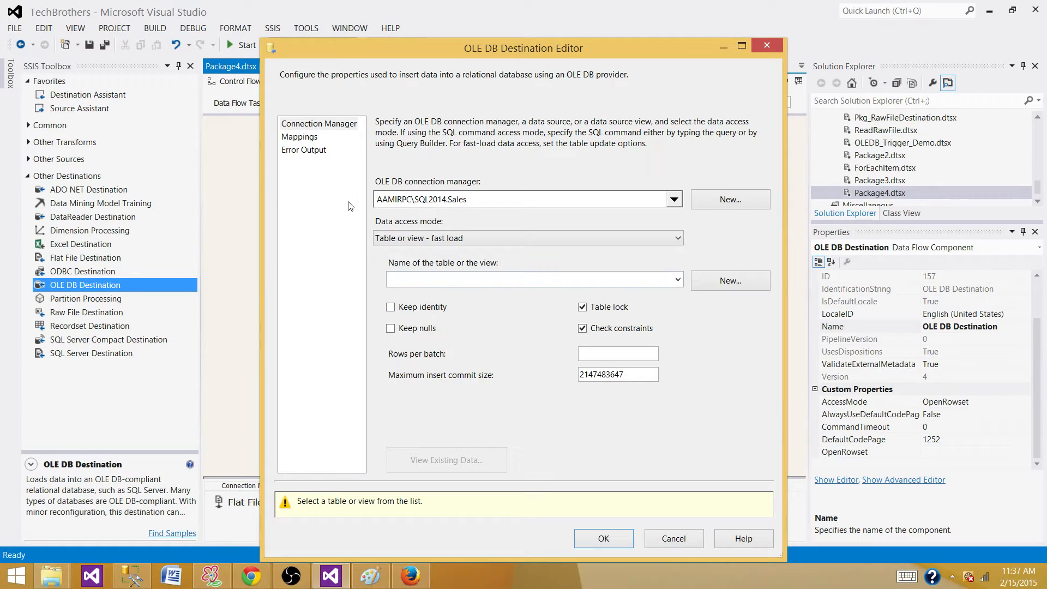
pyautogui.moveTo(317, 163)
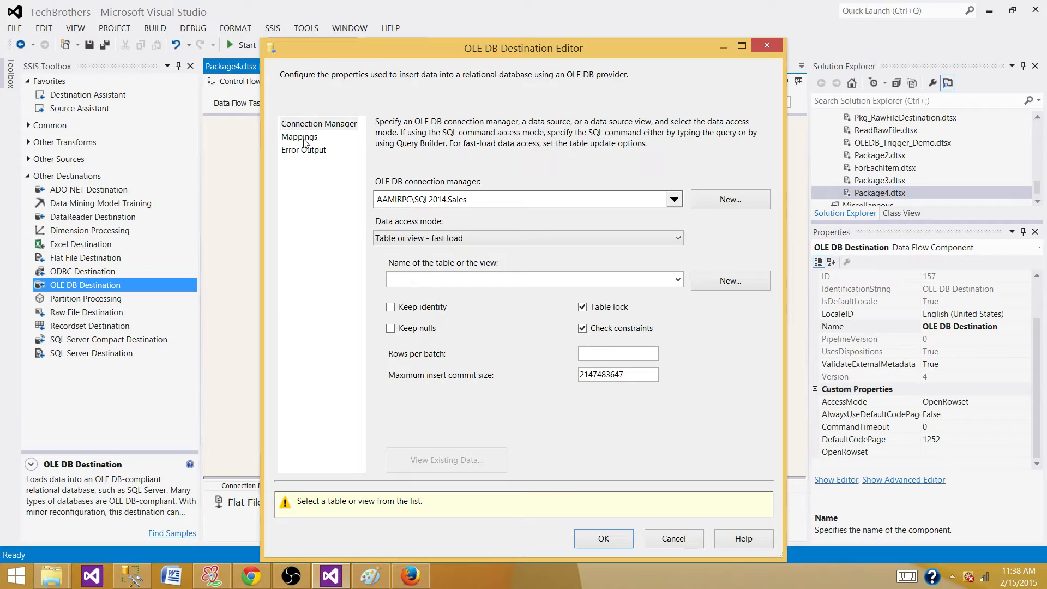
# List the destination's available tables: Sale, SalePerson and SalePersonHistory.
pyautogui.click(676, 279)
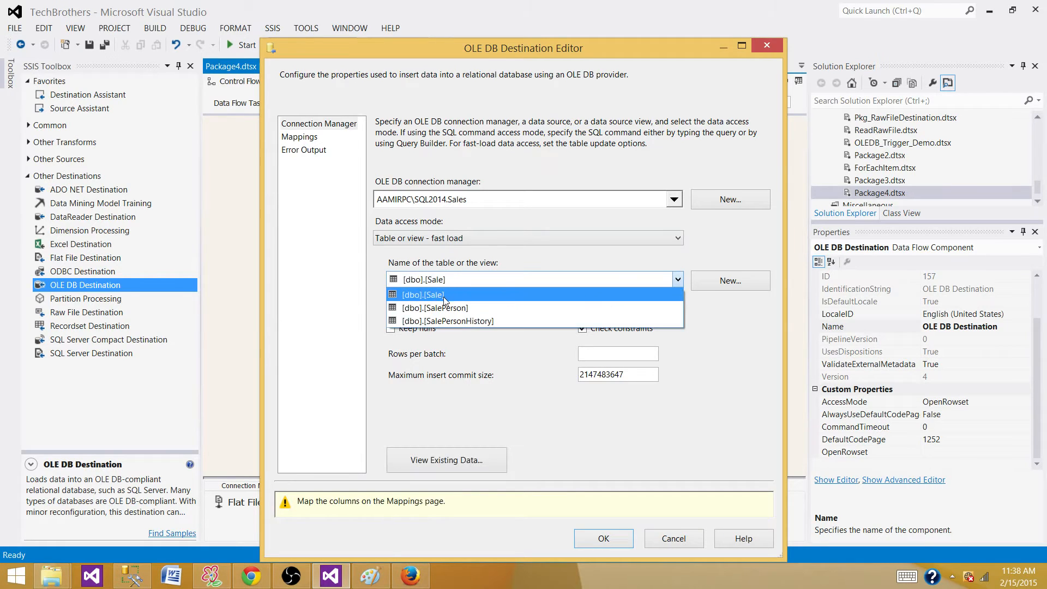
pyautogui.moveTo(434, 308)
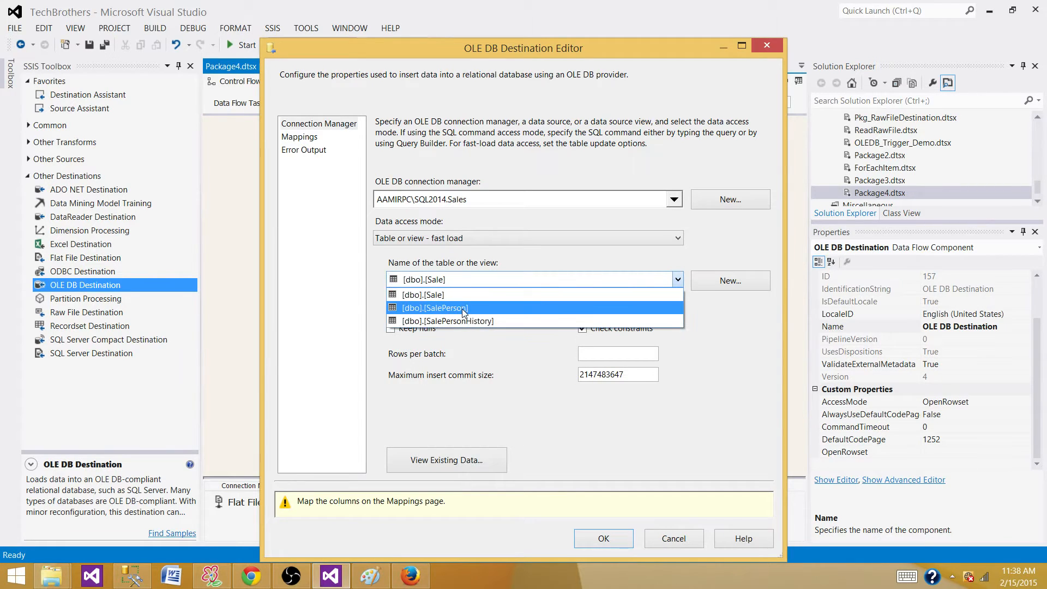
pyautogui.moveTo(490, 312)
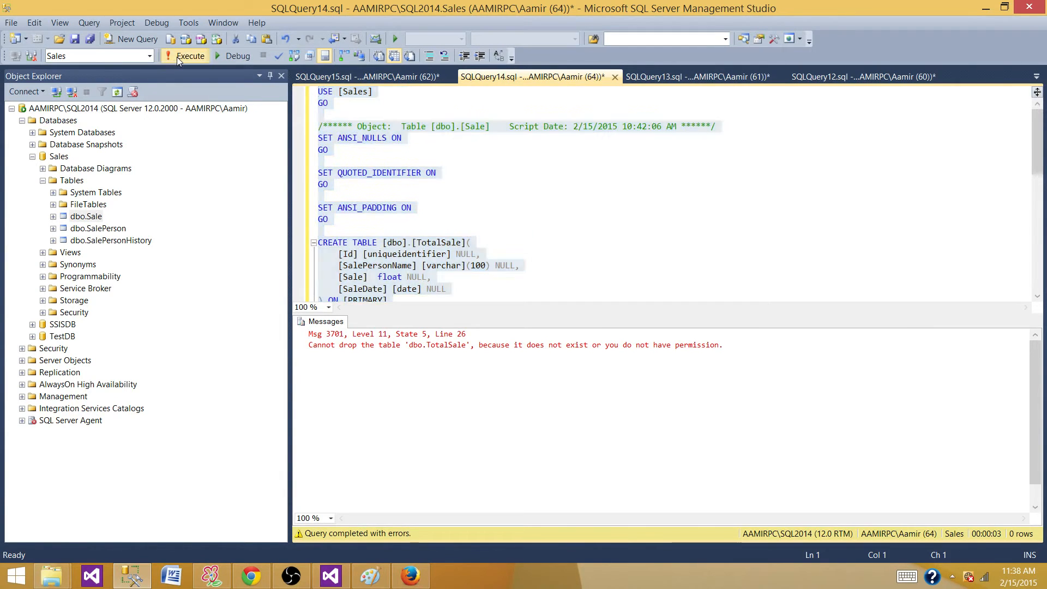
# Run the CREATE TABLE [dbo].[TotalSale] script, then return to the SSIS designer.
pyautogui.click(190, 56)
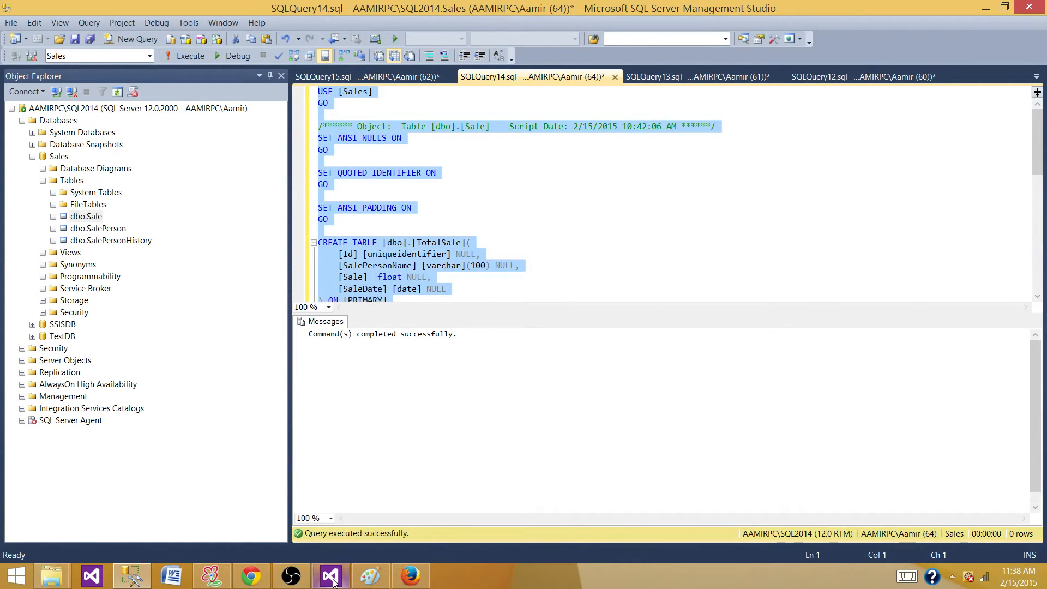
pyautogui.click(330, 576)
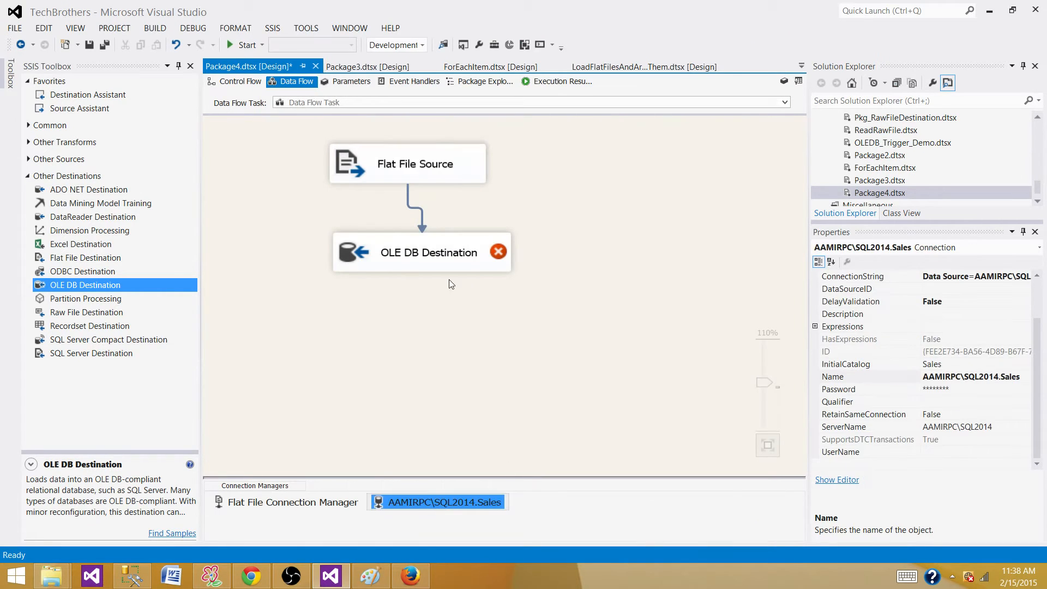
# Target the destination at [dbo].[TotalSale] with all four columns mapped and confirm.
pyautogui.doubleClick(430, 252)
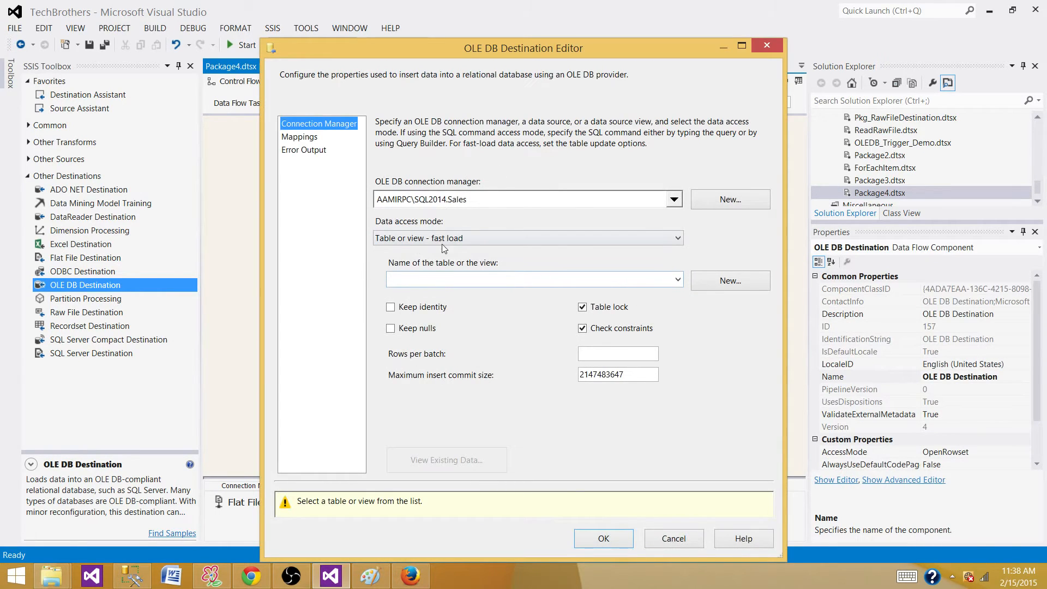
pyautogui.click(676, 279)
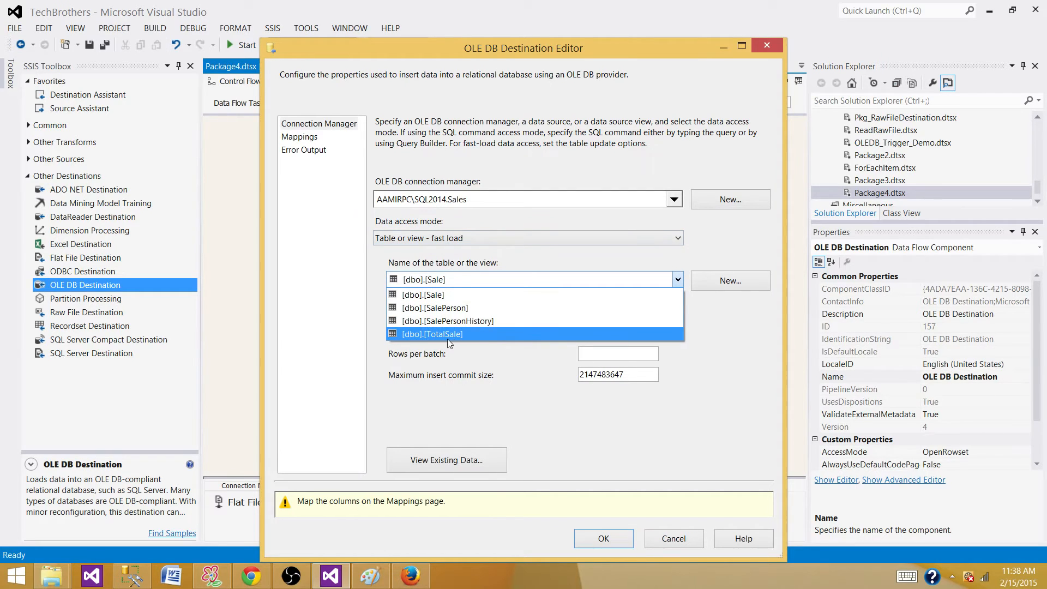
pyautogui.click(436, 334)
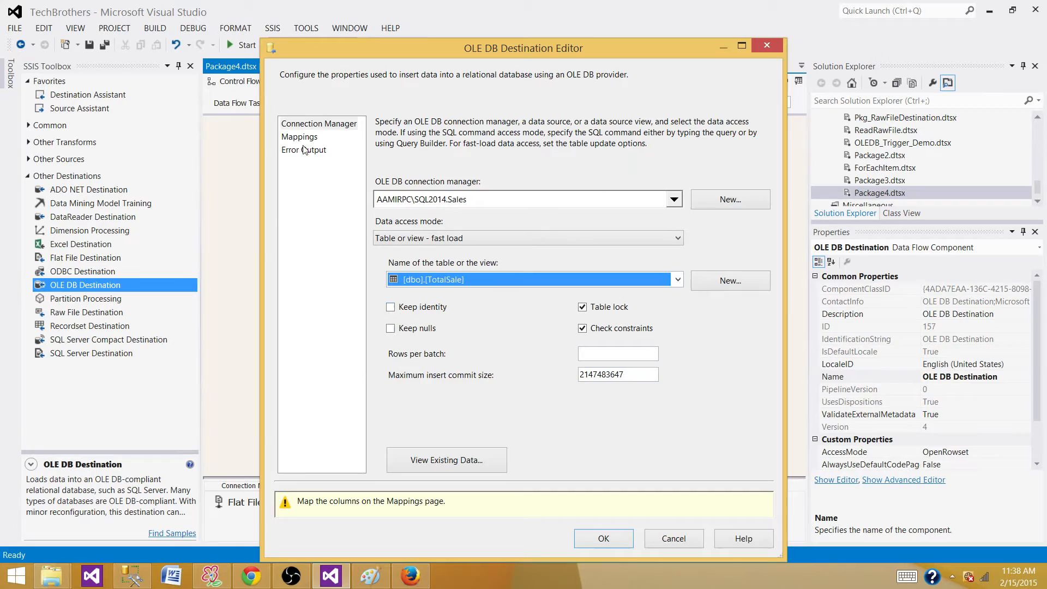
pyautogui.click(299, 136)
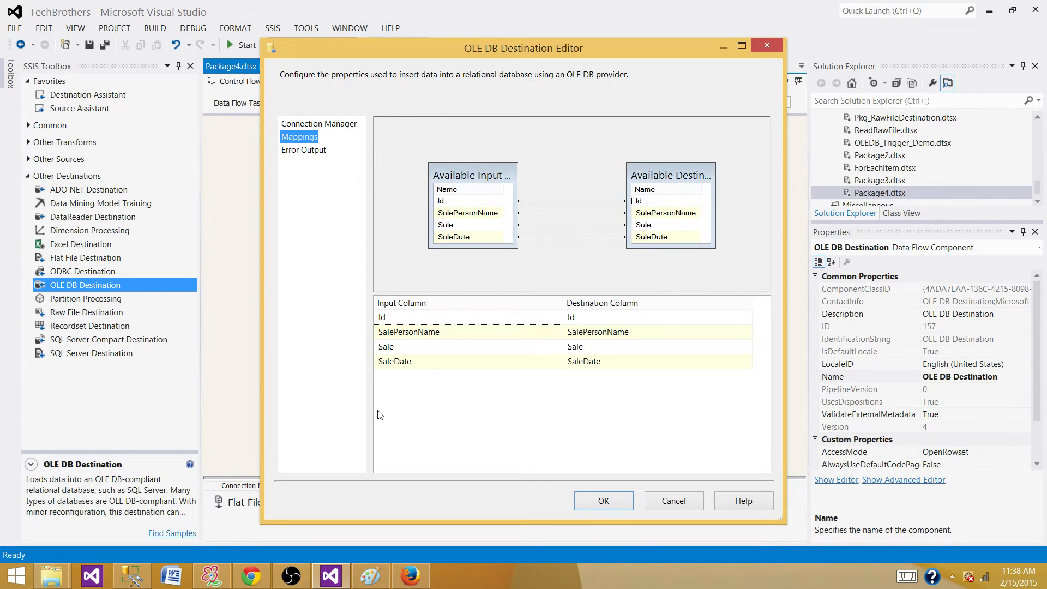
pyautogui.moveTo(403, 410)
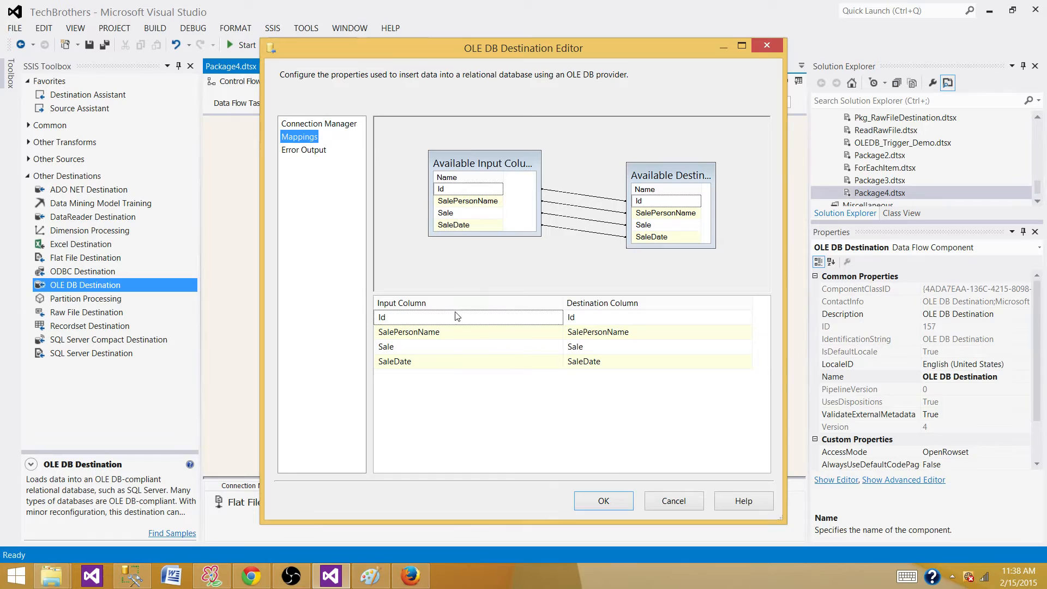
pyautogui.moveTo(479, 339)
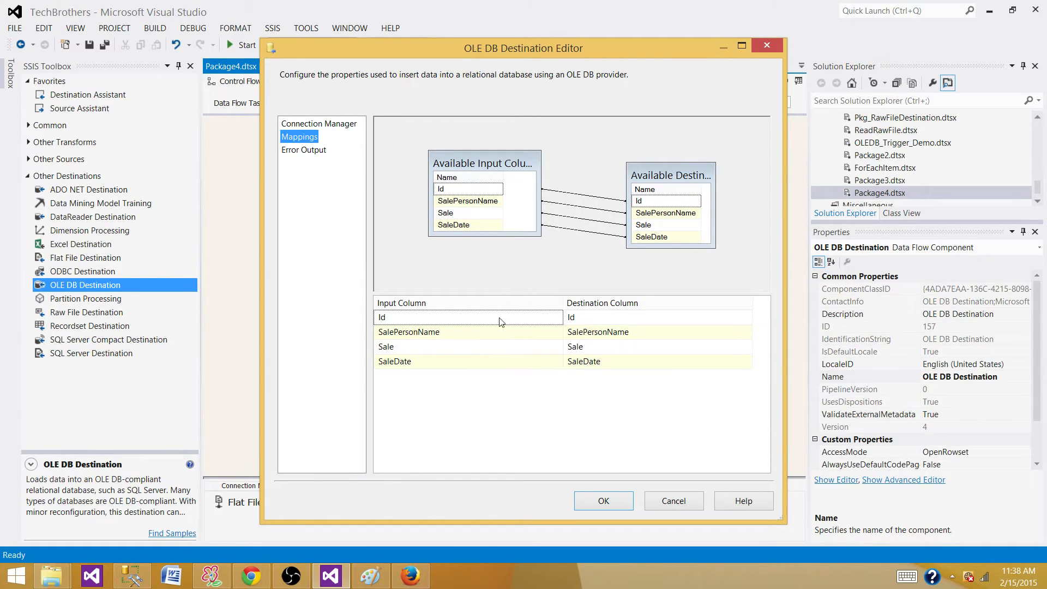
pyautogui.moveTo(641, 381)
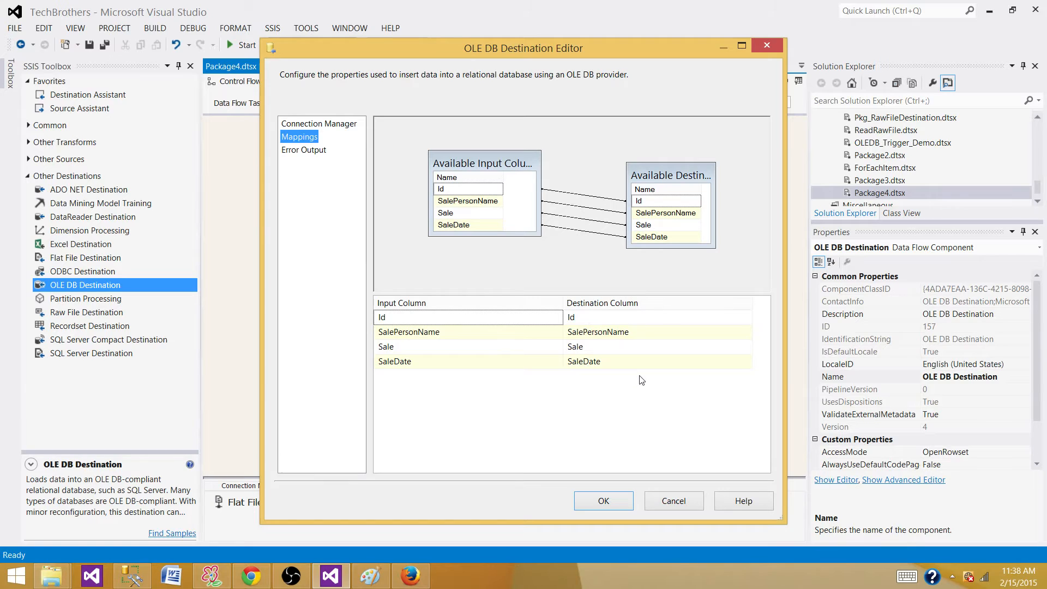
pyautogui.click(603, 500)
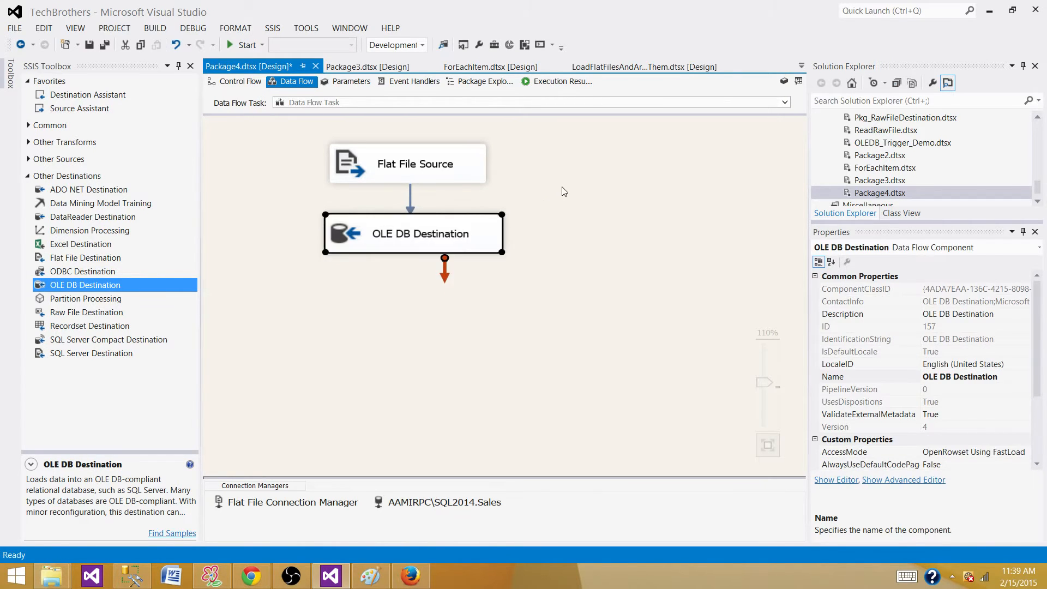
# Start the debug run and watch the Flat File Source feed rows into the OLE DB Destination.
pyautogui.click(246, 44)
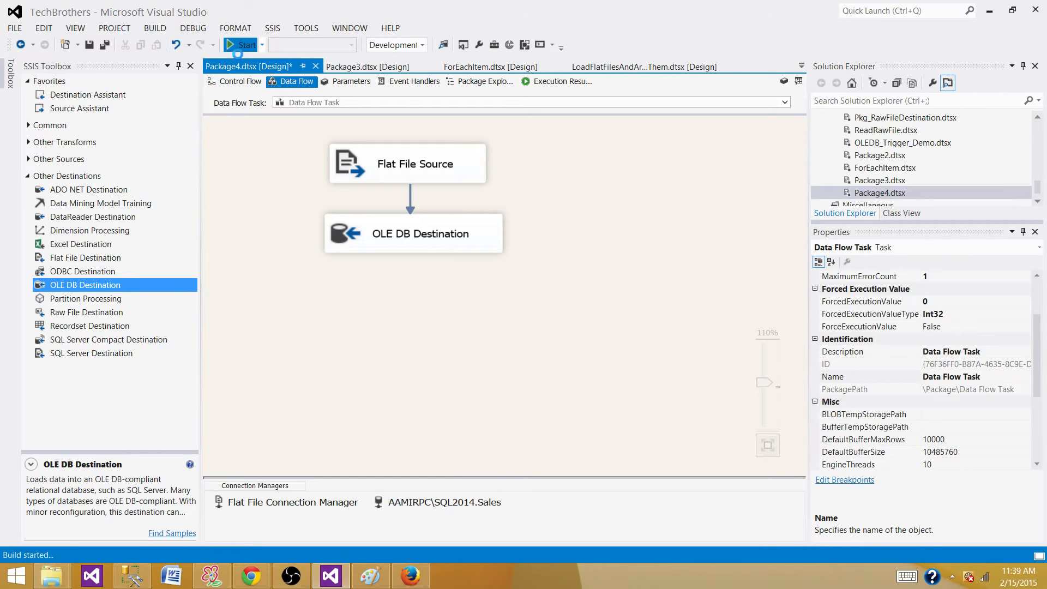
pyautogui.click(246, 45)
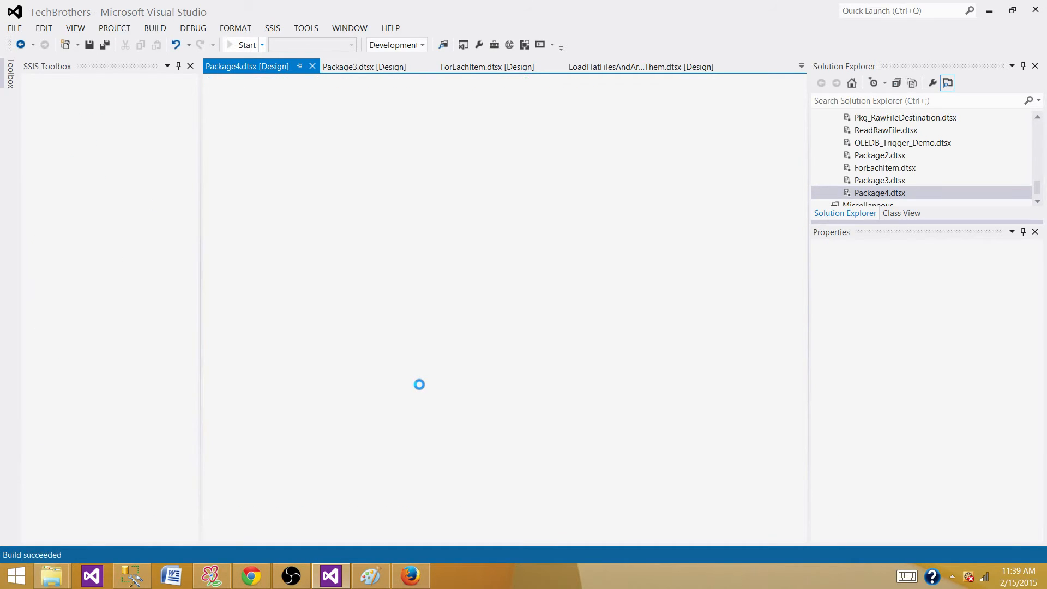
pyautogui.click(246, 44)
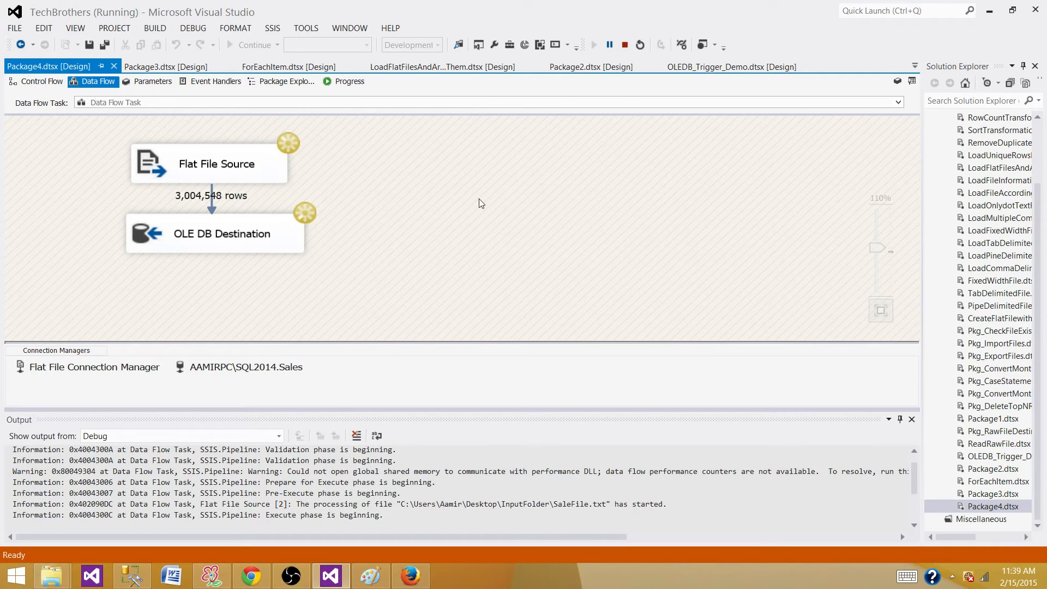
pyautogui.click(349, 80)
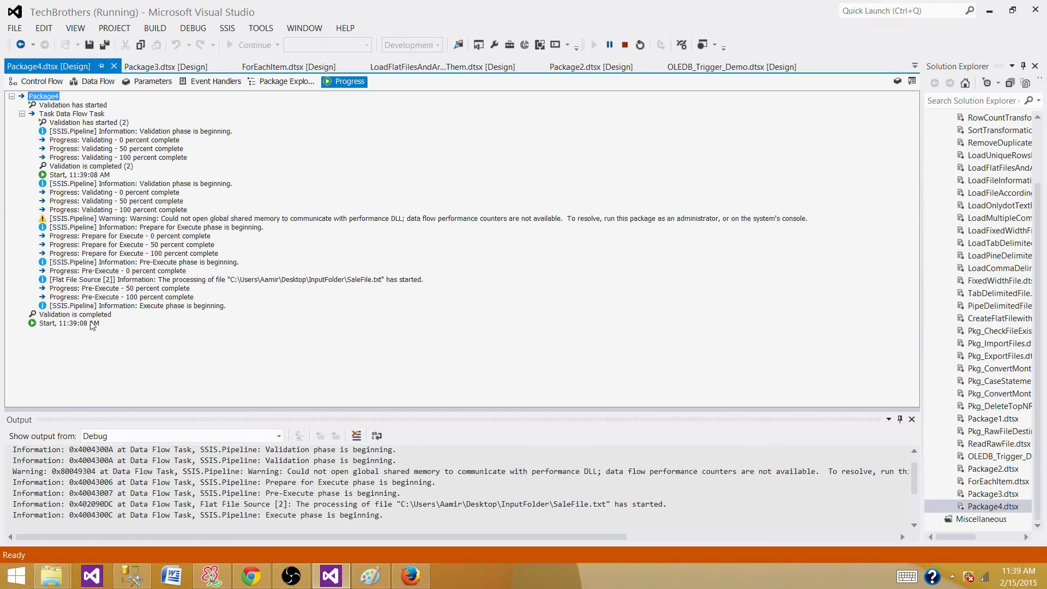
pyautogui.click(37, 81)
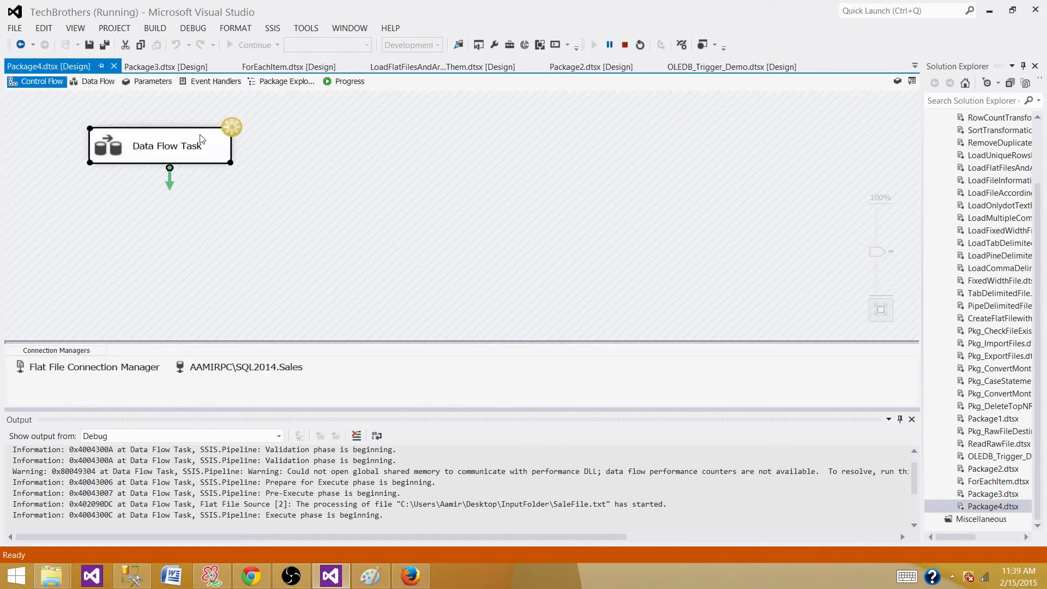
pyautogui.click(98, 81)
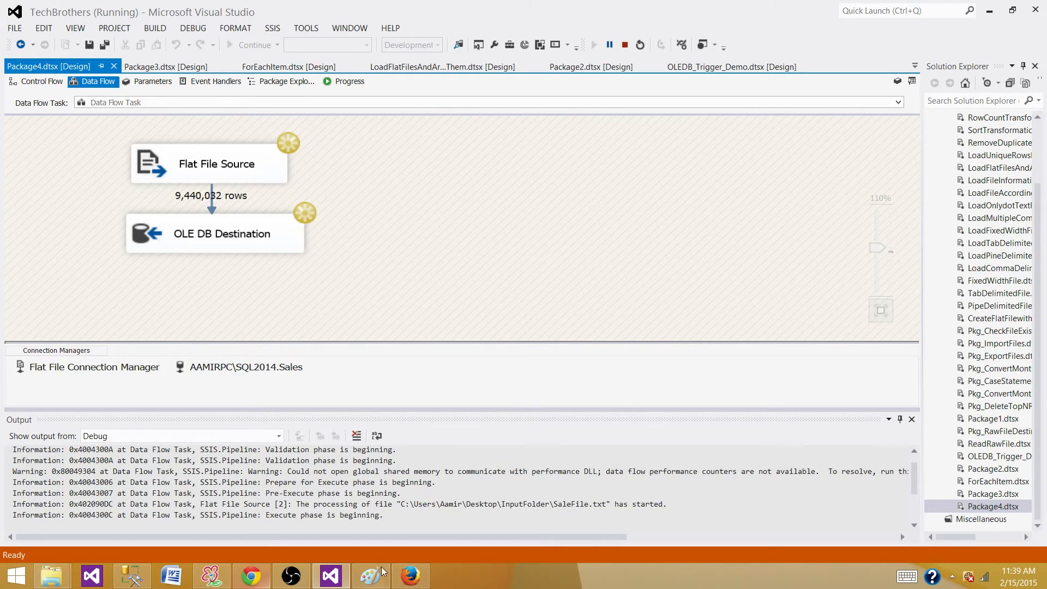
pyautogui.moveTo(539, 579)
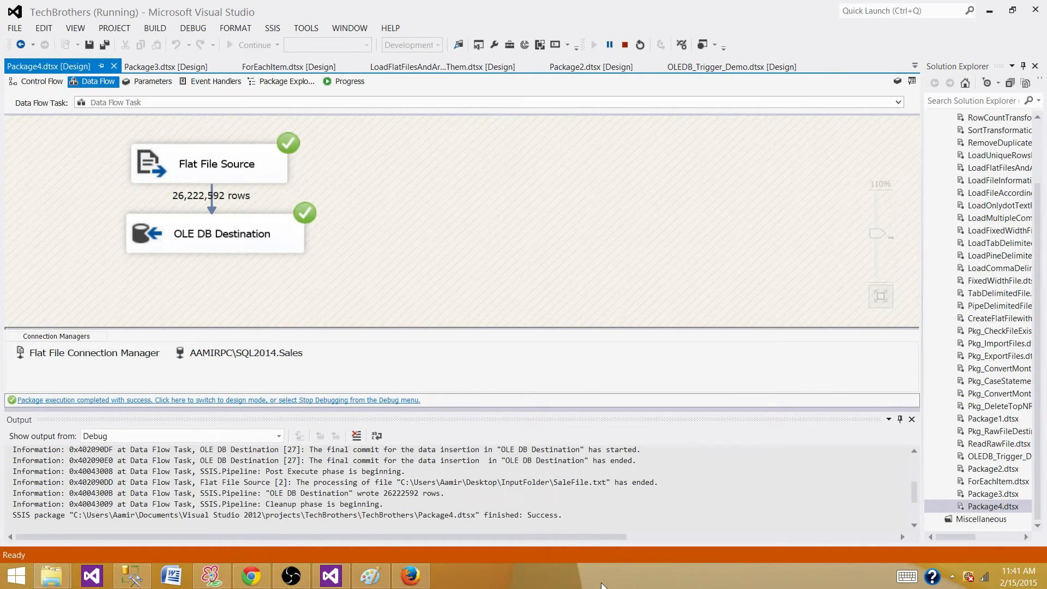
pyautogui.moveTo(210, 171)
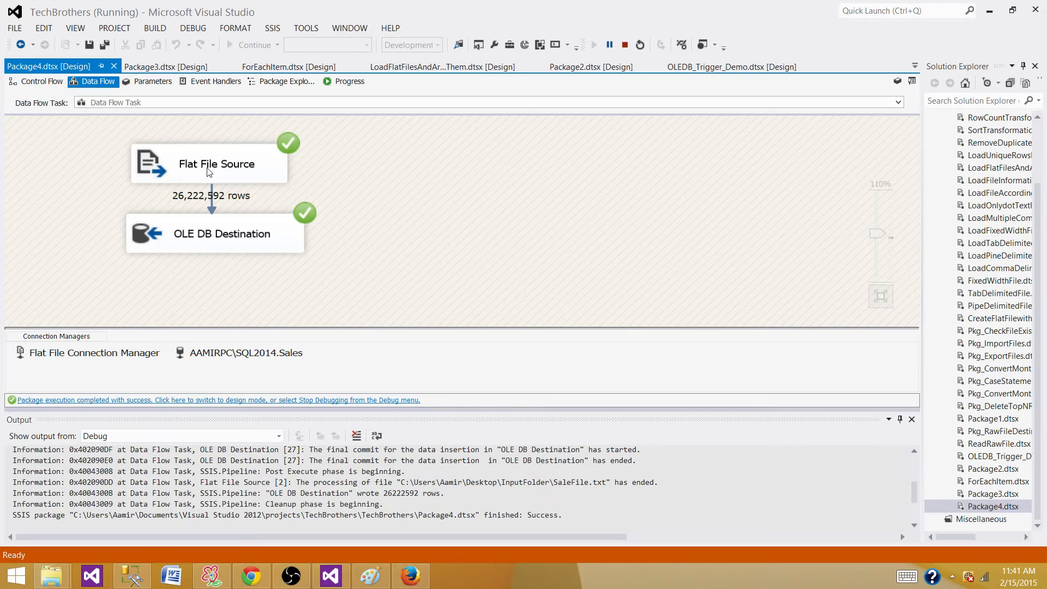
pyautogui.moveTo(186, 204)
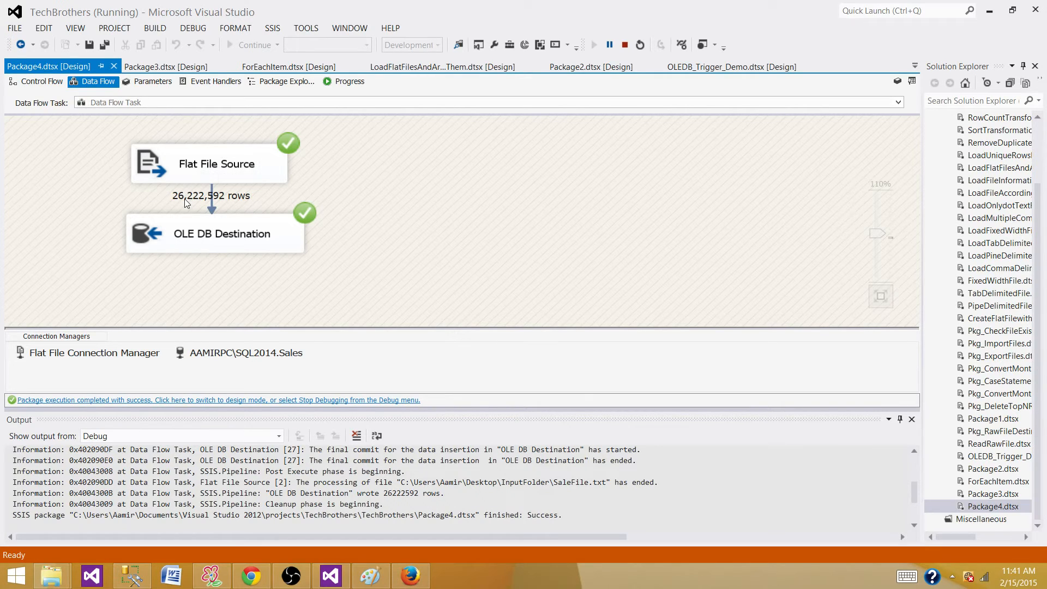
pyautogui.moveTo(200, 201)
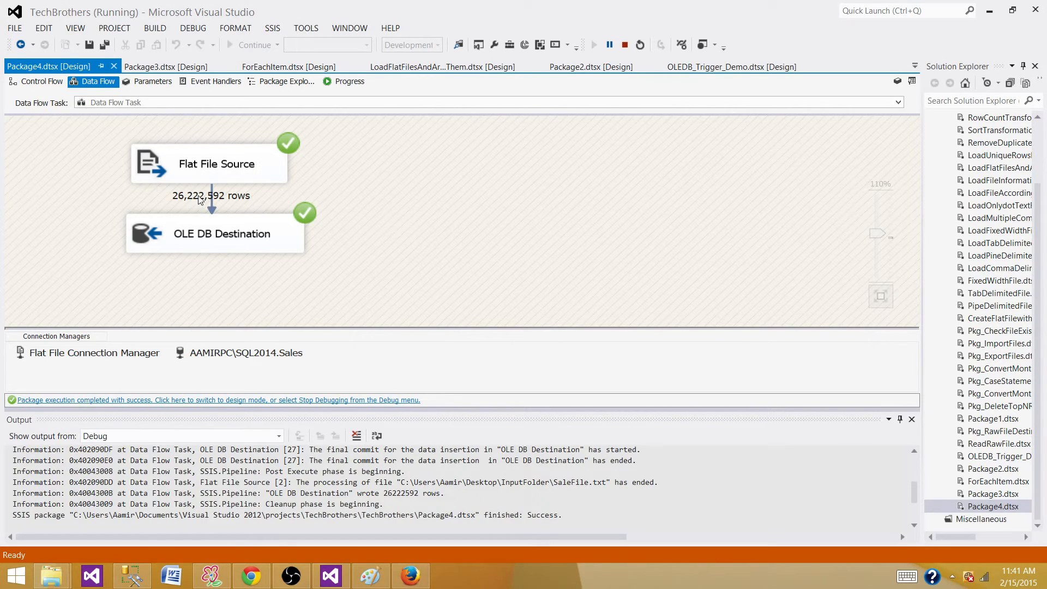
pyautogui.moveTo(222, 203)
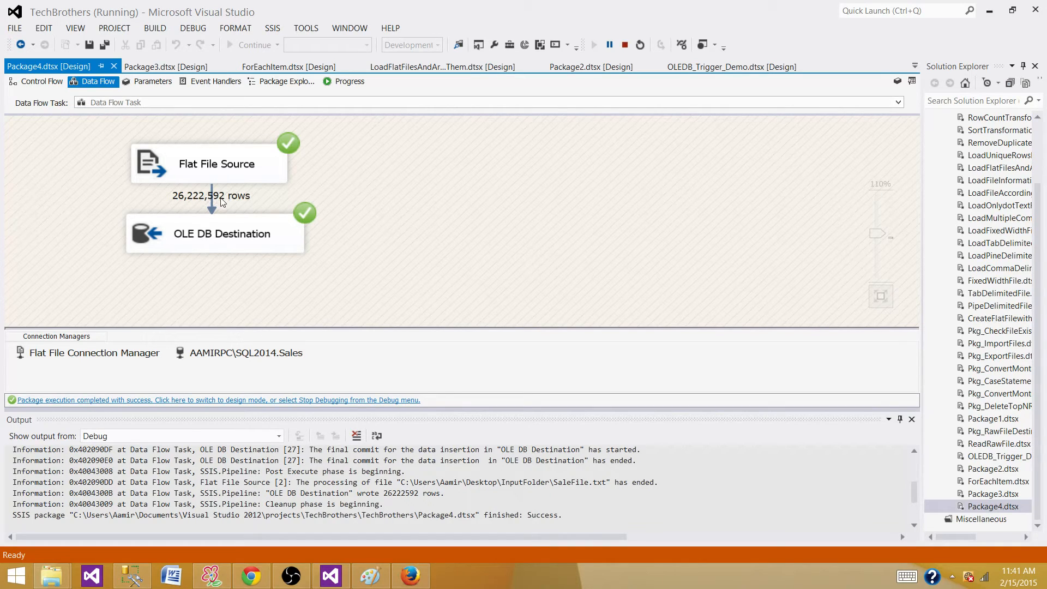
pyautogui.moveTo(208, 230)
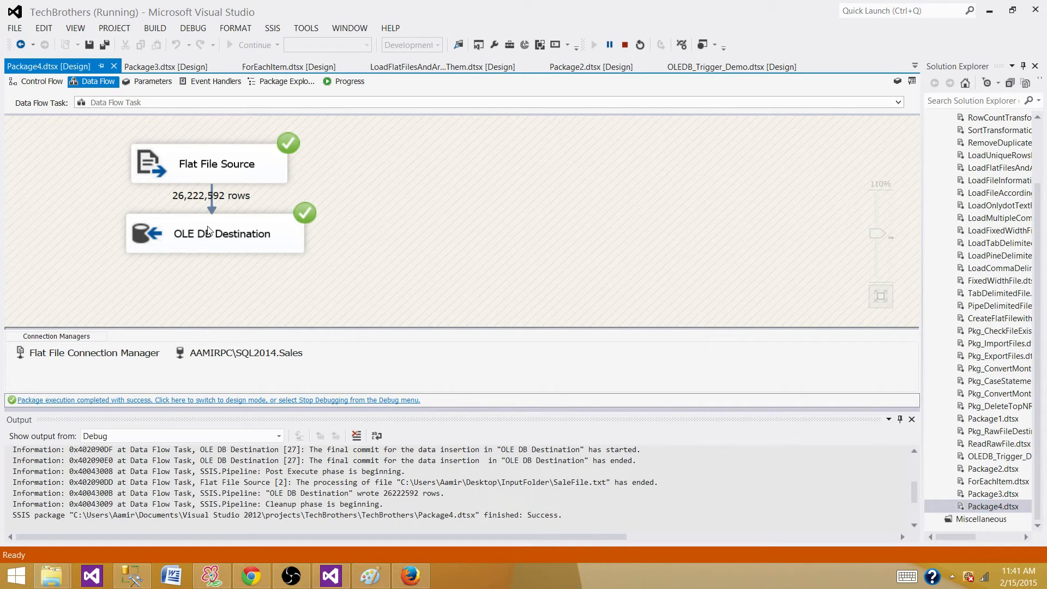
pyautogui.moveTo(243, 238)
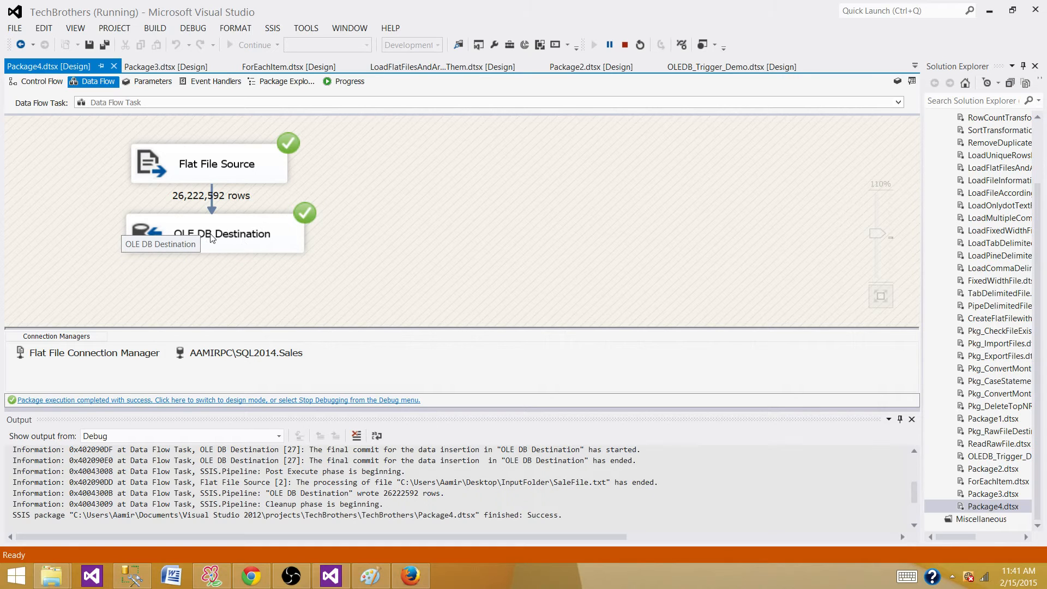
pyautogui.moveTo(151, 555)
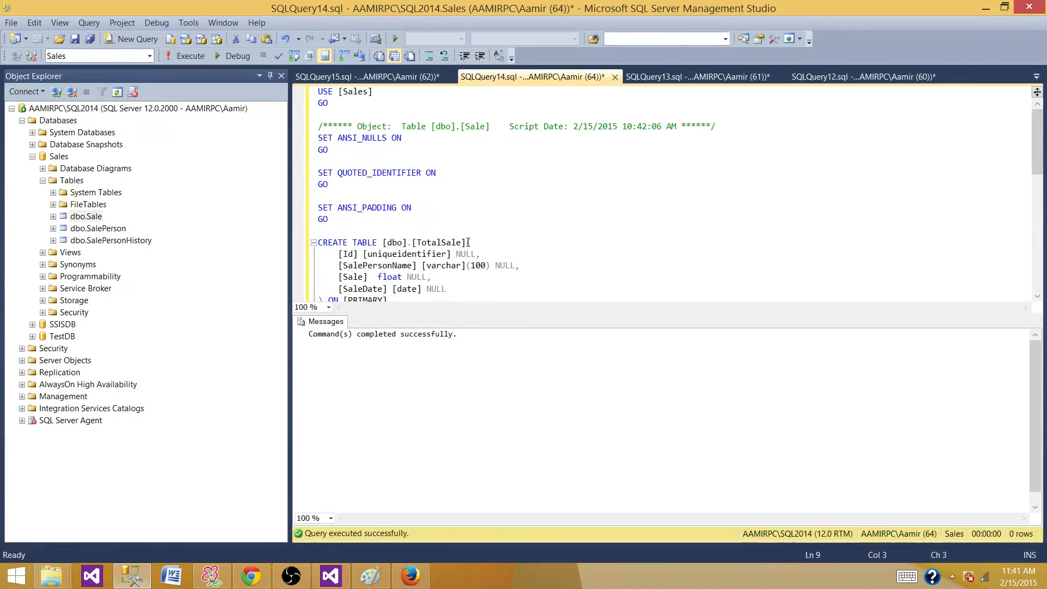
# Run SELECT count(*) FROM [dbo].[TotalSale] and note the result as comment --26222592.
pyautogui.rightClick(404, 249)
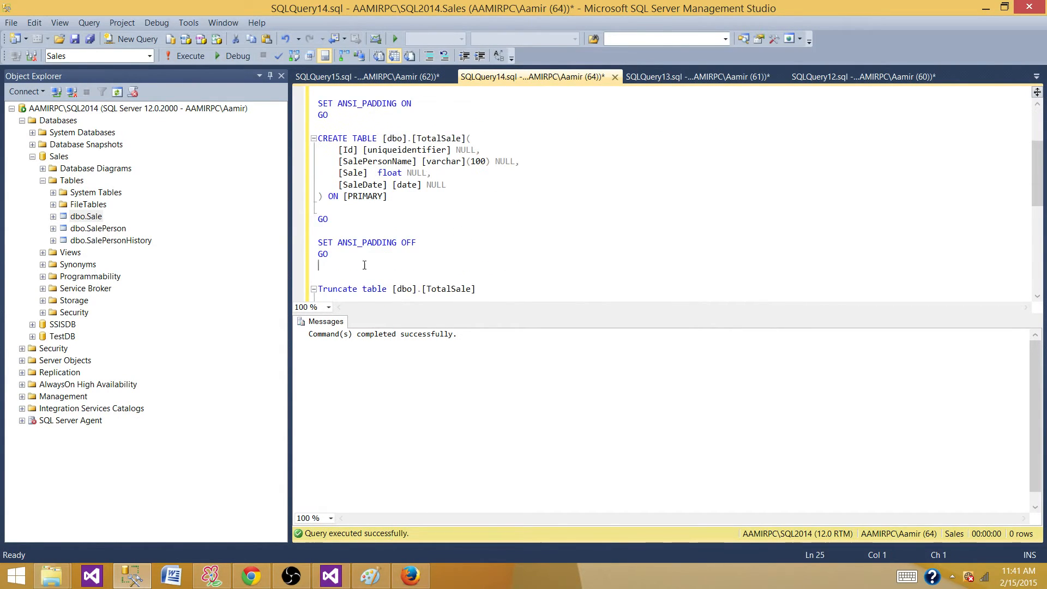
pyautogui.write('Select cont')
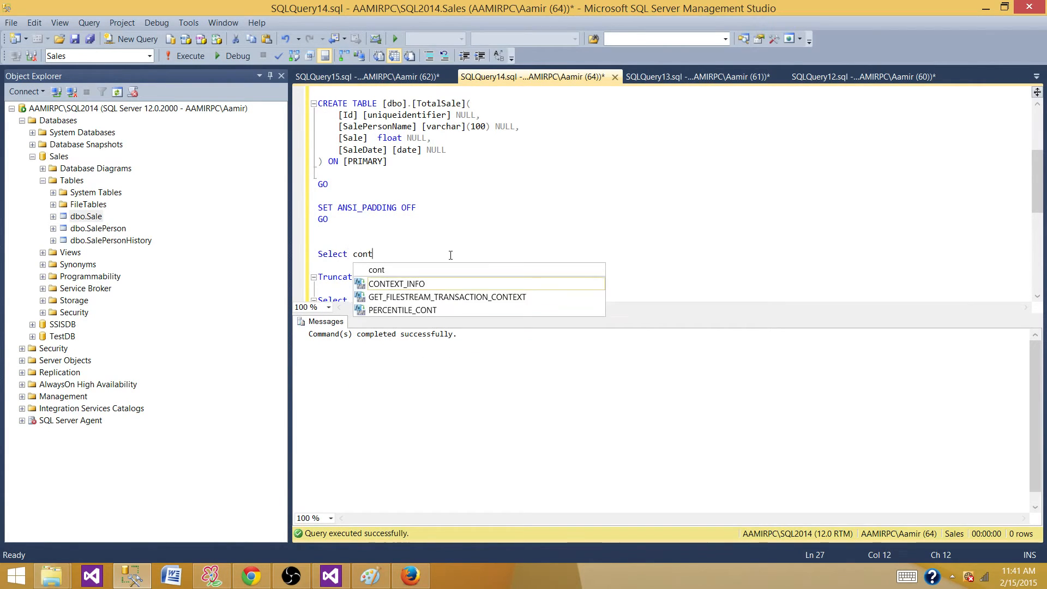
pyautogui.write('(*) From [dbo].[TotalSale')
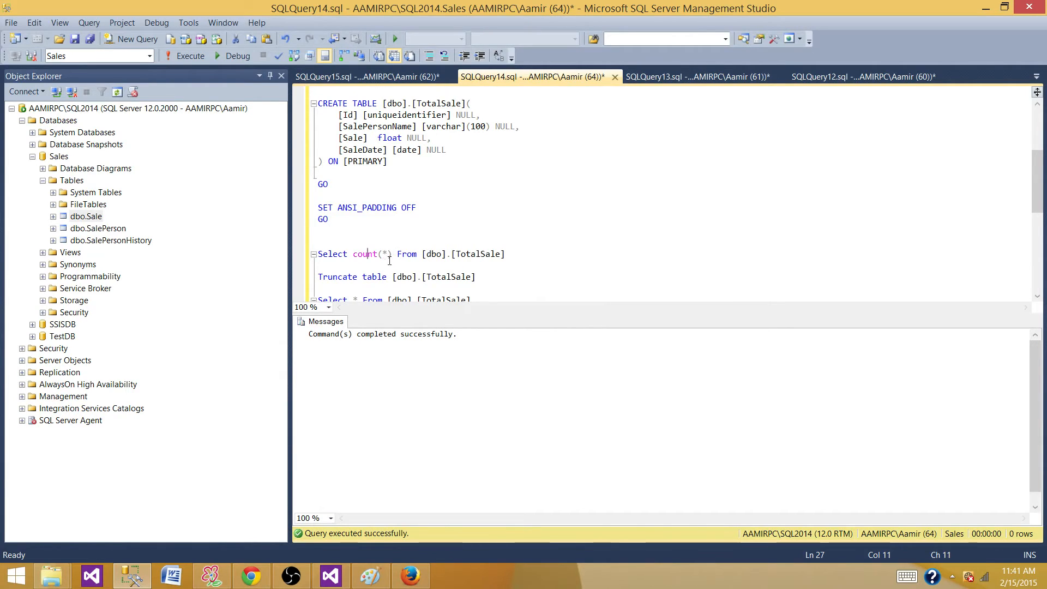
pyautogui.click(190, 56)
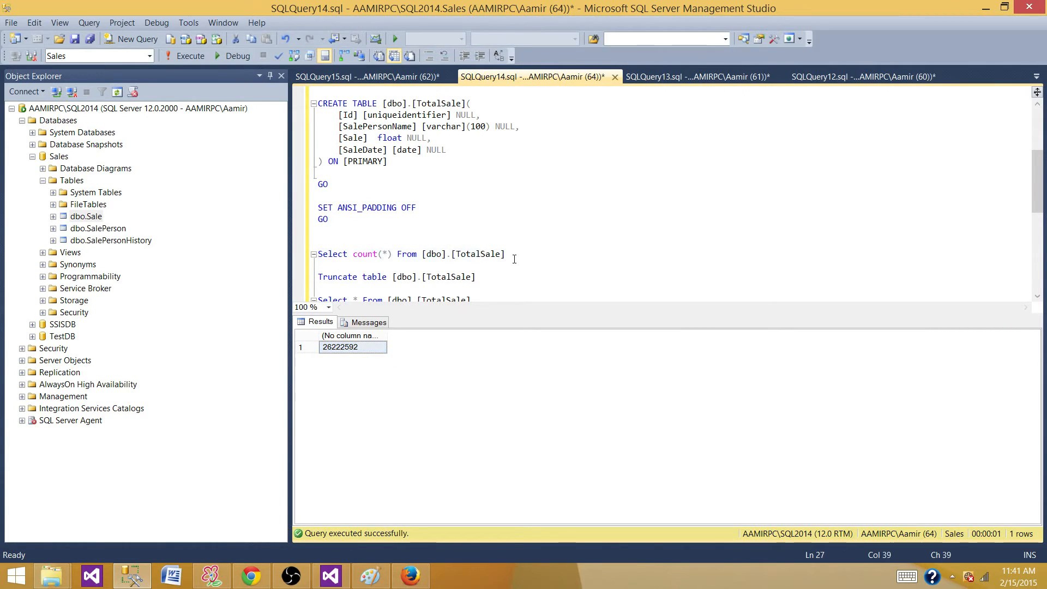
pyautogui.write('--26222592')
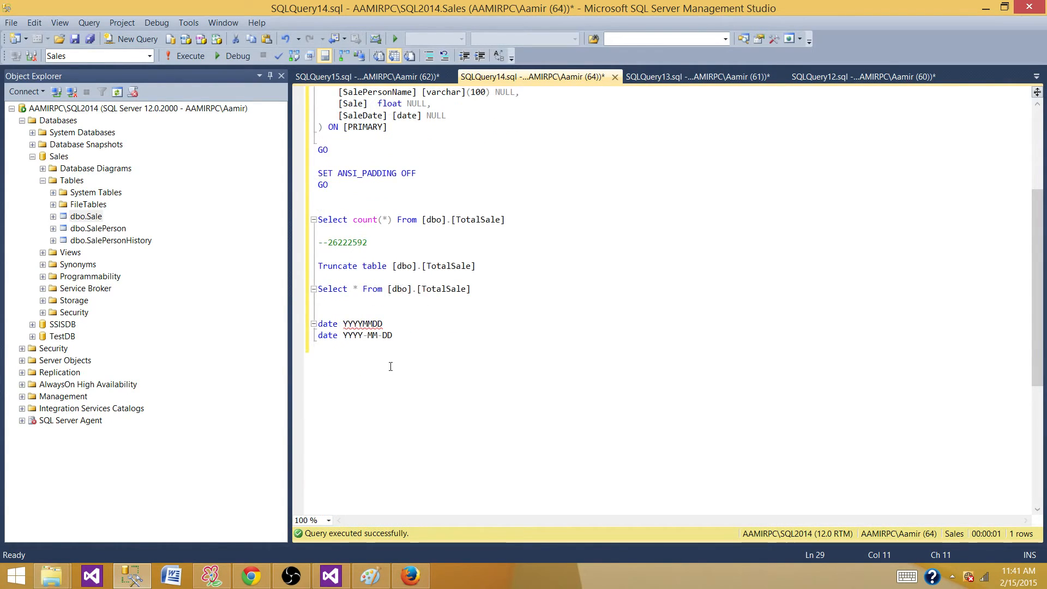
pyautogui.moveTo(401, 385)
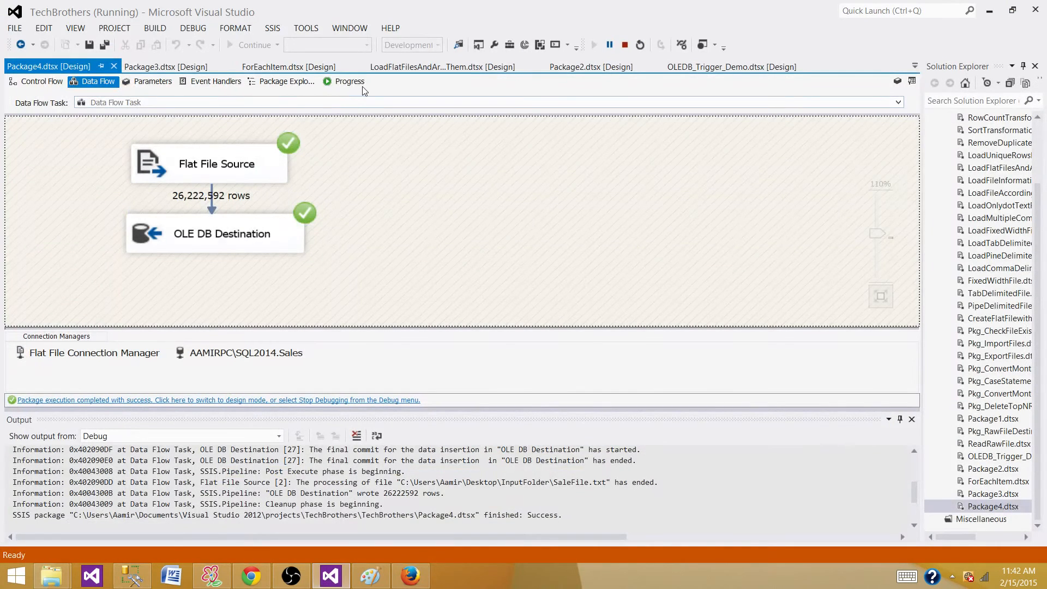
# Copy the Progress log's Finished line with elapsed time 00:01:50.734 for the SSMS notes.
pyautogui.click(349, 81)
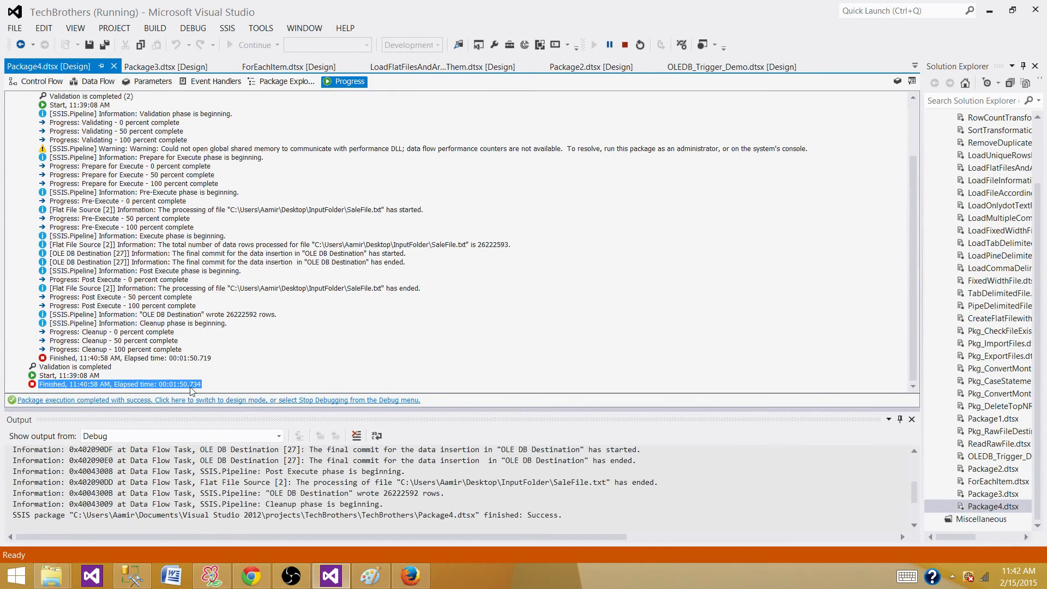
pyautogui.rightClick(120, 384)
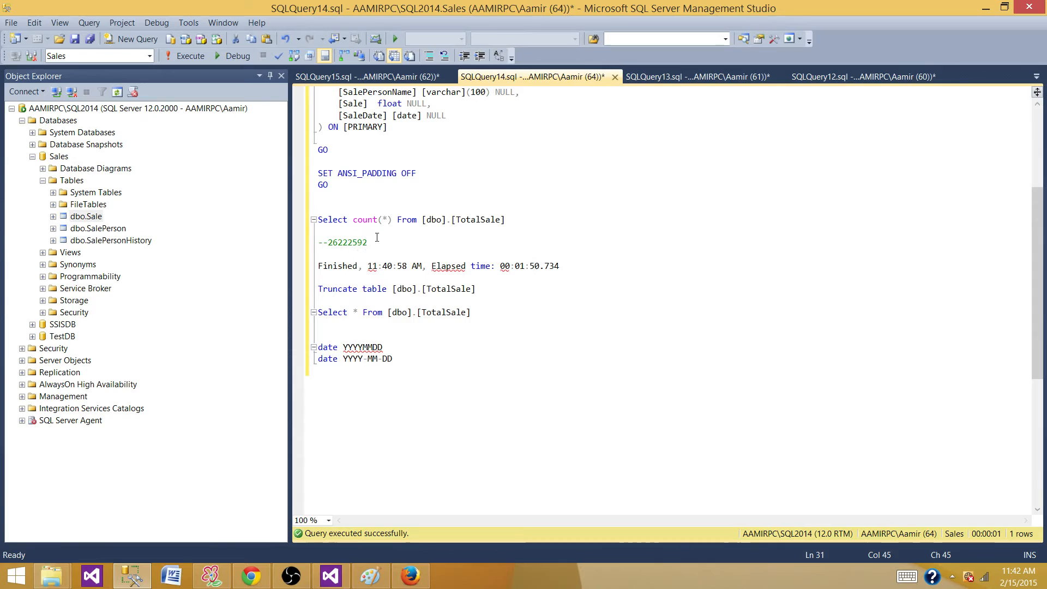
# Execute Truncate table [dbo].[TotalSale] and switch back to Visual Studio.
pyautogui.click(476, 288)
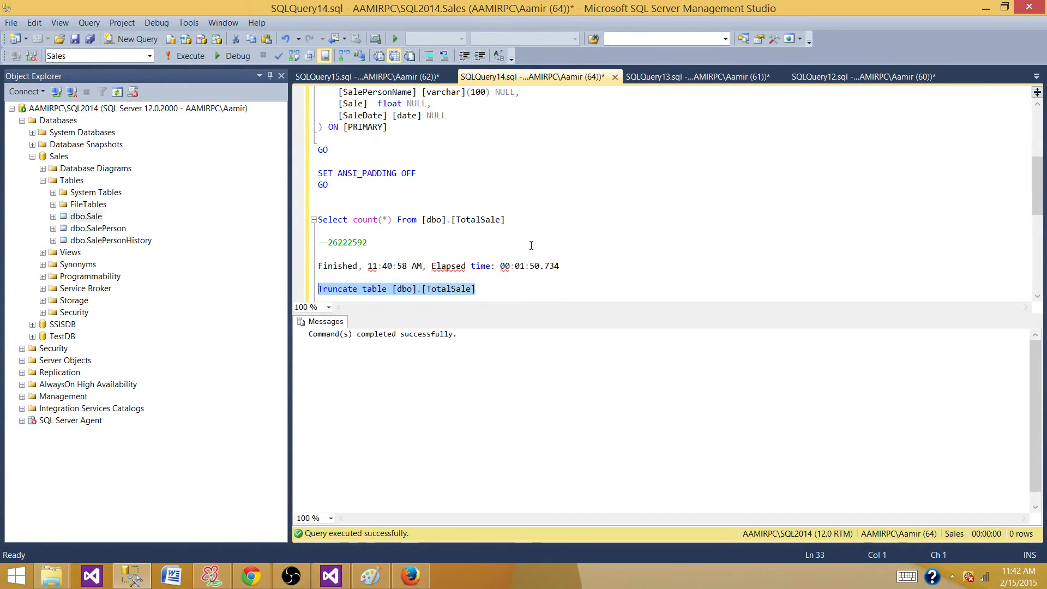
pyautogui.click(475, 288)
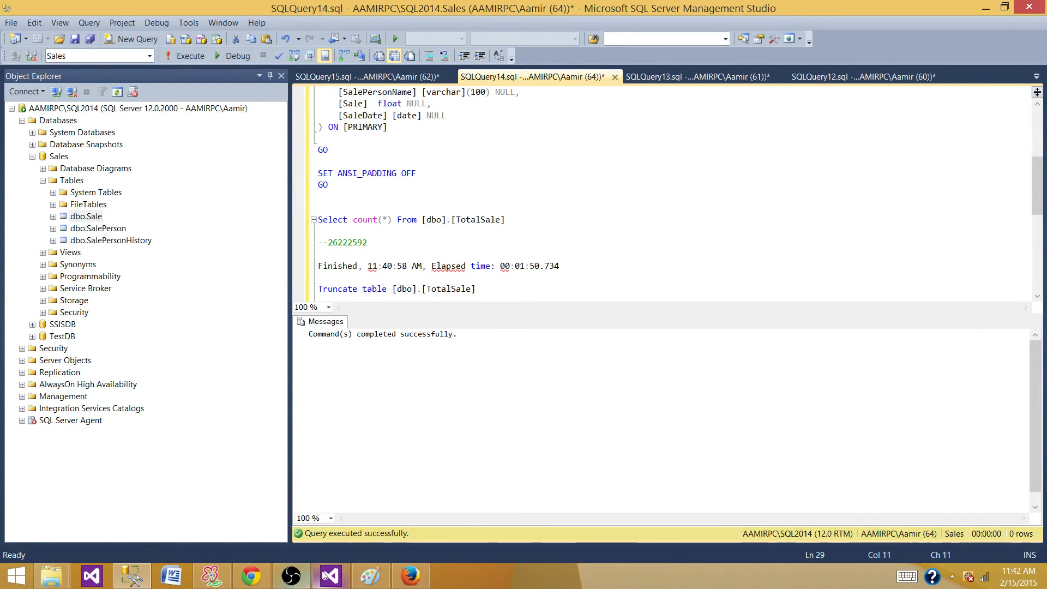
pyautogui.click(329, 575)
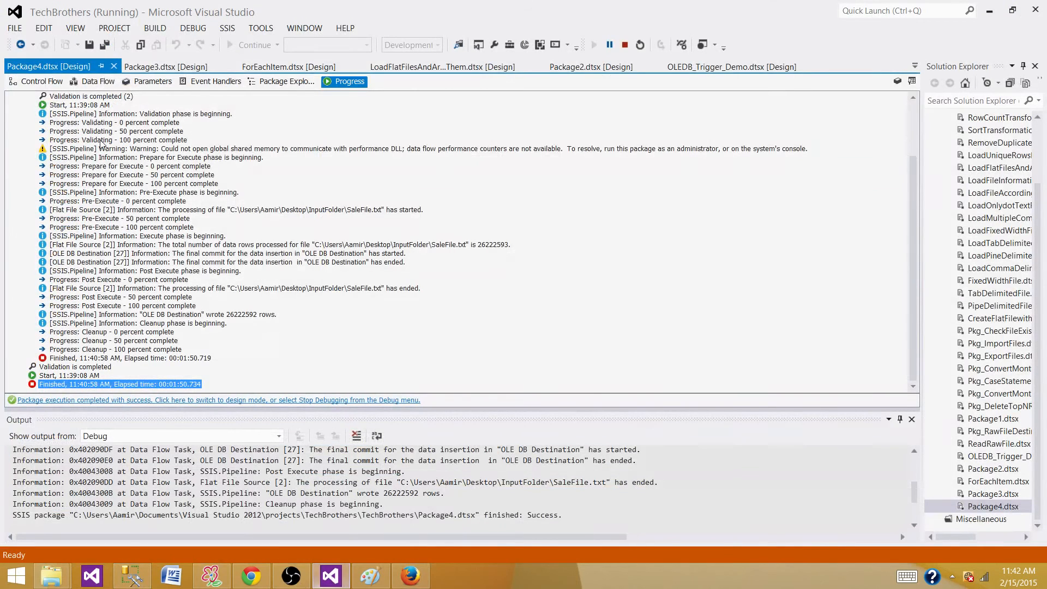
# Stop debugging and show the Flat File Source's output columns in the Advanced Editor.
pyautogui.click(443, 67)
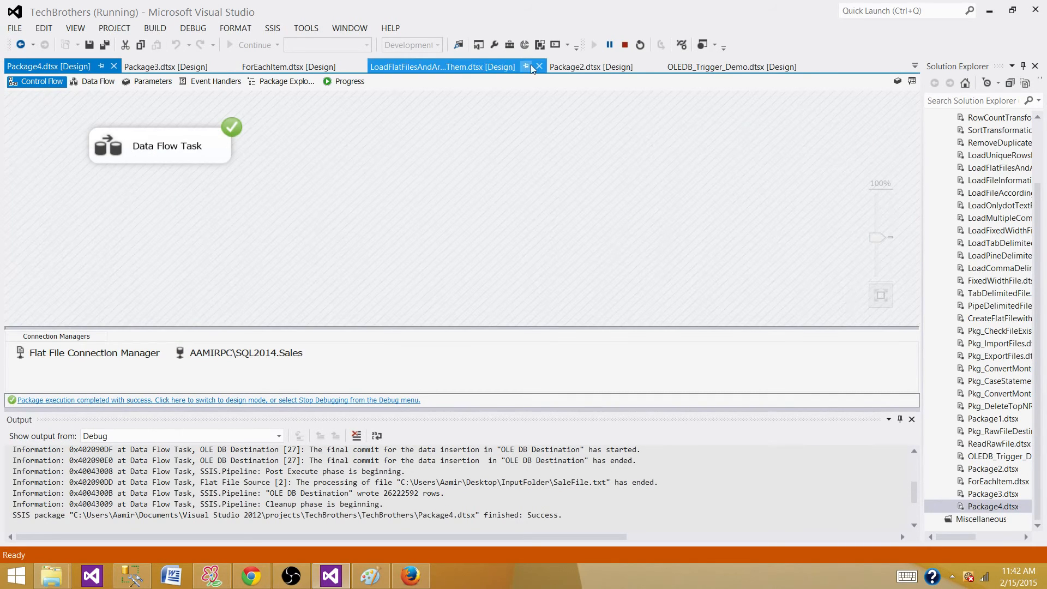
pyautogui.click(624, 45)
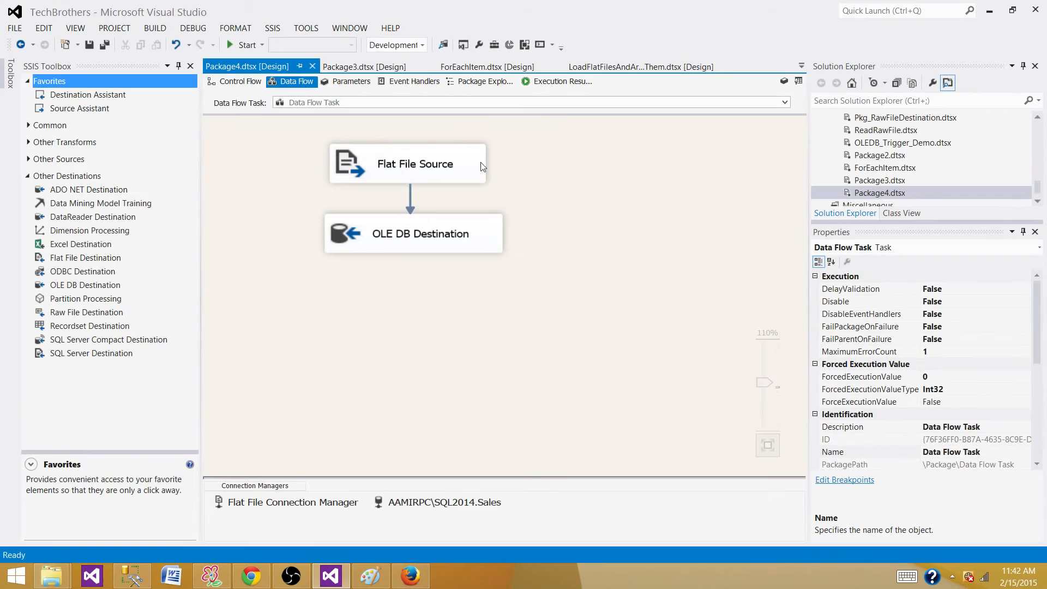
pyautogui.click(415, 164)
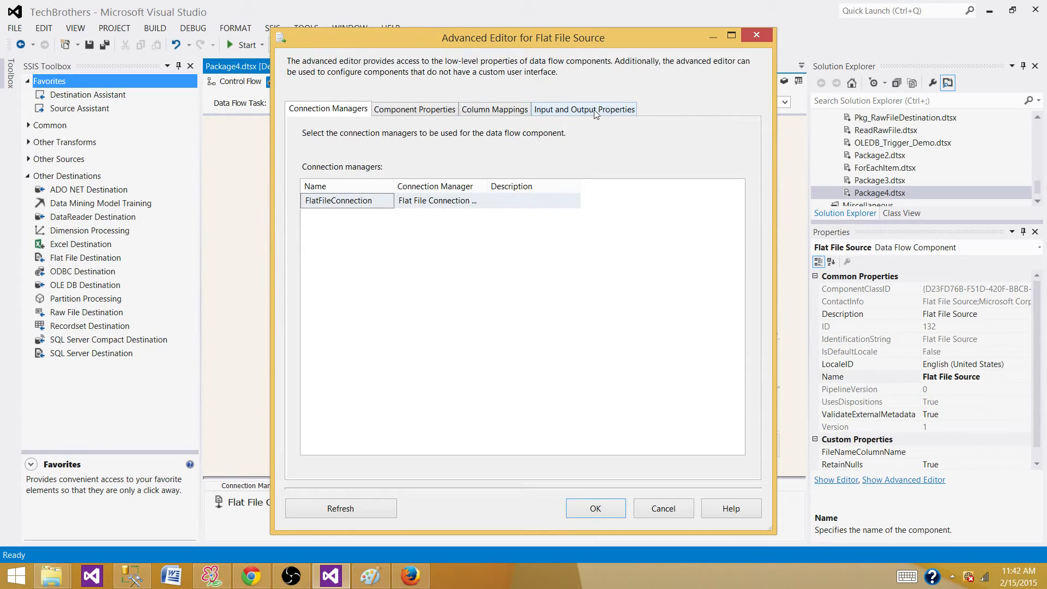
pyautogui.click(583, 109)
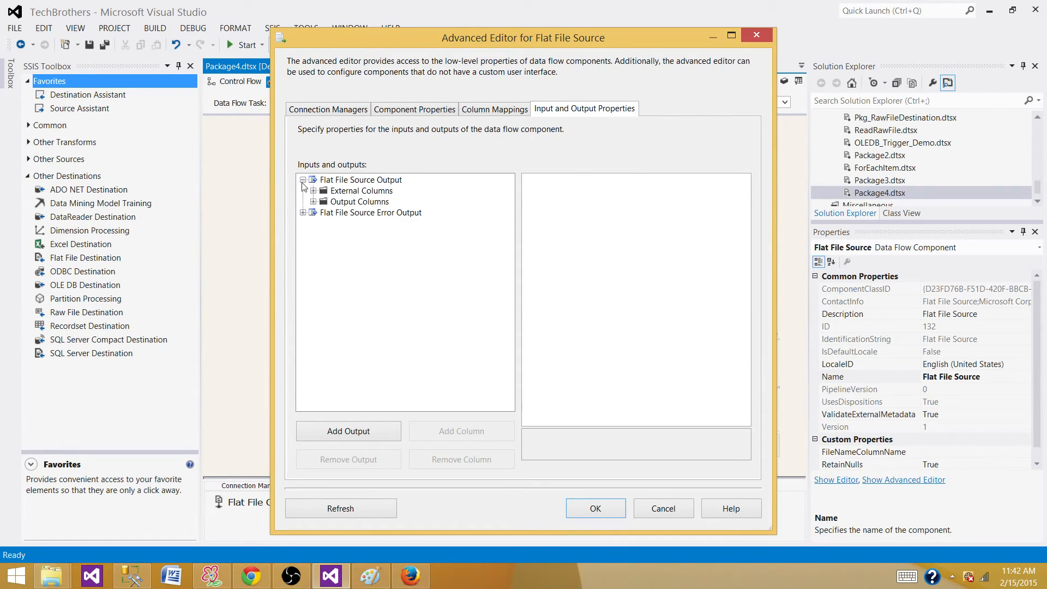
pyautogui.click(313, 202)
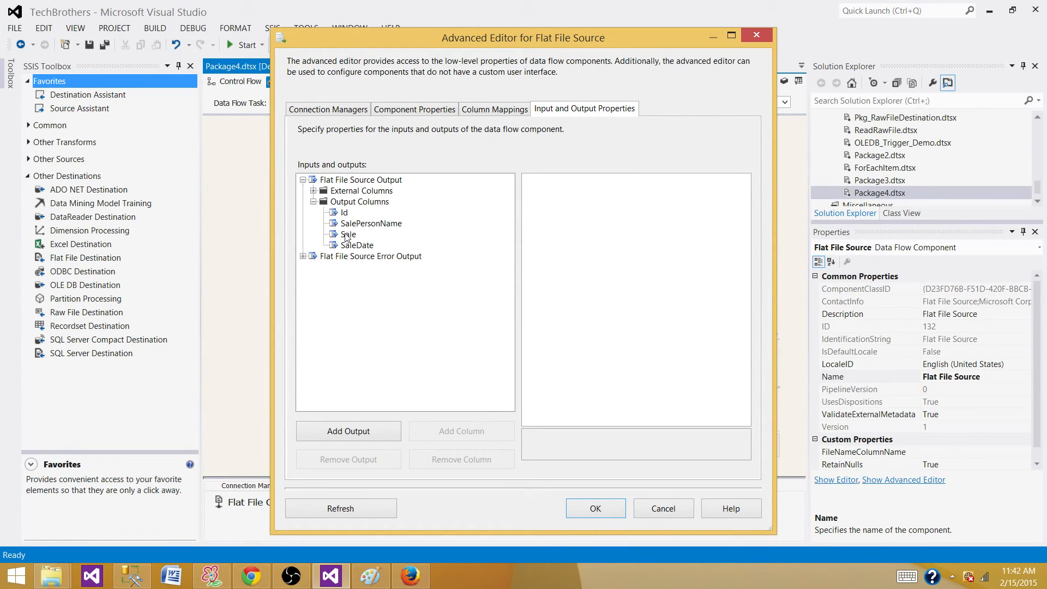
pyautogui.click(349, 233)
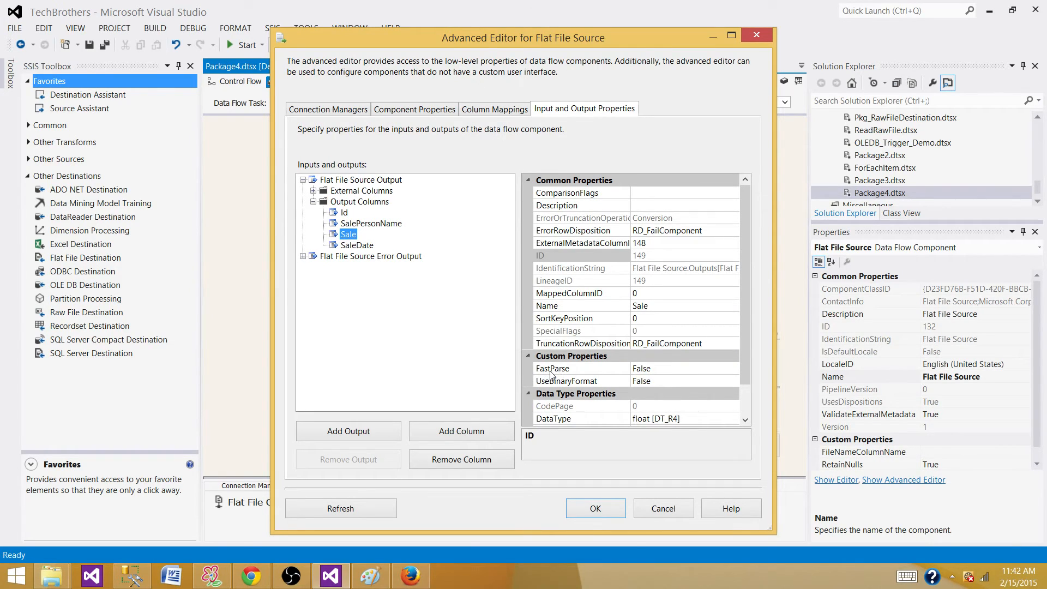
pyautogui.moveTo(659, 371)
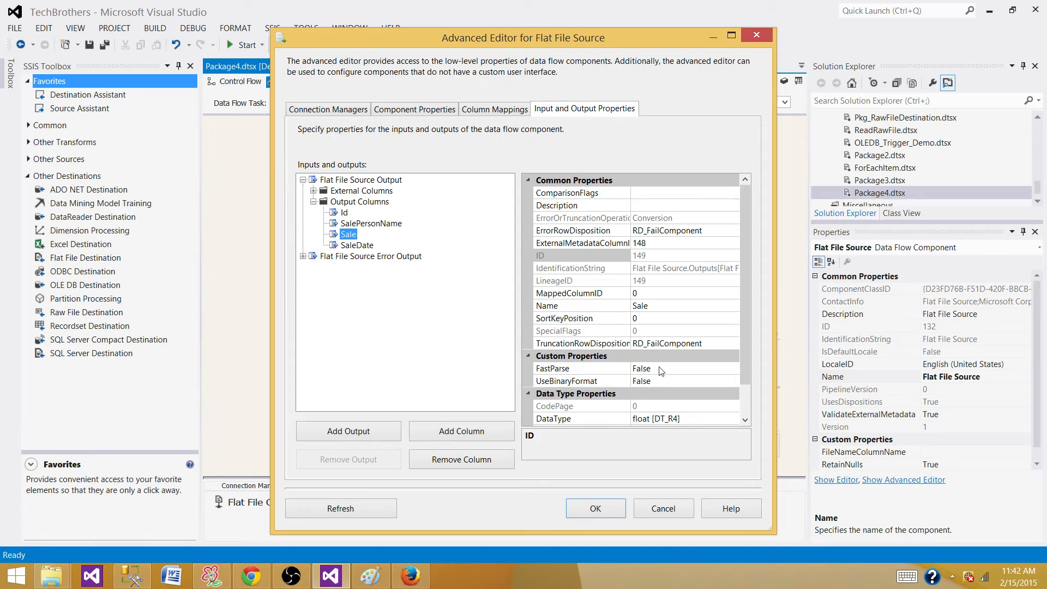
# Set FastParse True on Sale and SaleDate, leave SalePersonName False, and apply.
pyautogui.click(680, 368)
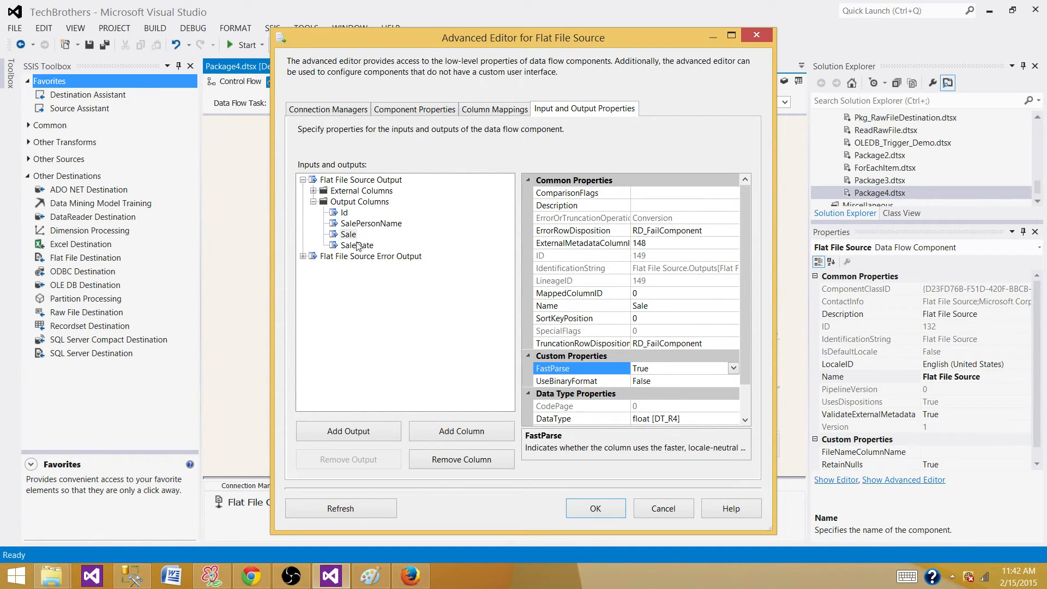
pyautogui.click(358, 245)
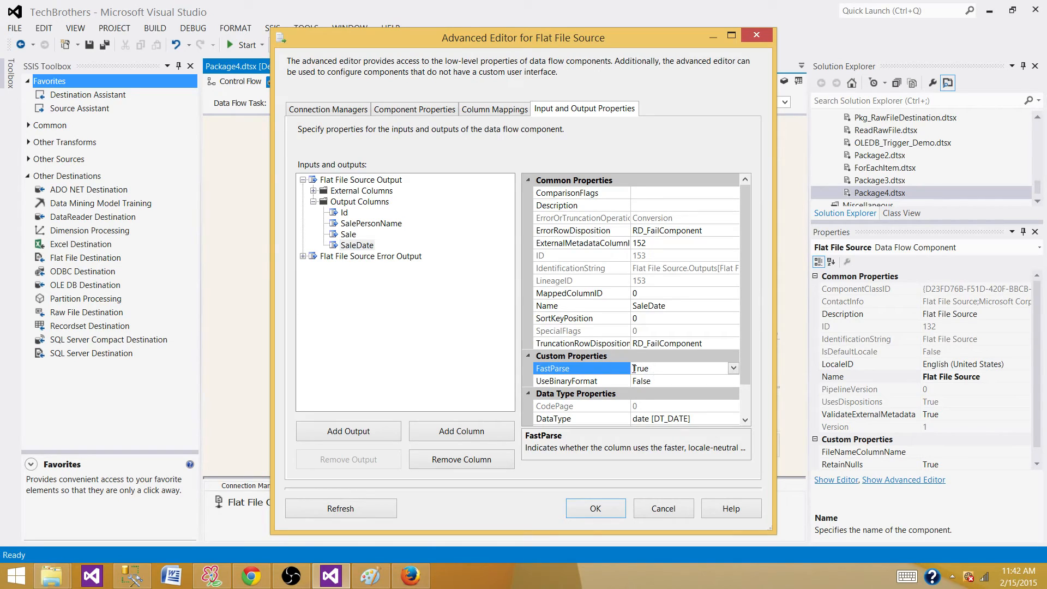
pyautogui.click(357, 245)
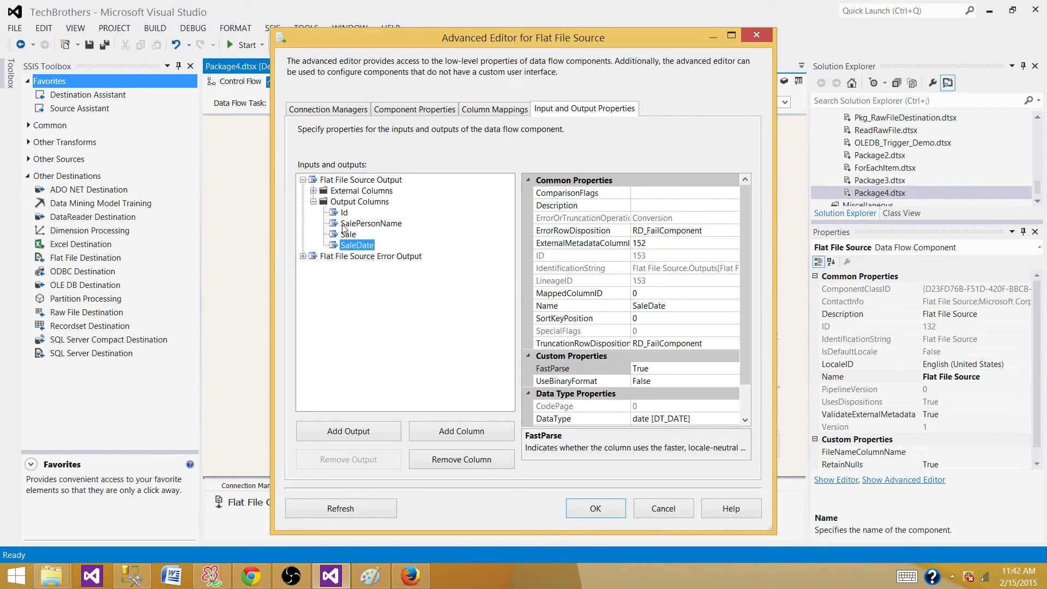
pyautogui.click(371, 222)
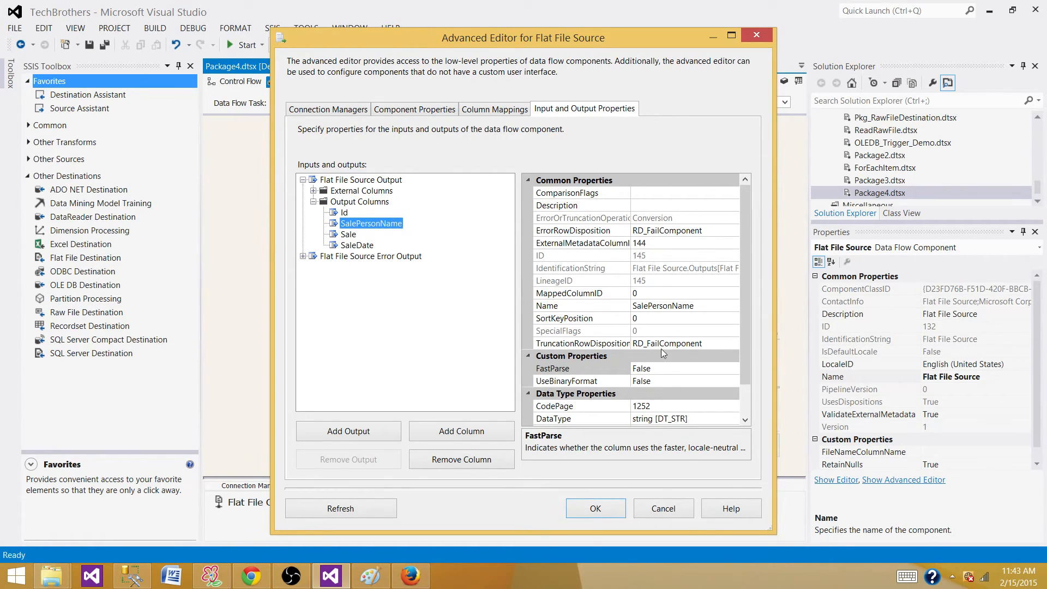
pyautogui.moveTo(618, 374)
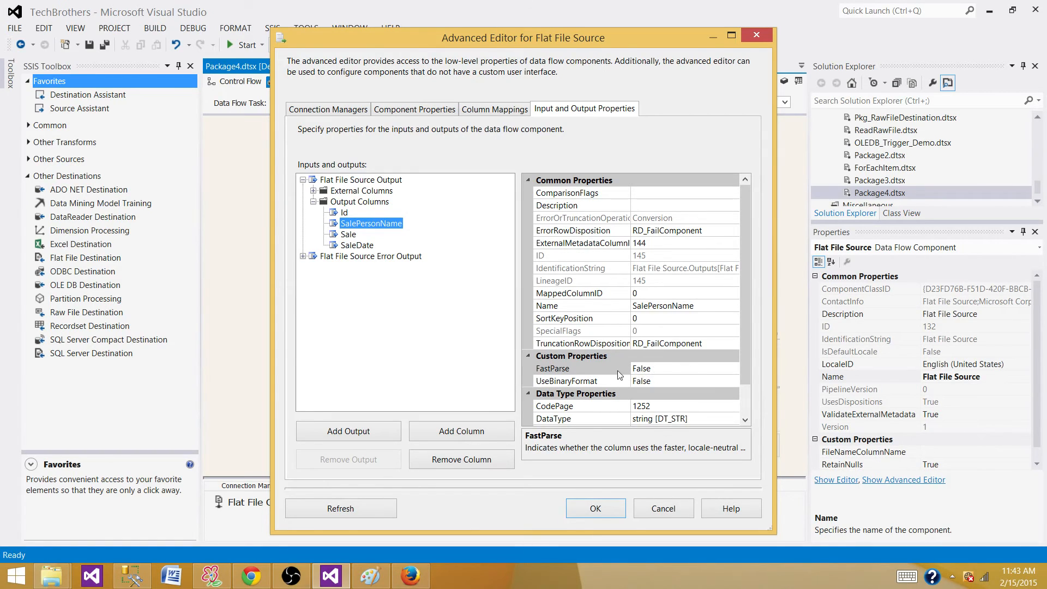
pyautogui.click(681, 368)
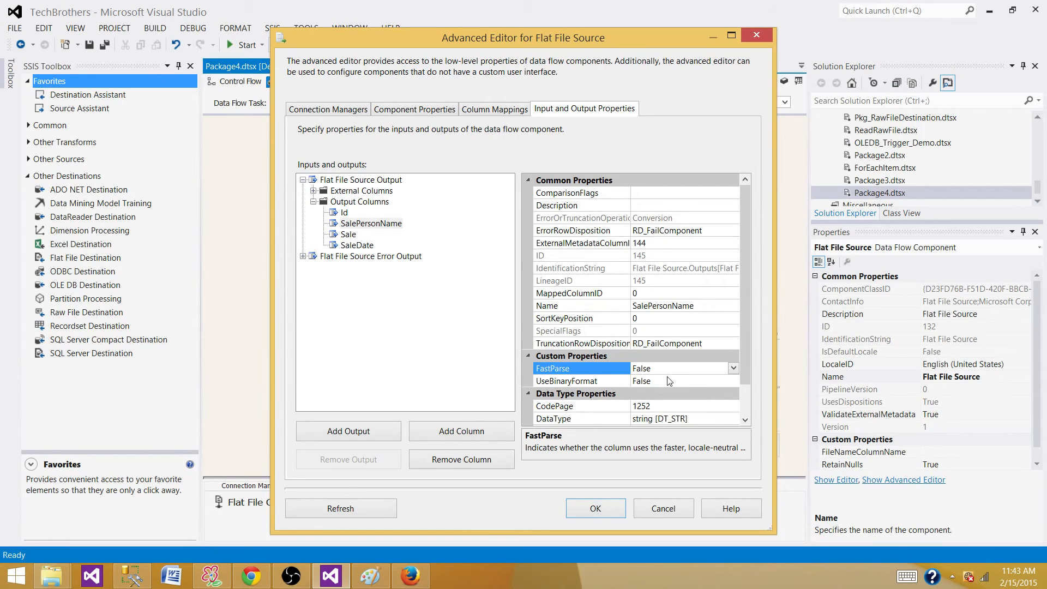
pyautogui.moveTo(649, 383)
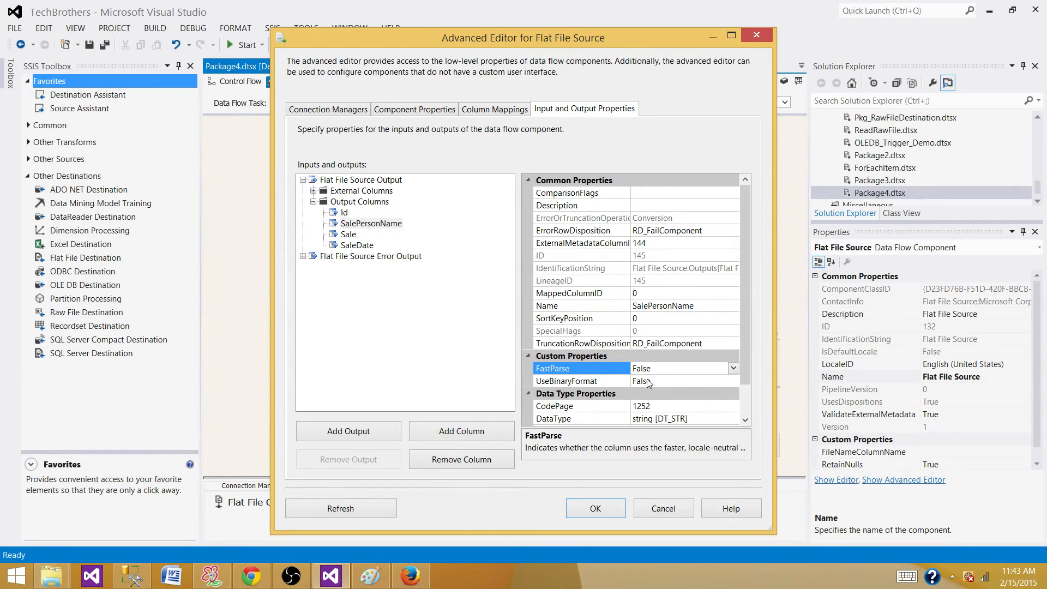
pyautogui.click(350, 233)
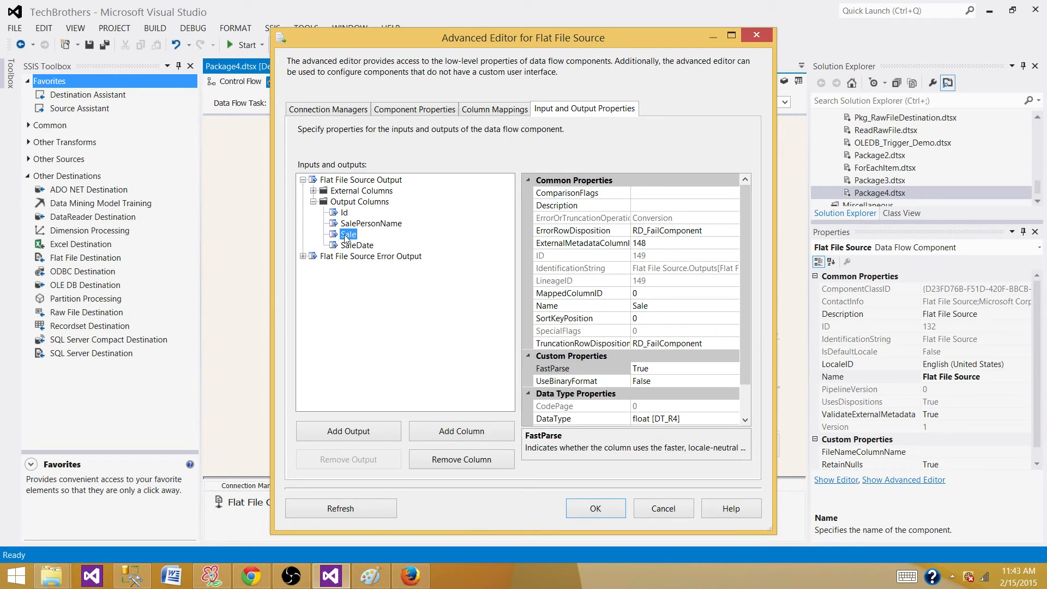
pyautogui.click(356, 245)
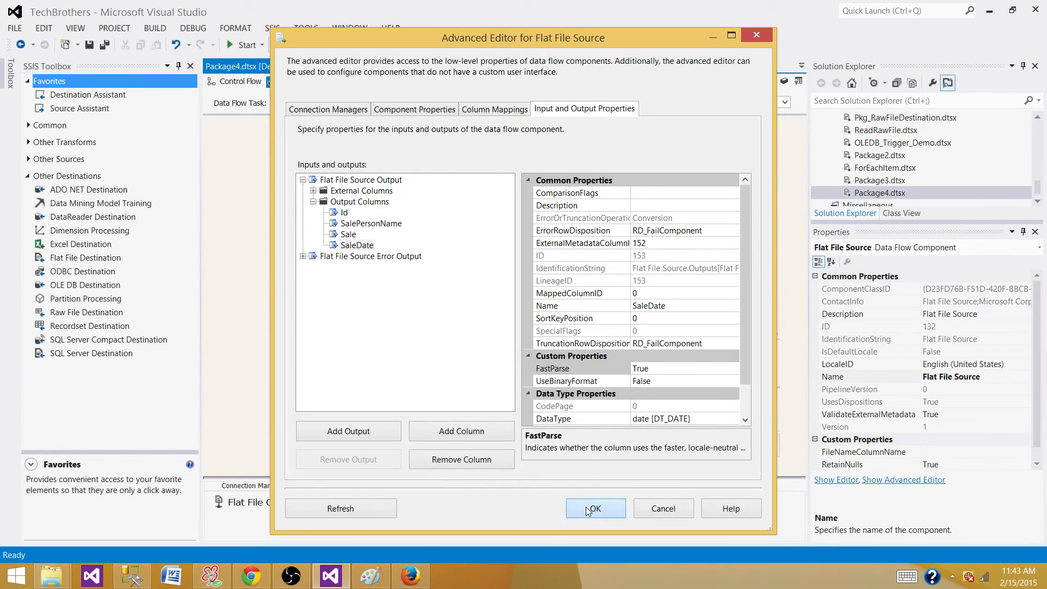
pyautogui.click(594, 509)
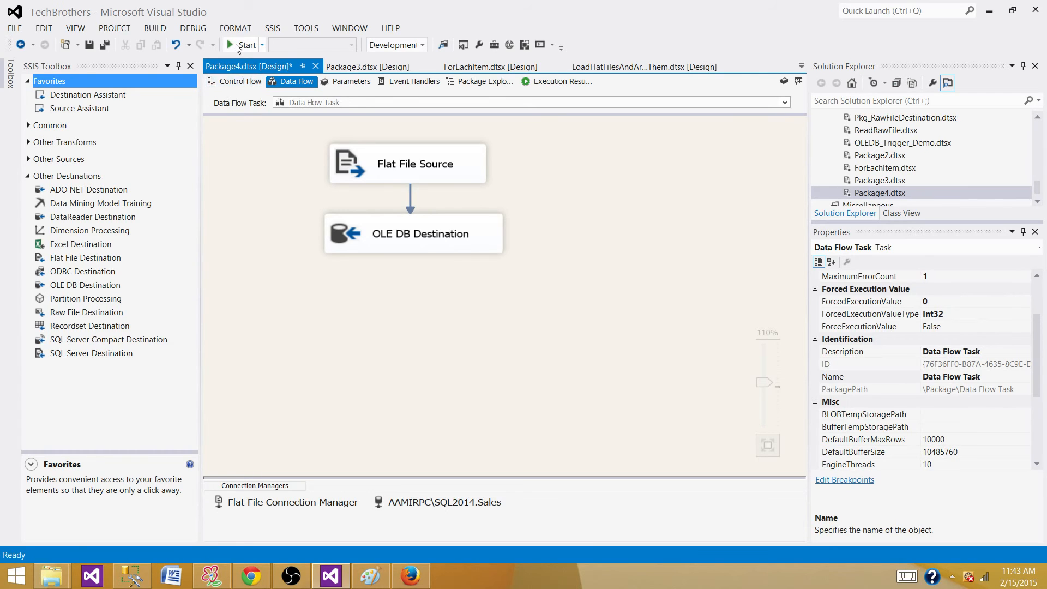
# Rerun the package with FastParse and show the Progress log's Finished line at 00:01:38.672.
pyautogui.click(247, 44)
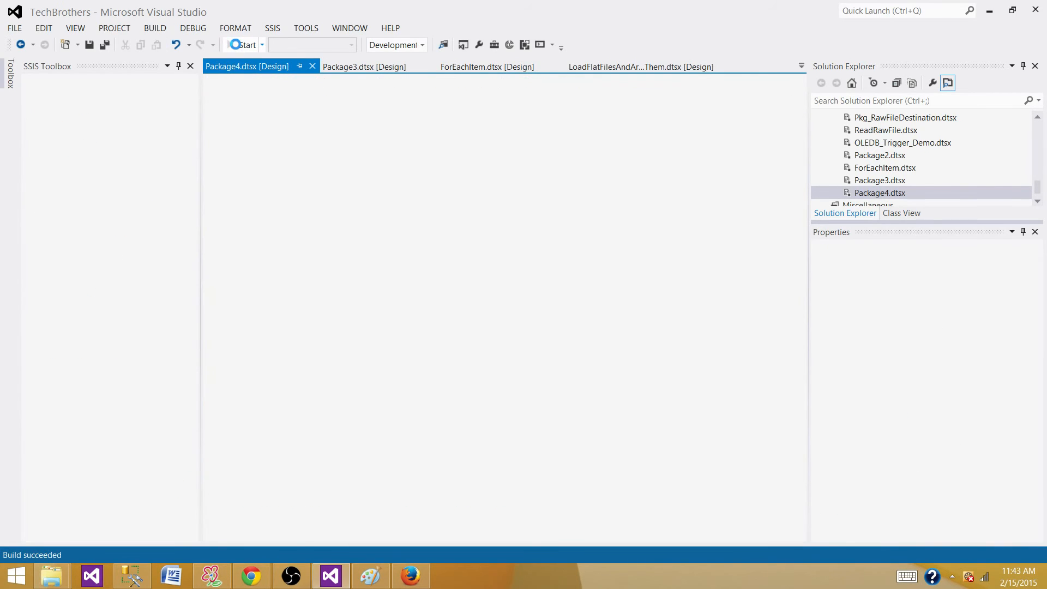
pyautogui.click(242, 45)
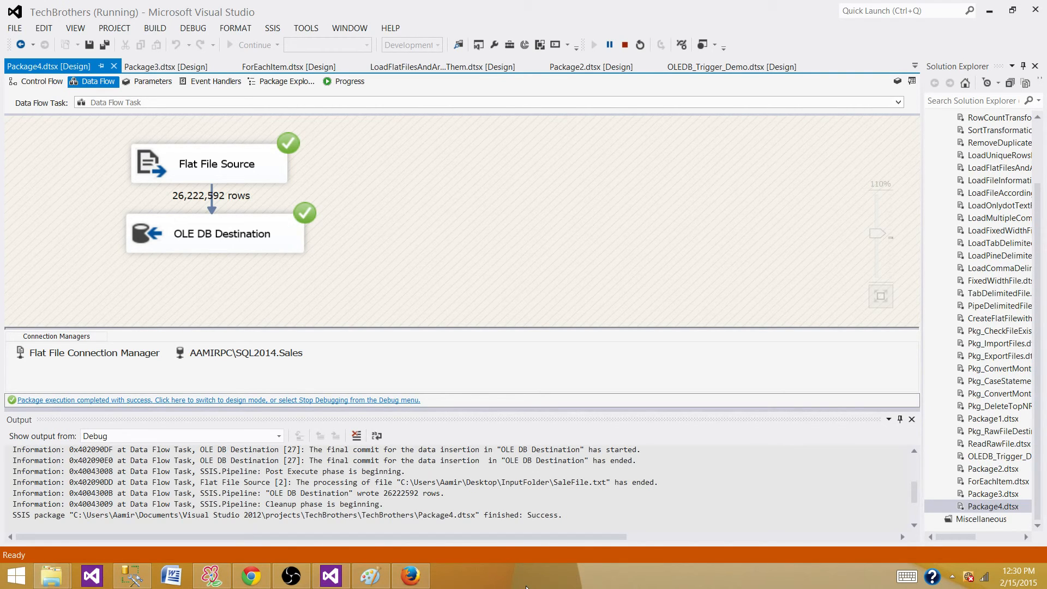
pyautogui.moveTo(530, 215)
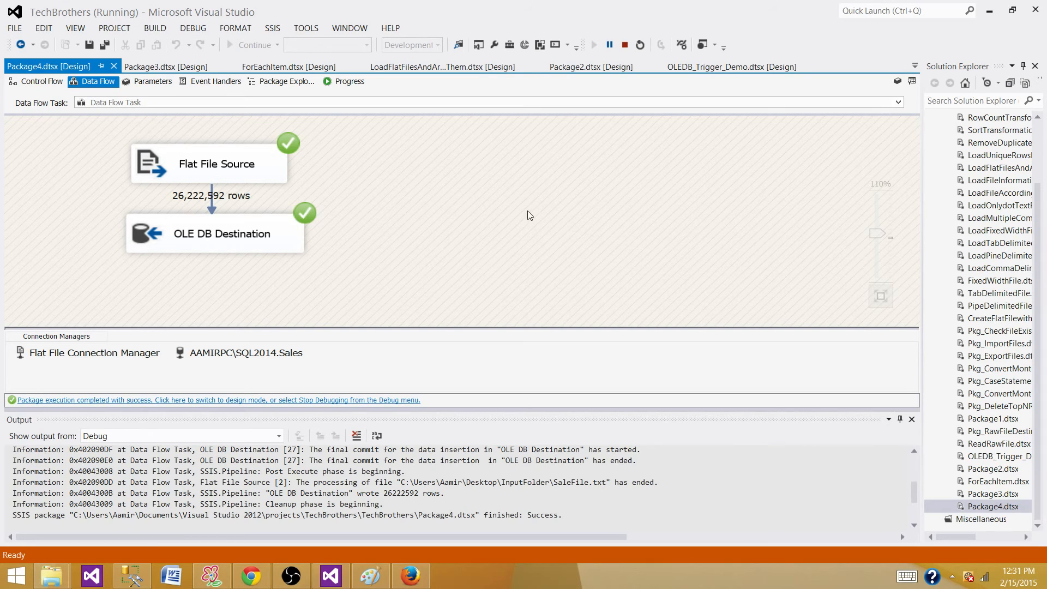
pyautogui.click(349, 81)
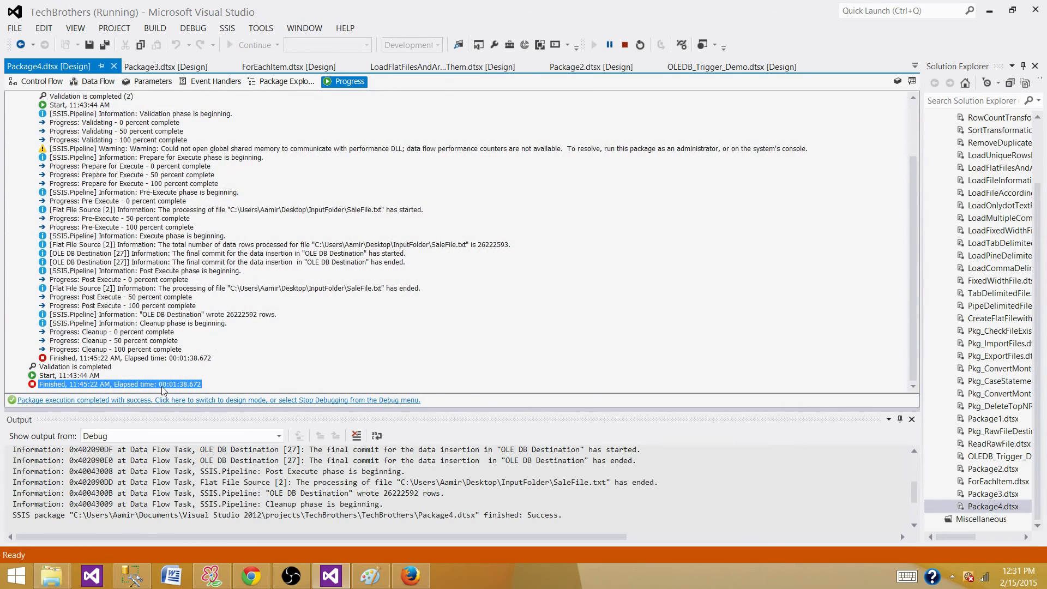
pyautogui.moveTo(176, 391)
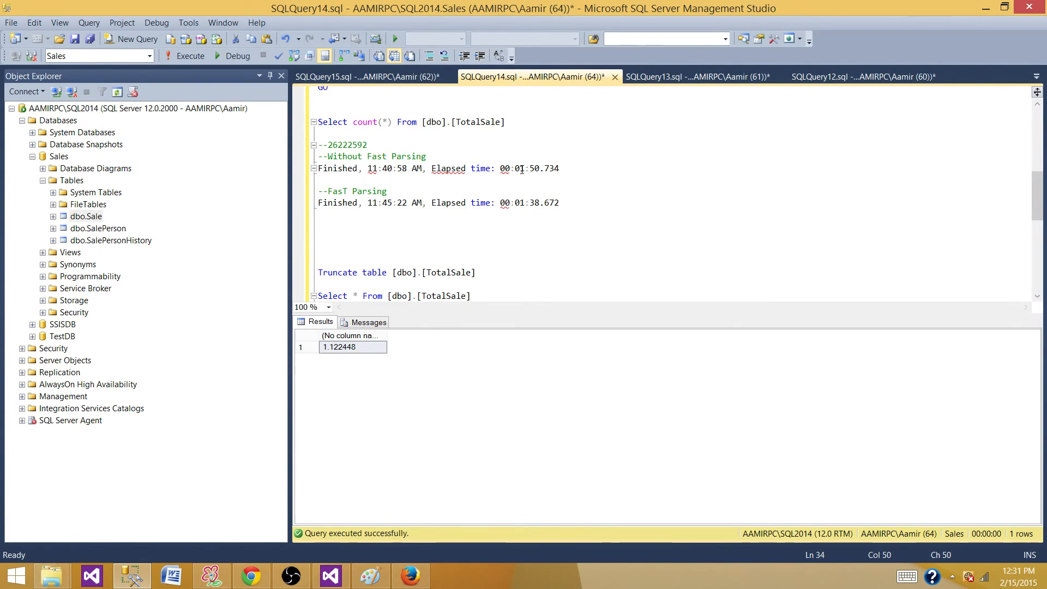
pyautogui.click(412, 161)
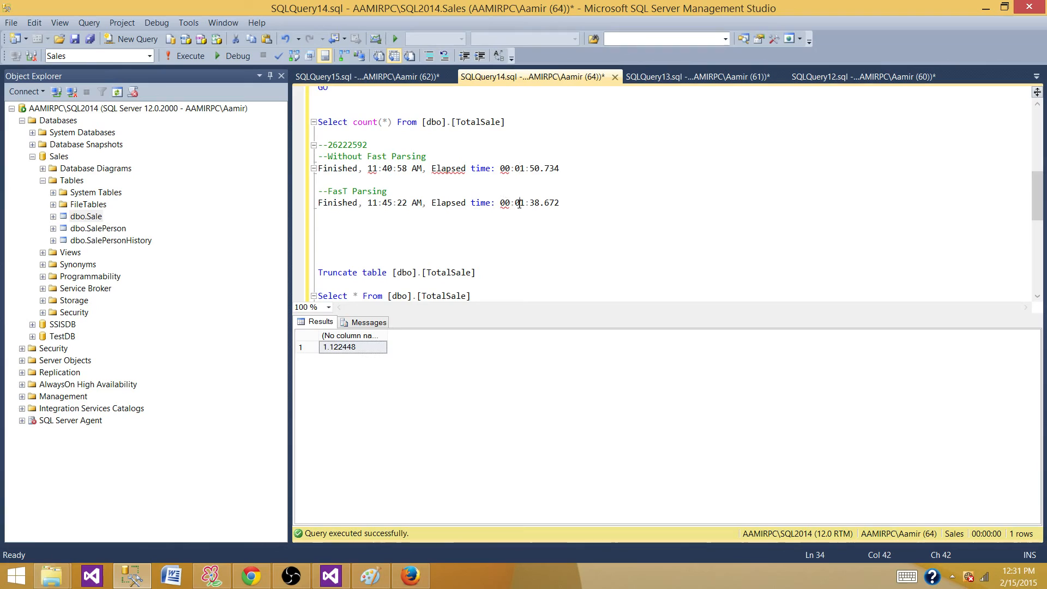
pyautogui.click(530, 203)
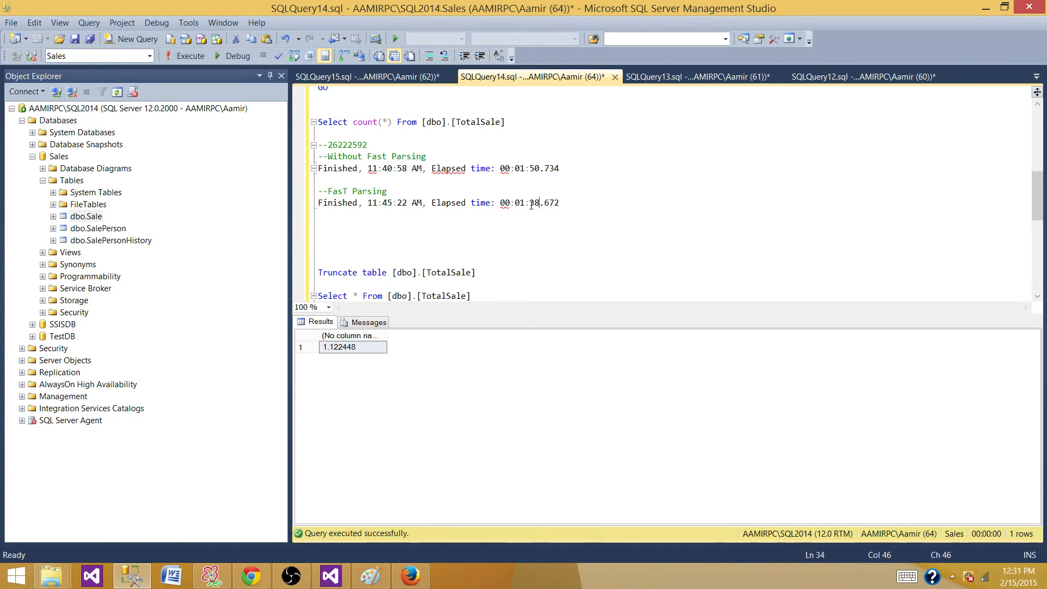
pyautogui.moveTo(530, 203)
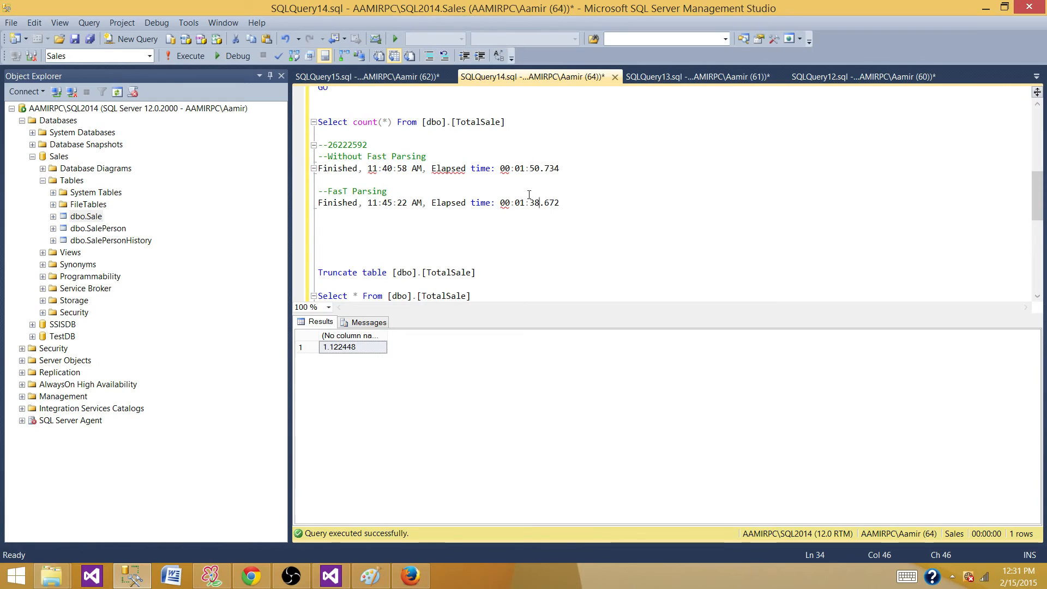
pyautogui.moveTo(406, 186)
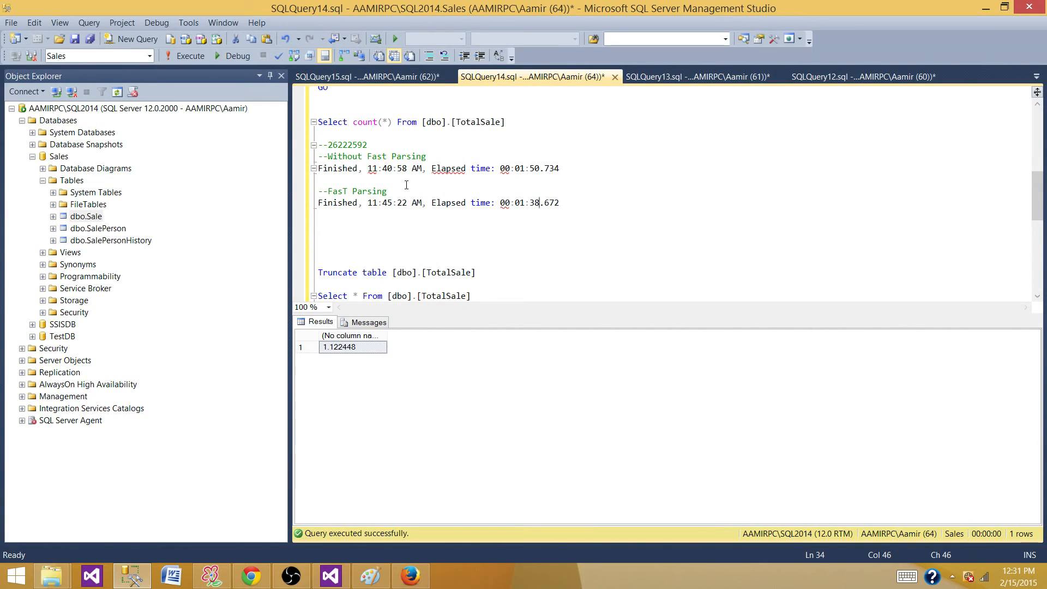
pyautogui.moveTo(534, 189)
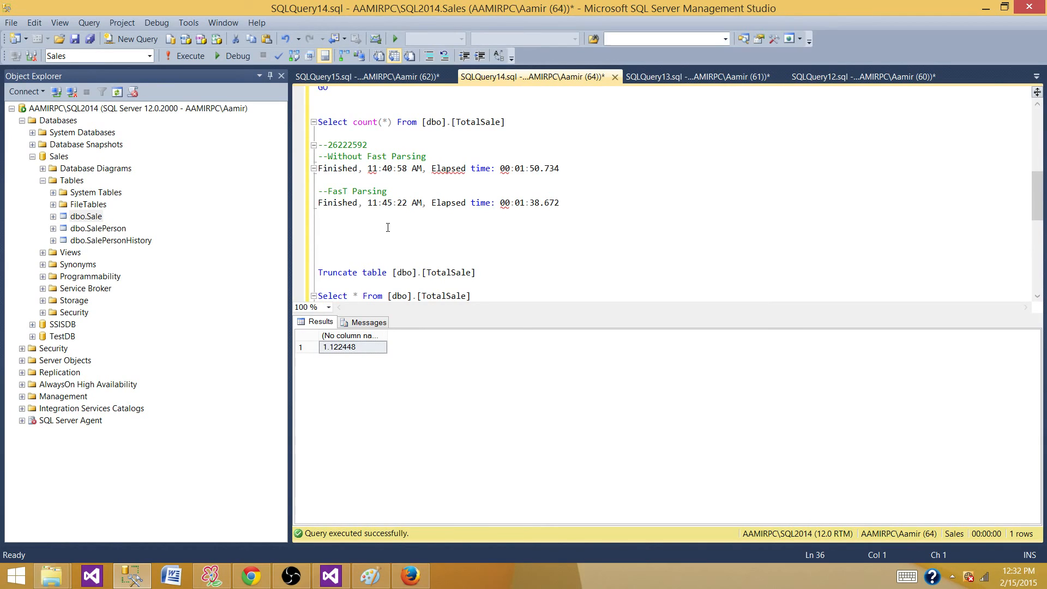
pyautogui.click(318, 226)
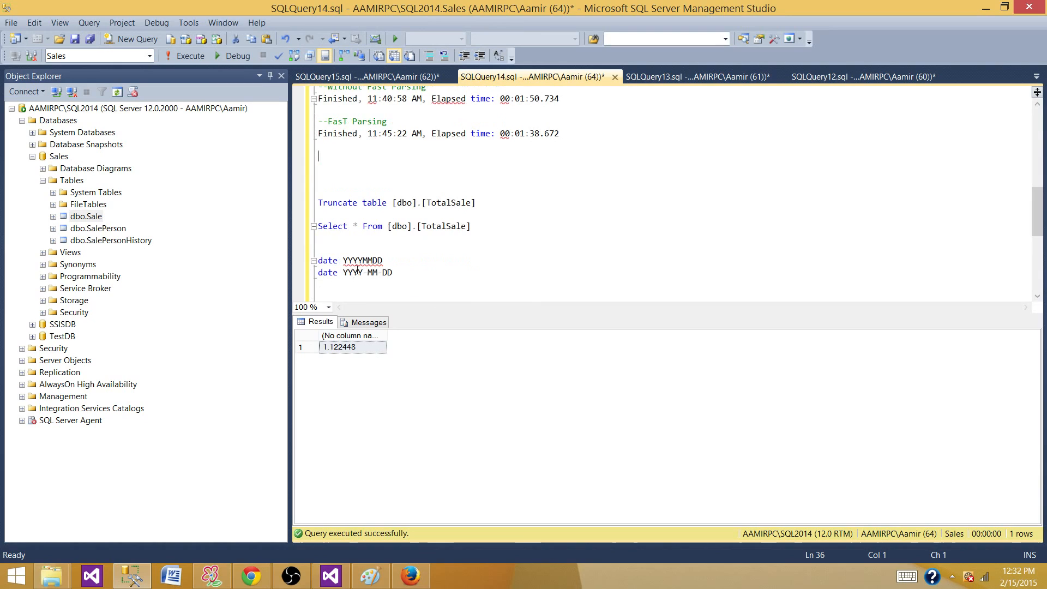
pyautogui.doubleClick(362, 261)
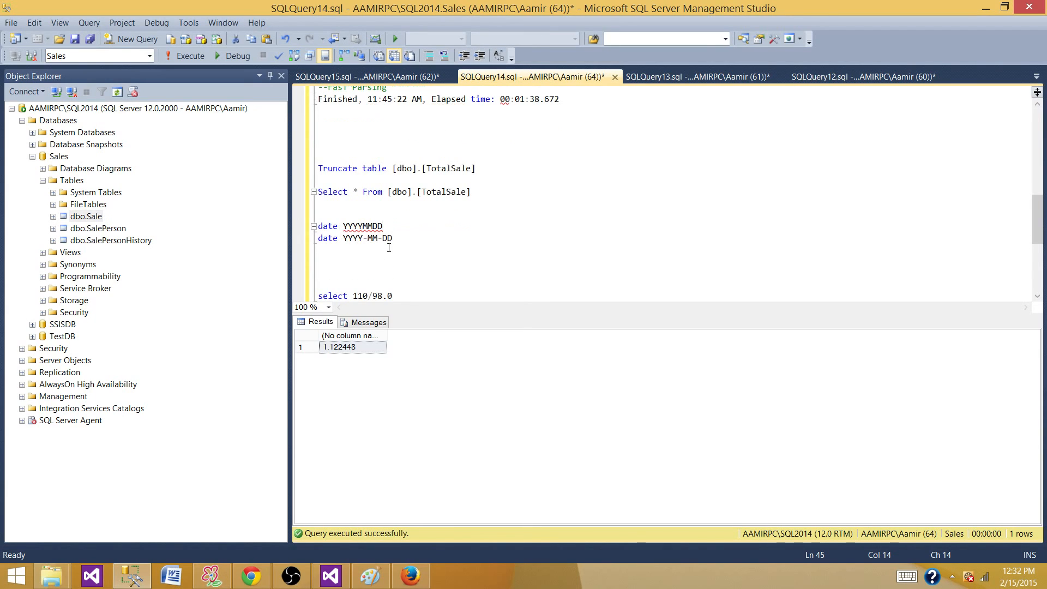
pyautogui.moveTo(436, 236)
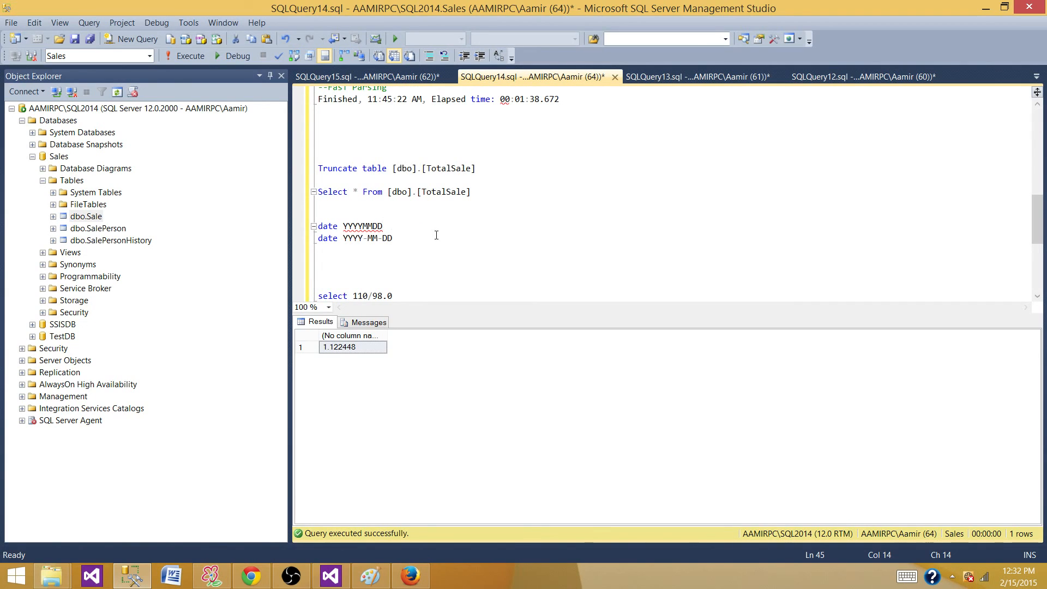
pyautogui.click(384, 226)
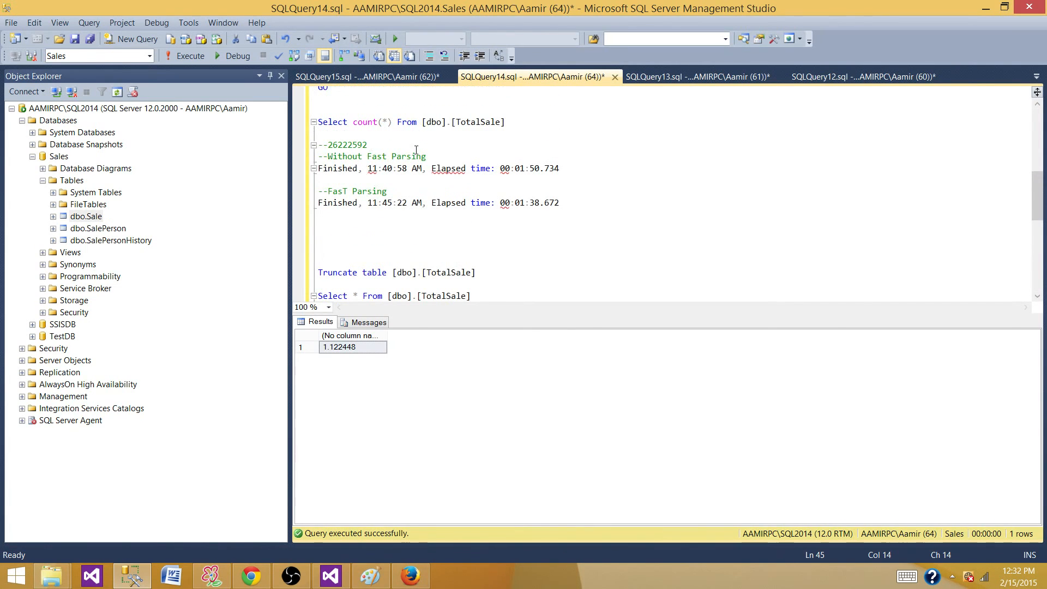
pyautogui.moveTo(447, 203)
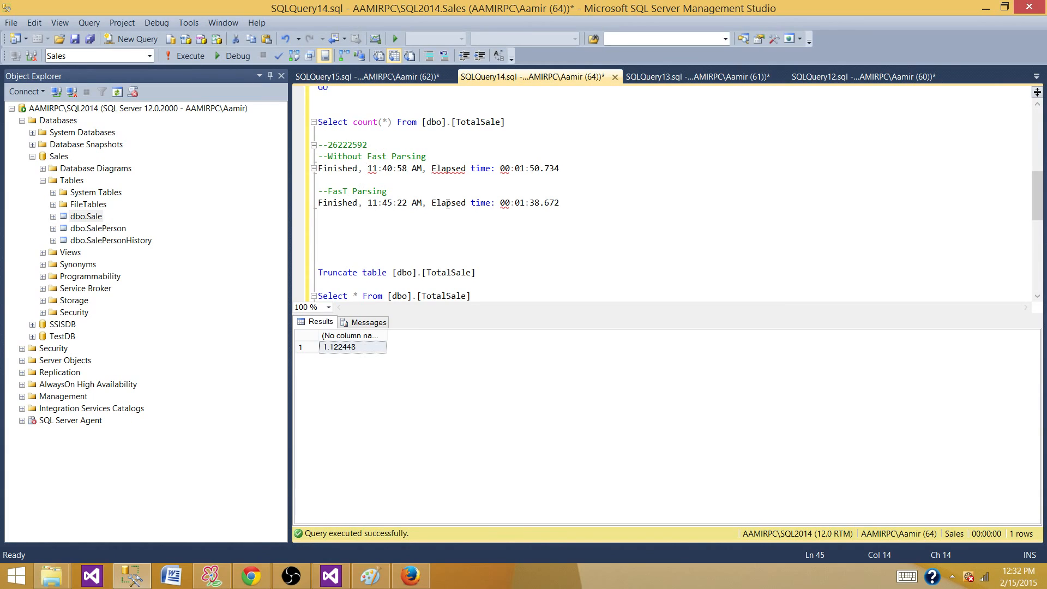